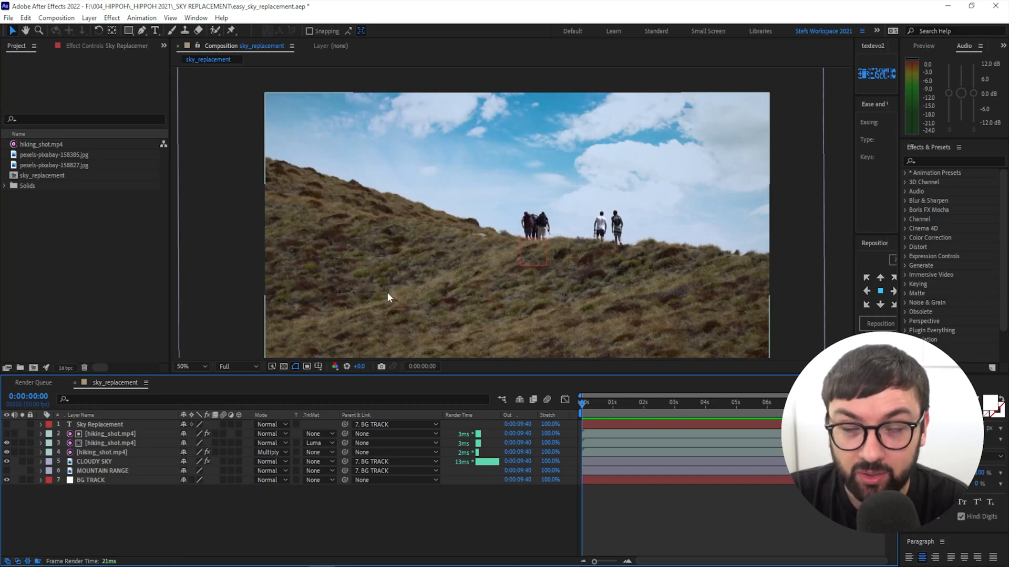
mouse_move(489, 356)
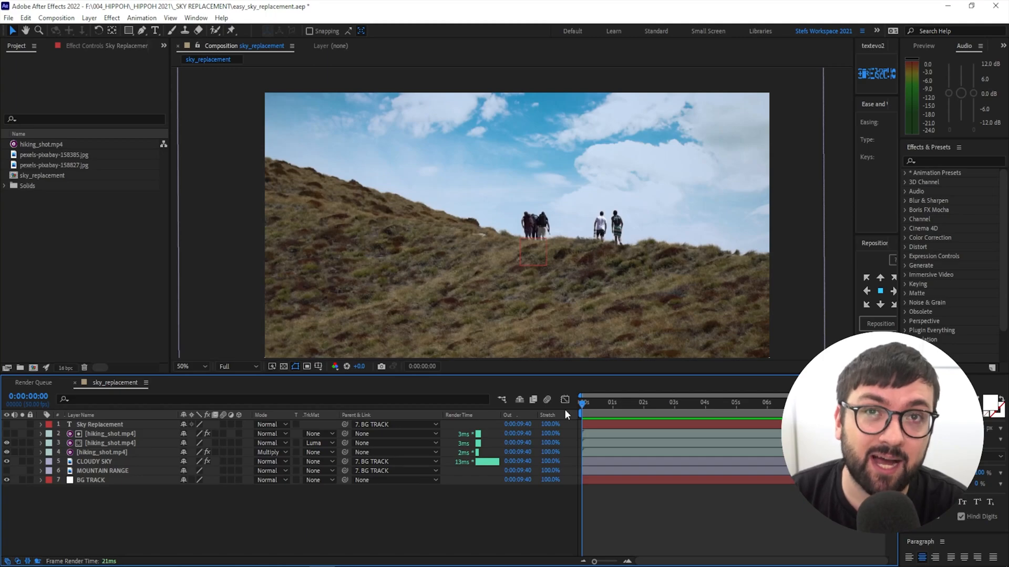
mouse_move(381, 528)
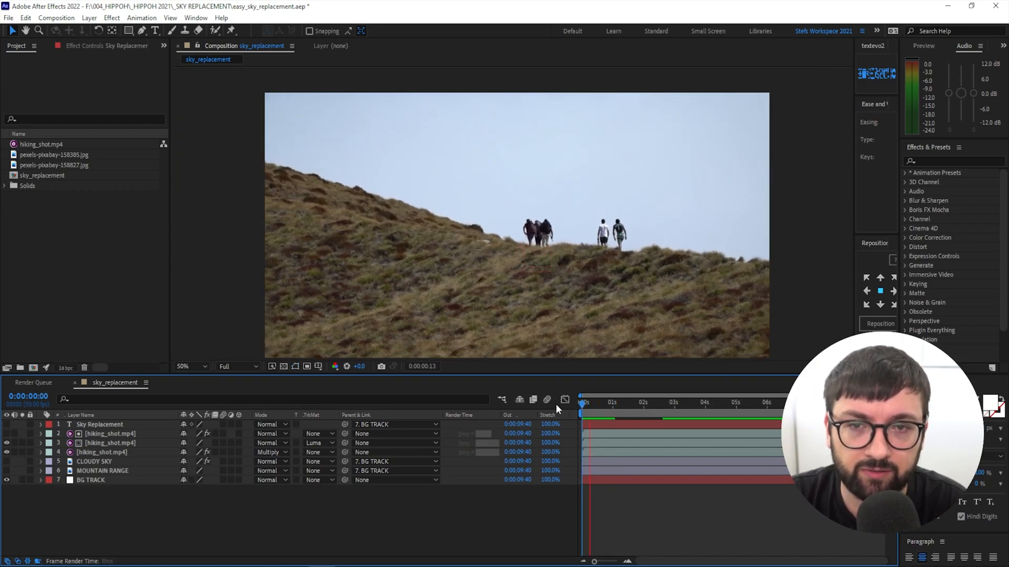
- Toggle the cloudy sky off and play the original plain-sky footage for comparison
left_click(623, 402)
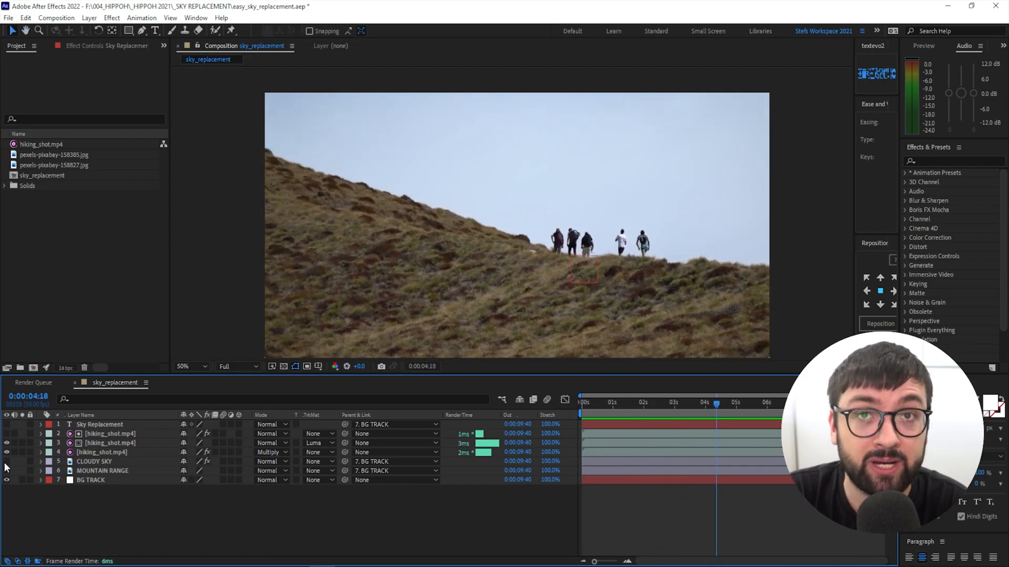
left_click(581, 402)
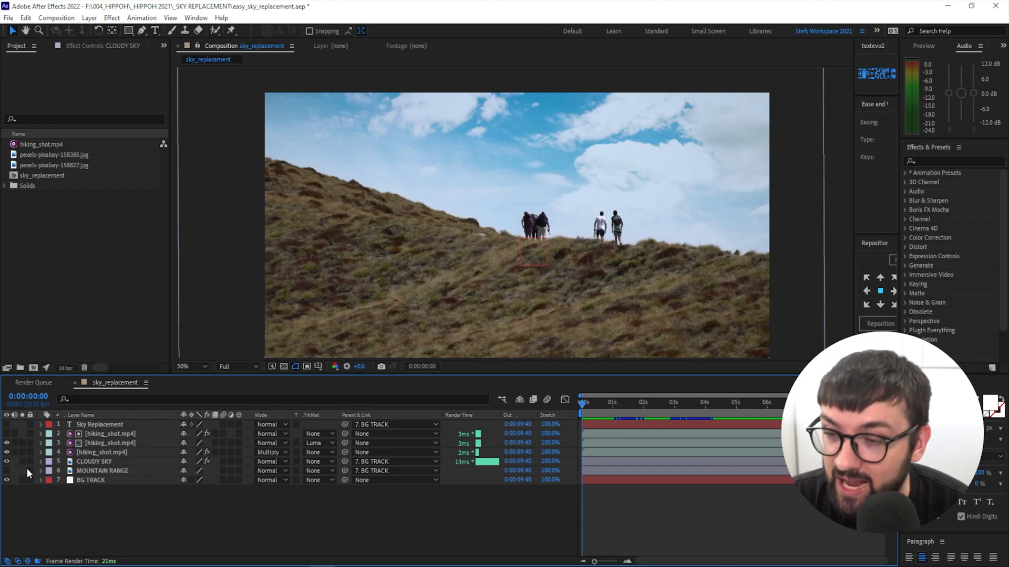
left_click(6, 461)
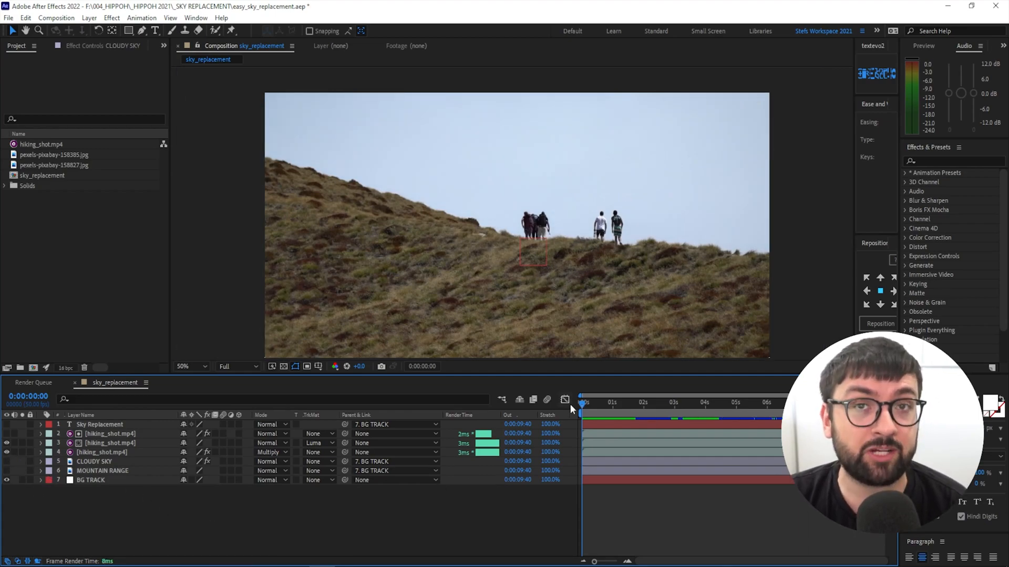
mouse_move(565, 400)
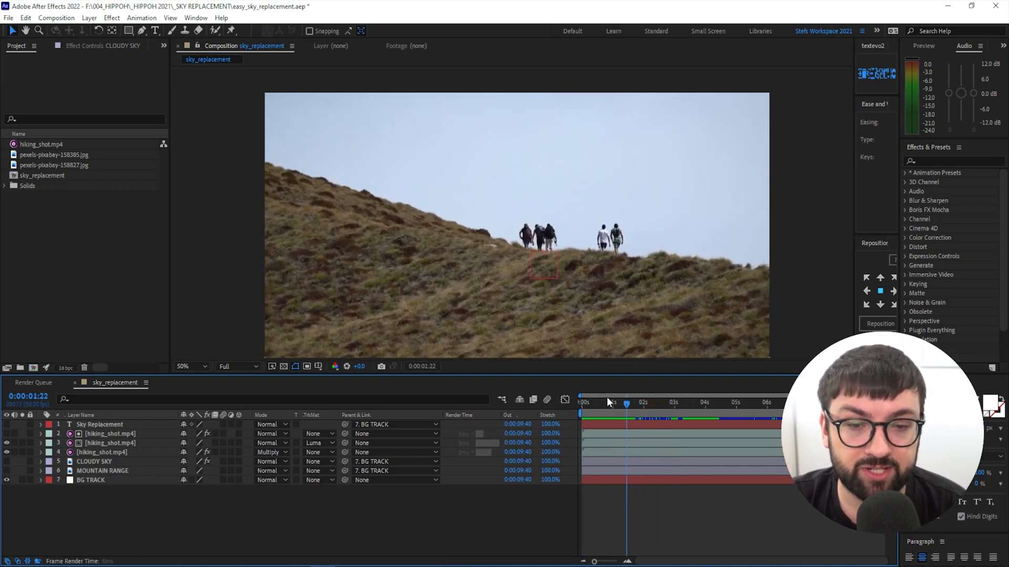
left_click(581, 404)
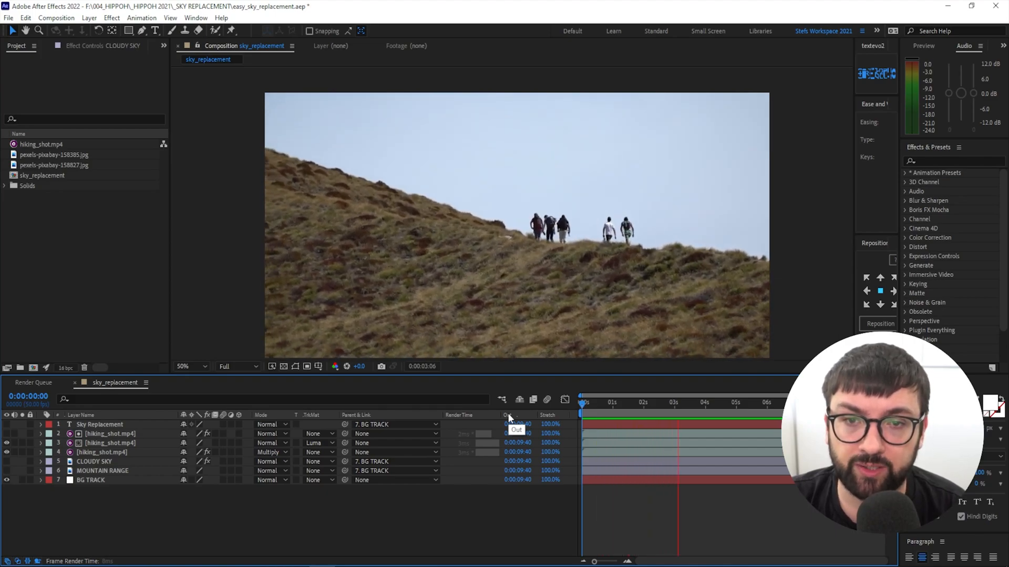
left_click(605, 418)
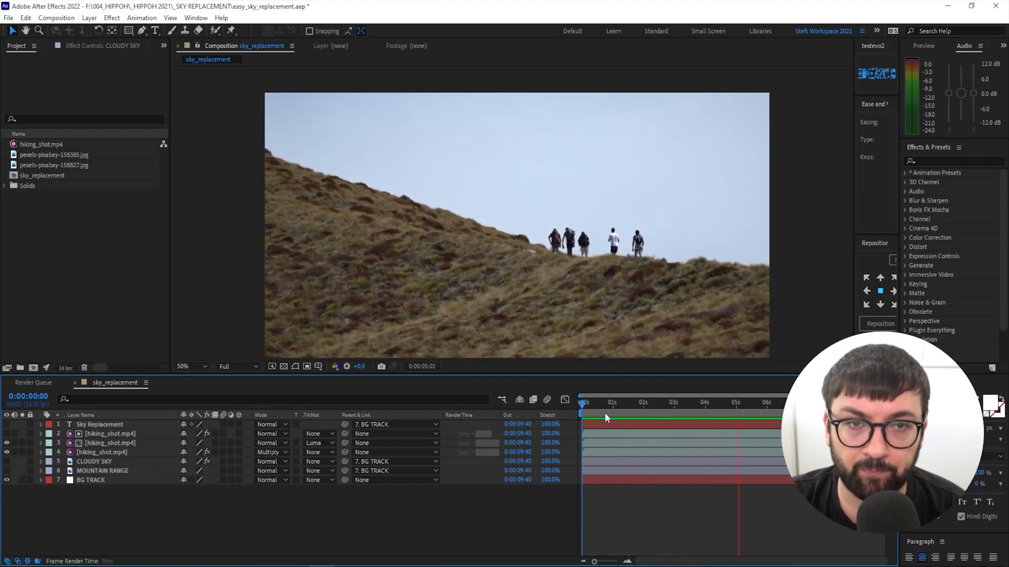
left_click(604, 397)
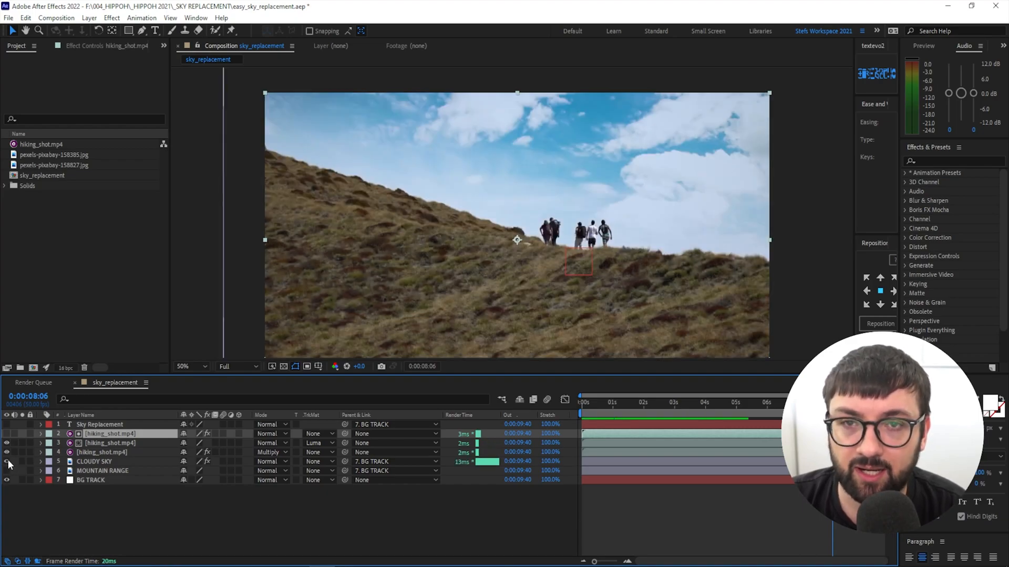
- Enable the MOUNTAIN RANGE layer and play back the finished composite from the start
left_click(94, 462)
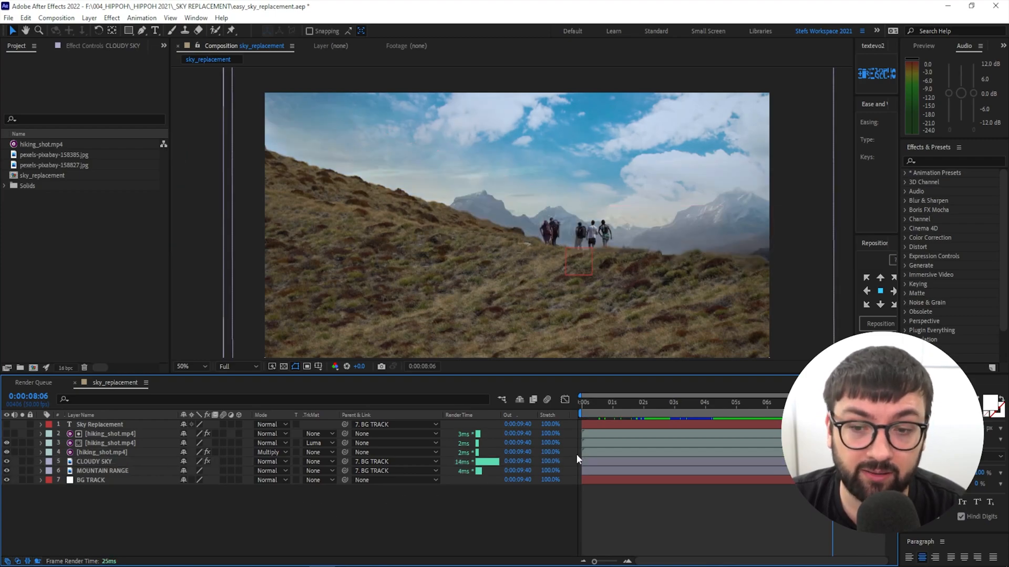
left_click(582, 402)
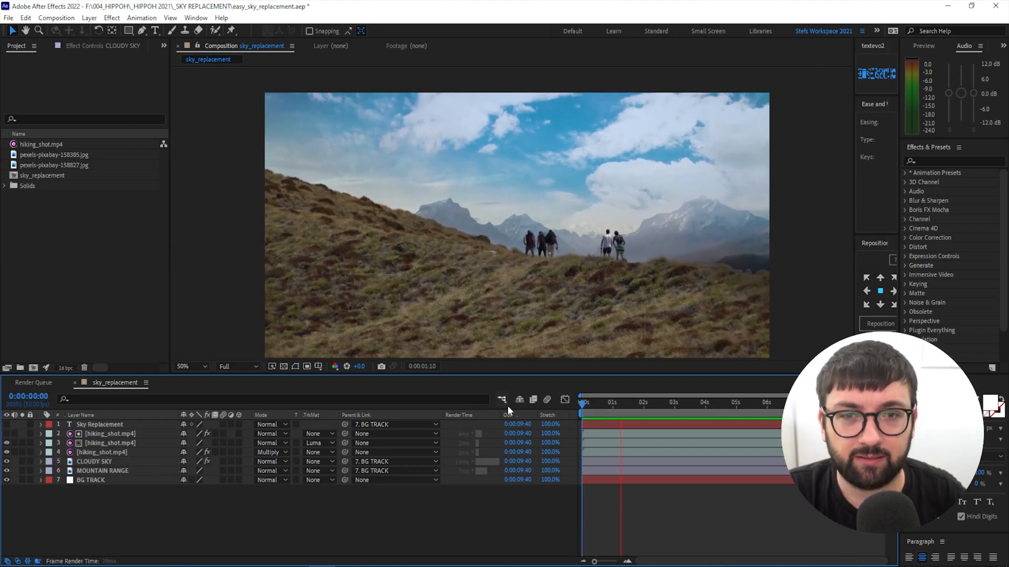
left_click(619, 402)
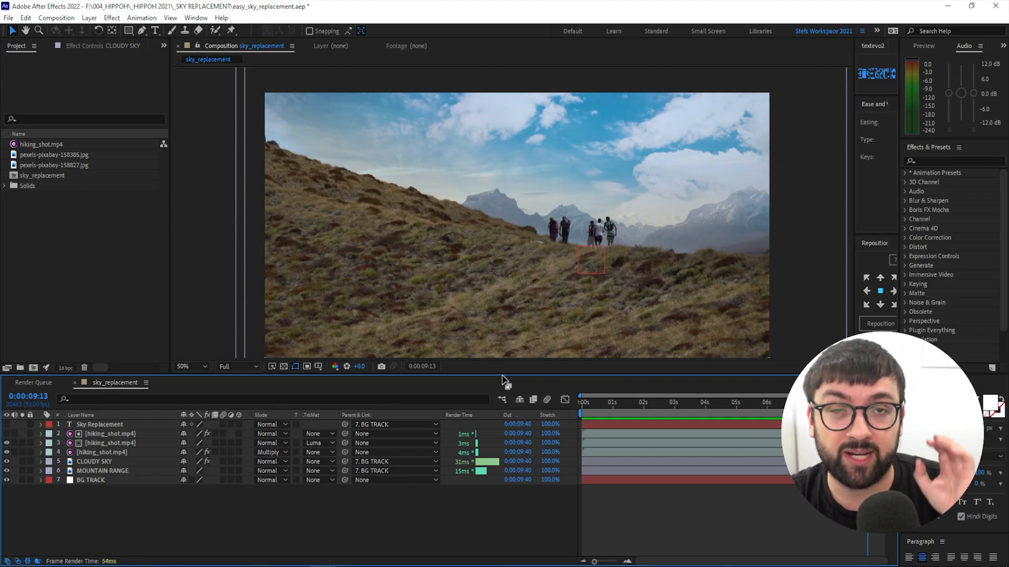
mouse_move(504, 388)
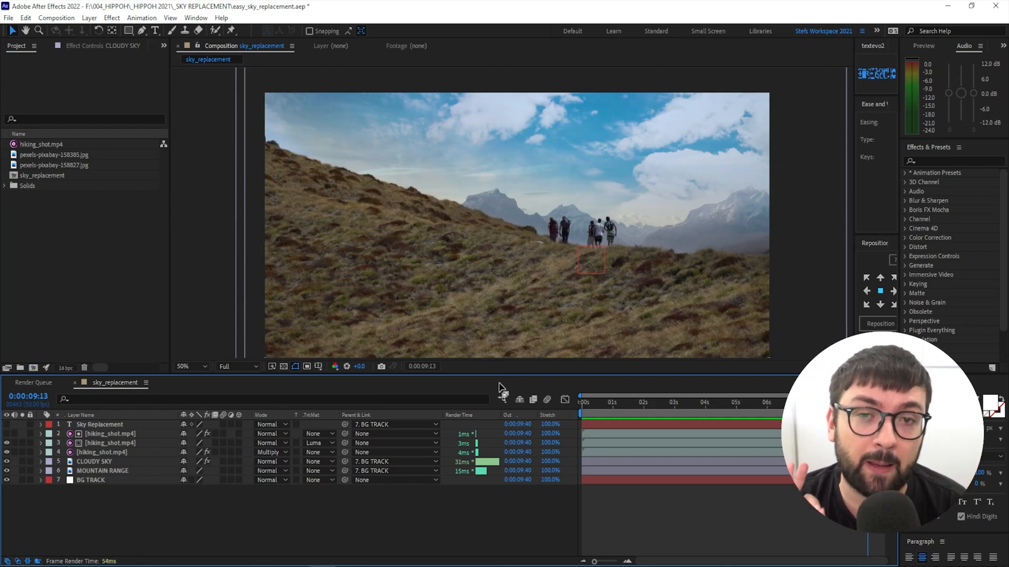
mouse_move(90, 220)
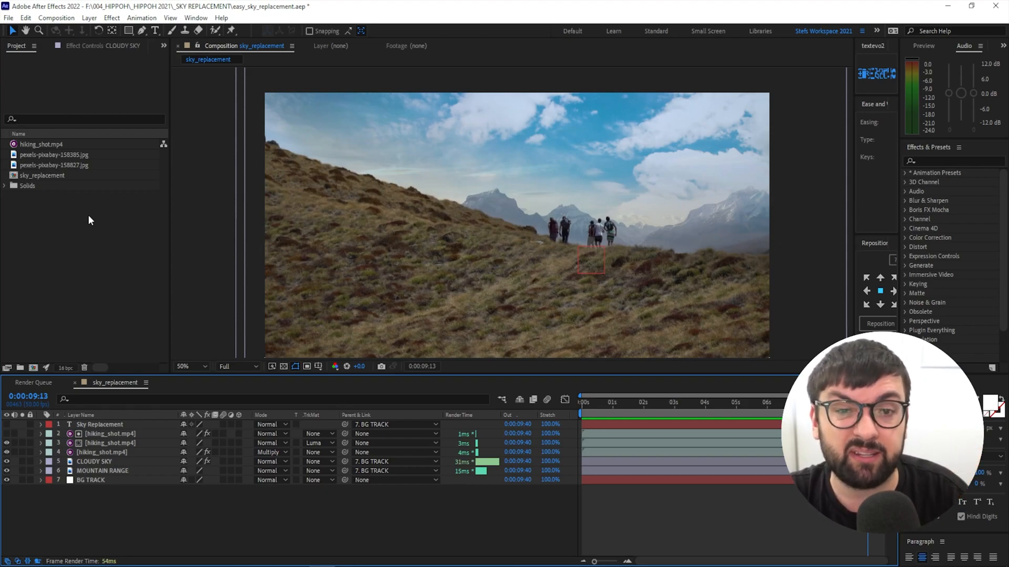
mouse_move(101, 261)
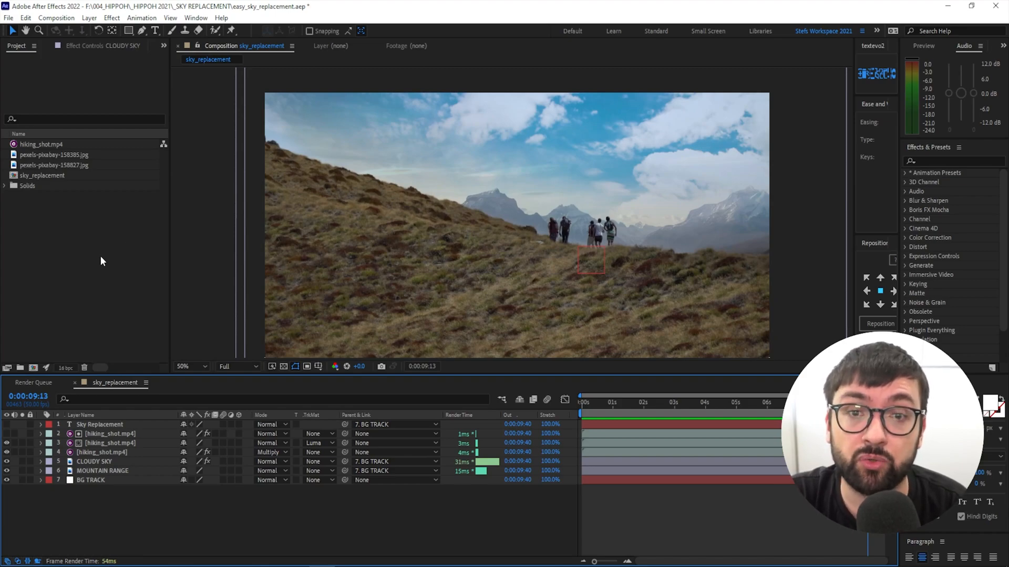
- Make a composition from hiking_shot.mp4 and open it in Mocha AE via Track in Boris FX Mocha
left_click(41, 144)
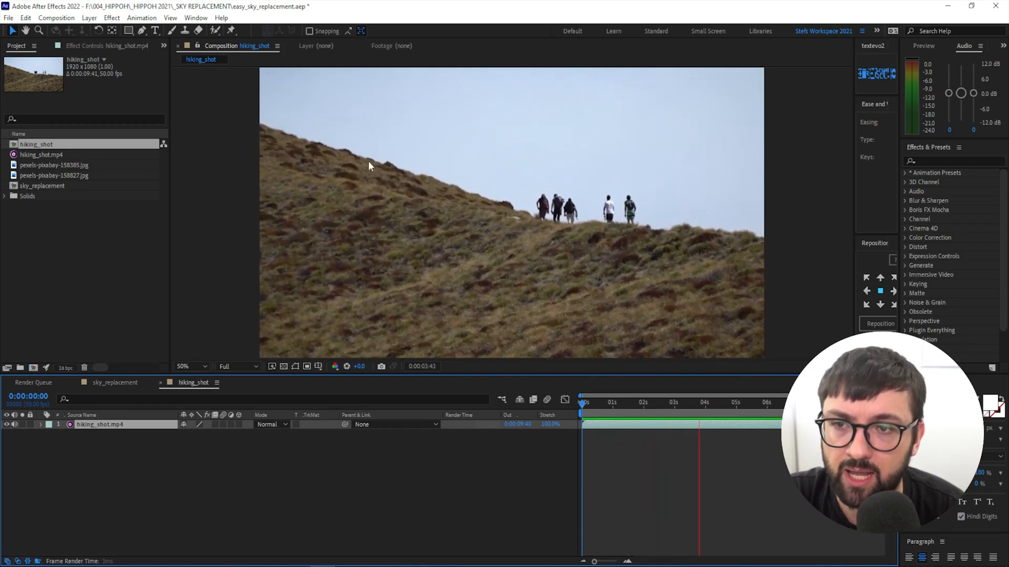
left_click(761, 402)
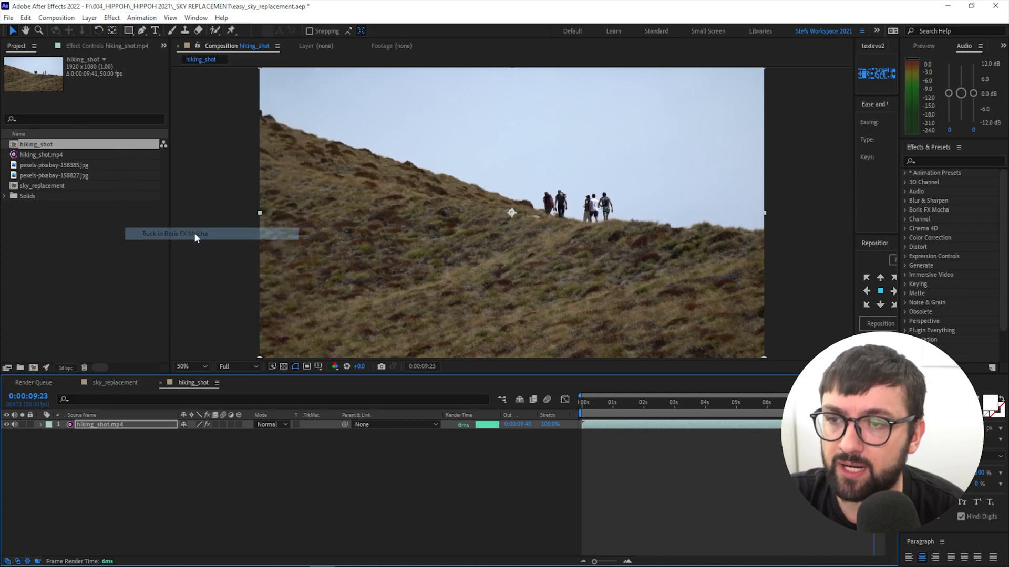
mouse_move(88, 105)
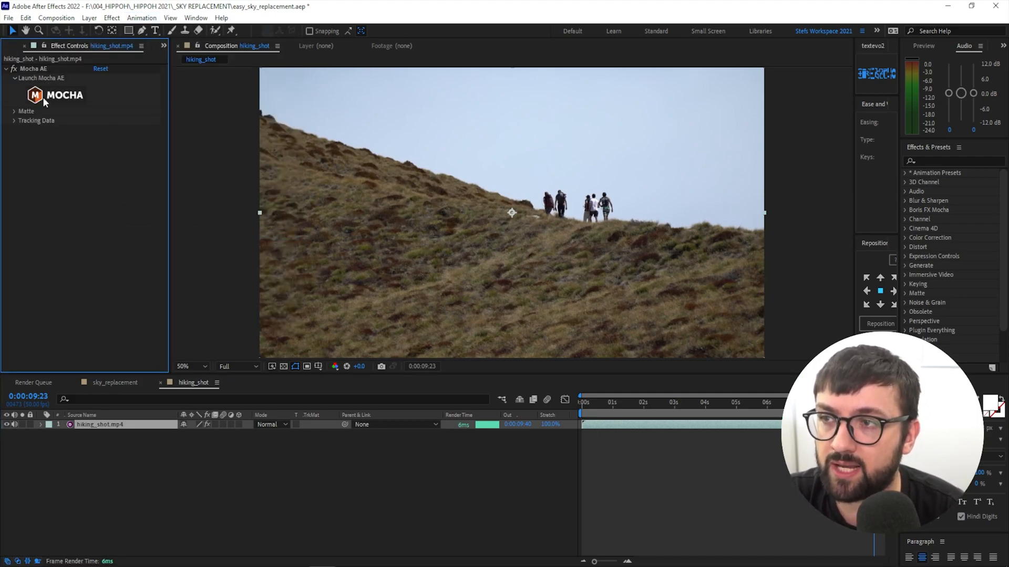
left_click(100, 424)
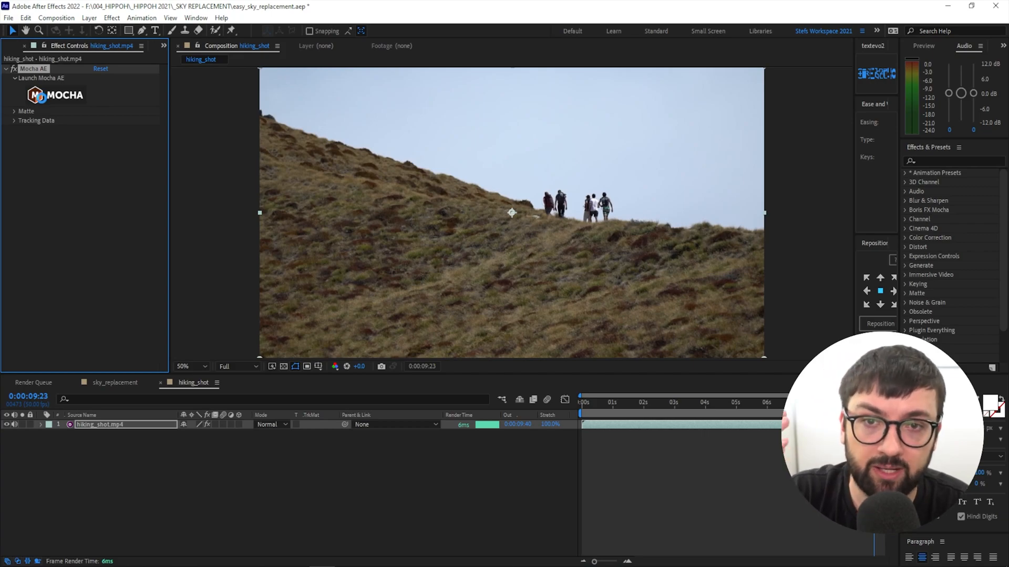
left_click(41, 77)
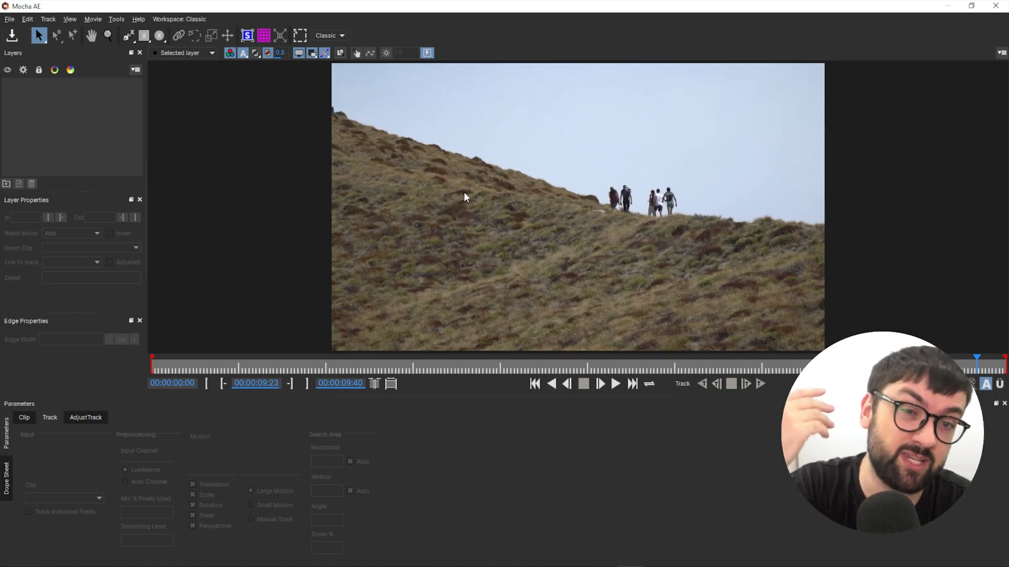
mouse_move(481, 247)
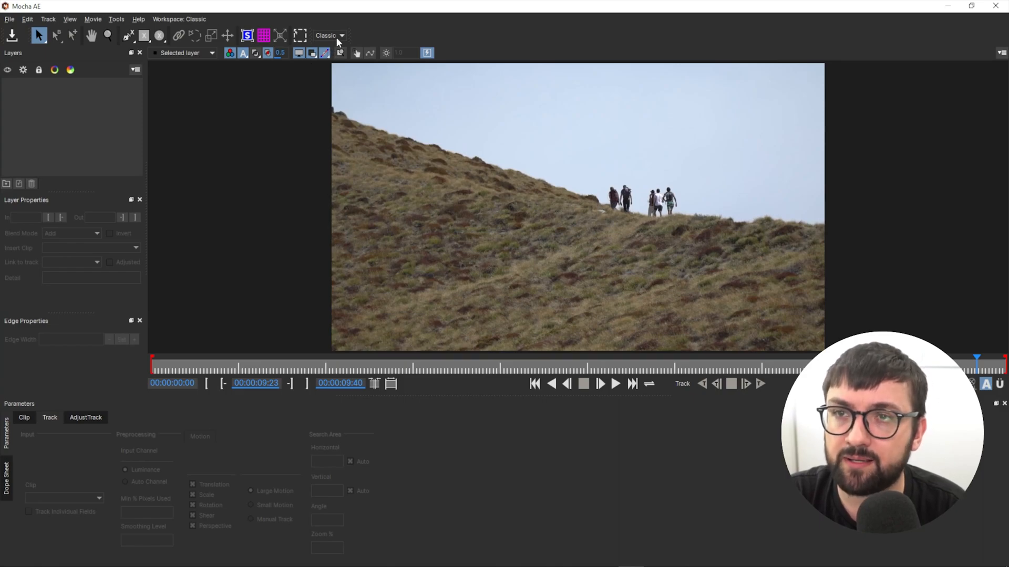
- Choose Essentials from the Mocha AE workspace dropdown
left_click(330, 35)
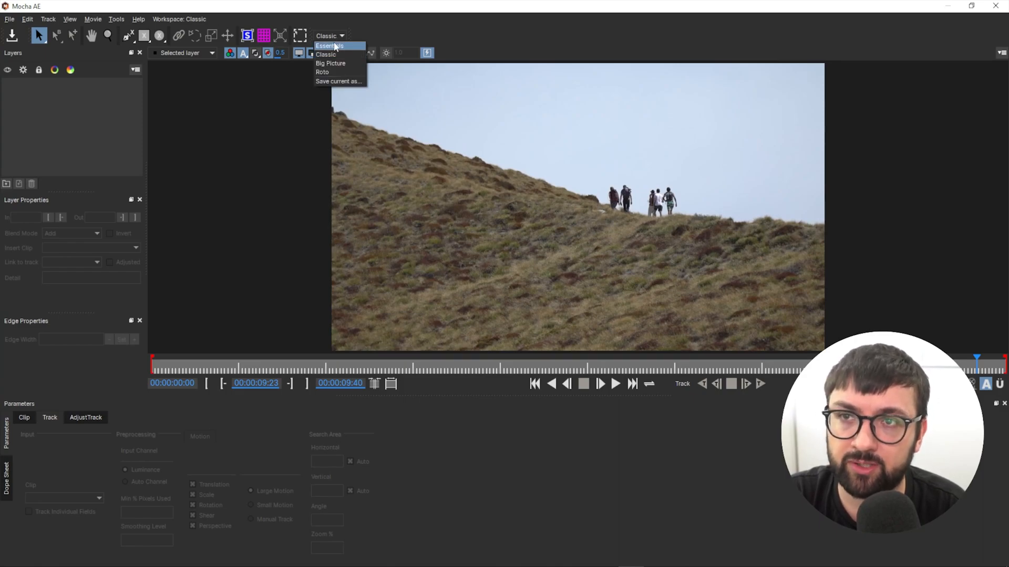
left_click(329, 46)
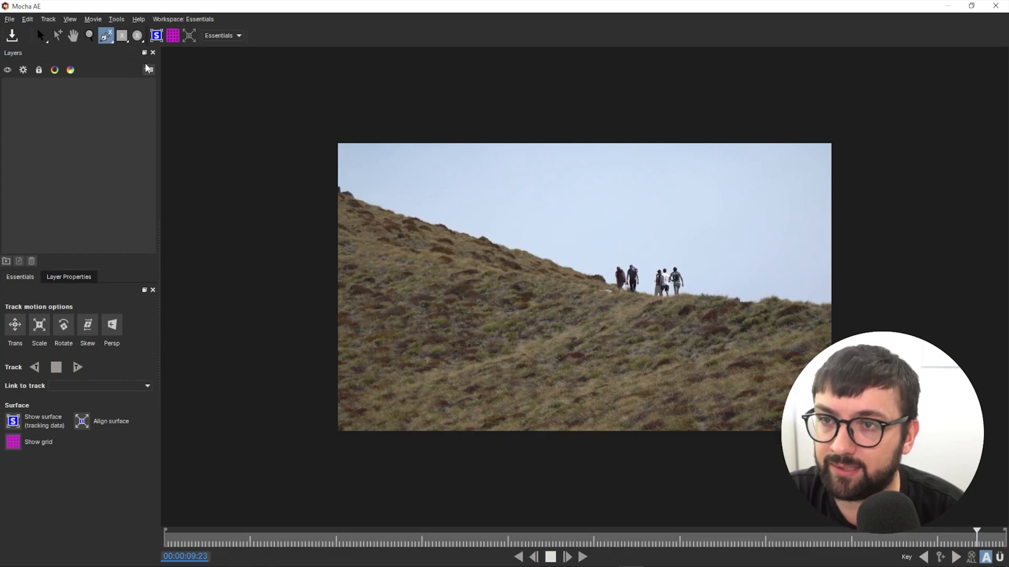
mouse_move(592, 242)
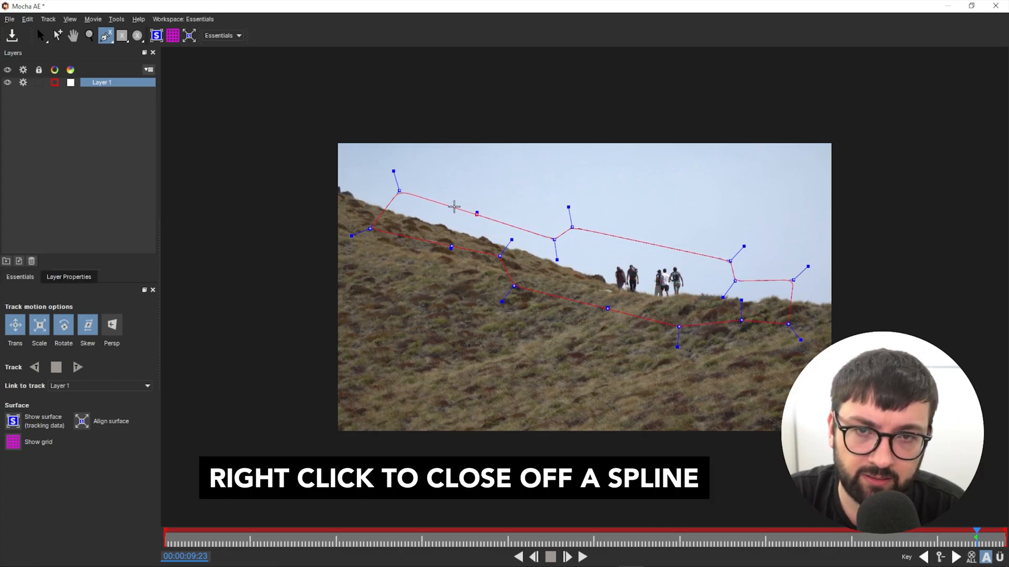
- Close the X-spline outlining the ridge and sky band
right_click(453, 206)
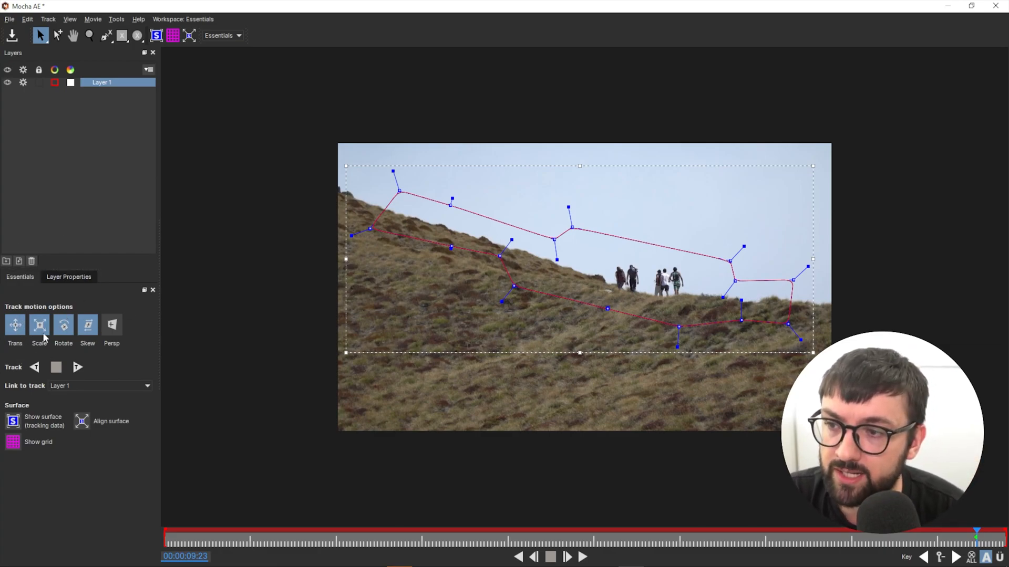
mouse_move(334, 375)
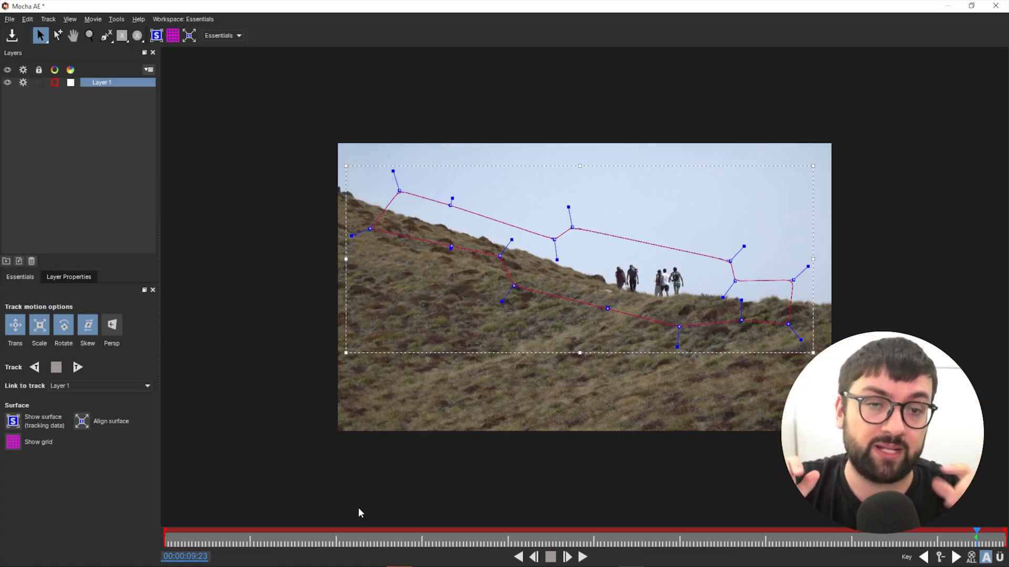
mouse_move(94, 321)
type("BG TRACK")
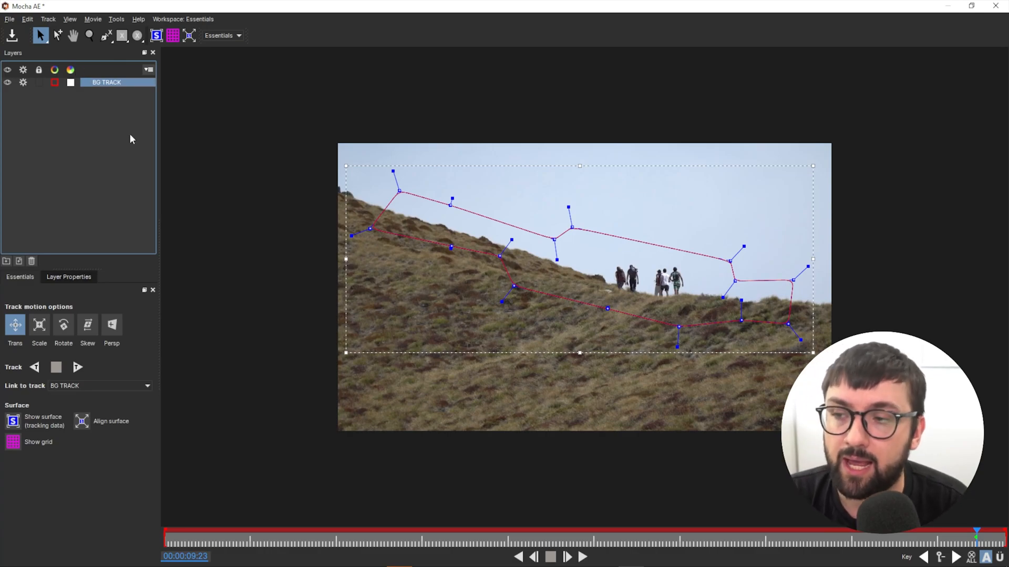
mouse_move(97, 353)
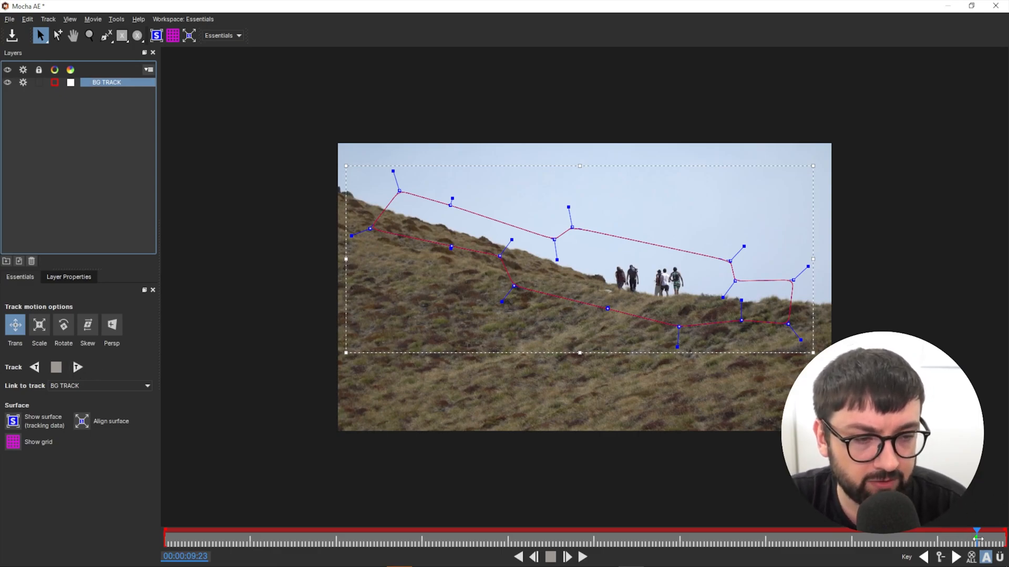
- Track the BG TRACK spline backwards from the last frame to the clip start
left_click(77, 367)
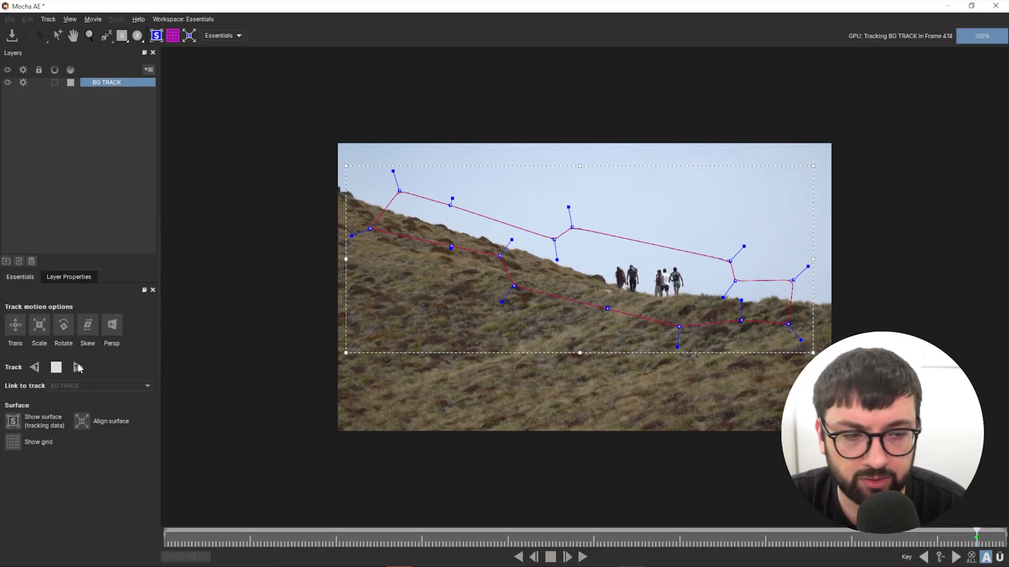
left_click(34, 367)
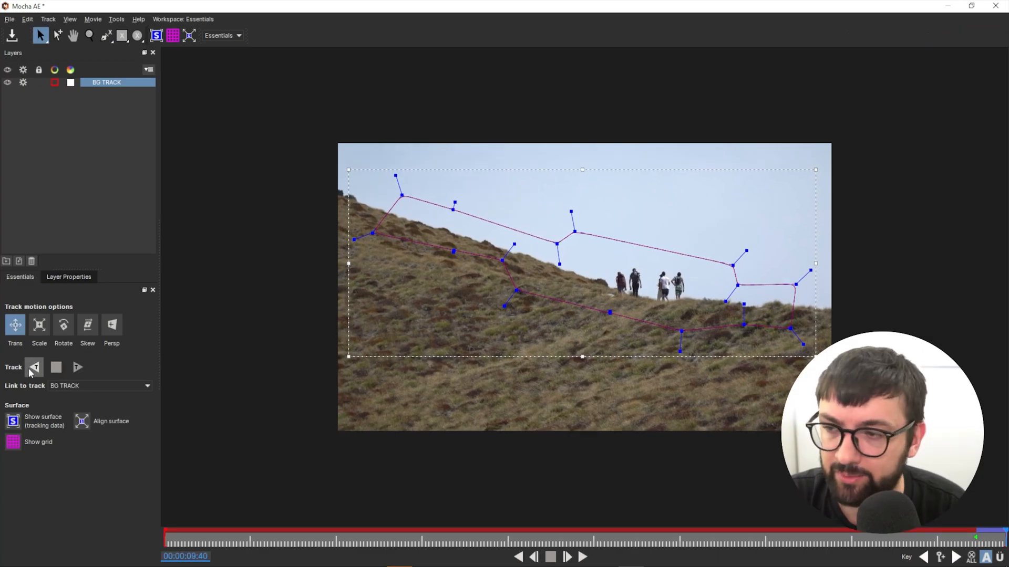
left_click(77, 367)
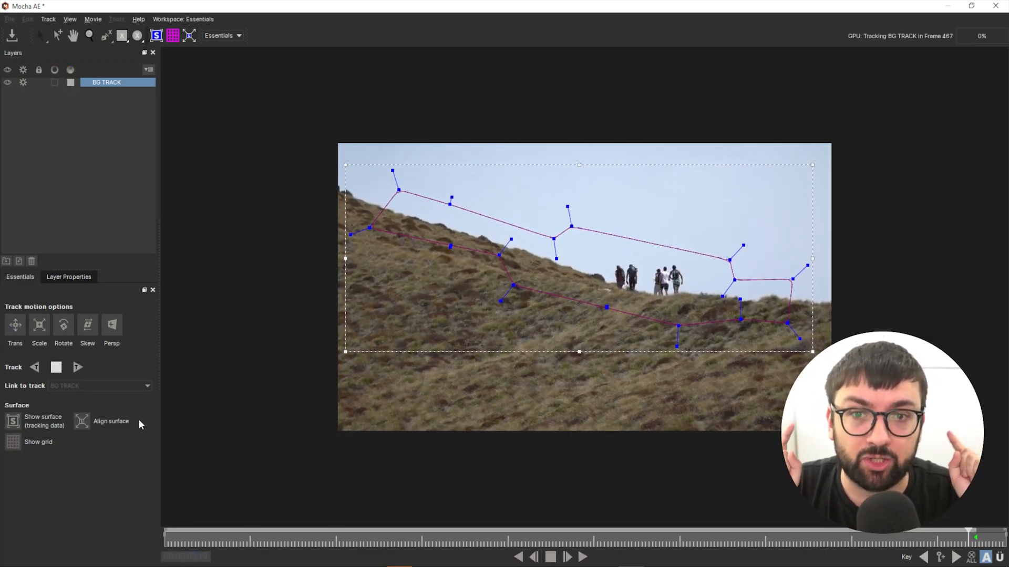
left_click(534, 557)
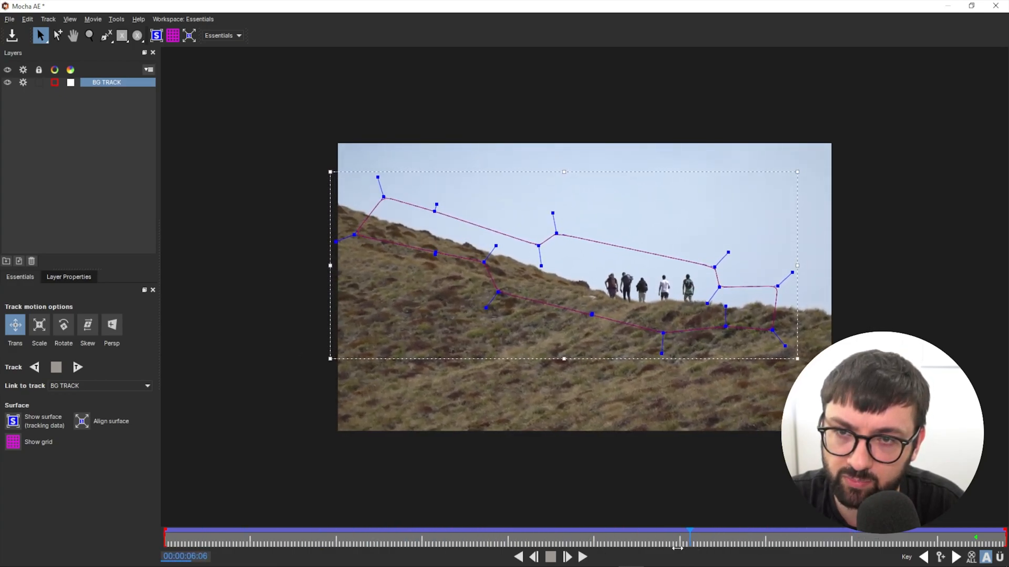
- Fix the BG TRACK shape at the drifting frame and re-track it forward
left_click(508, 534)
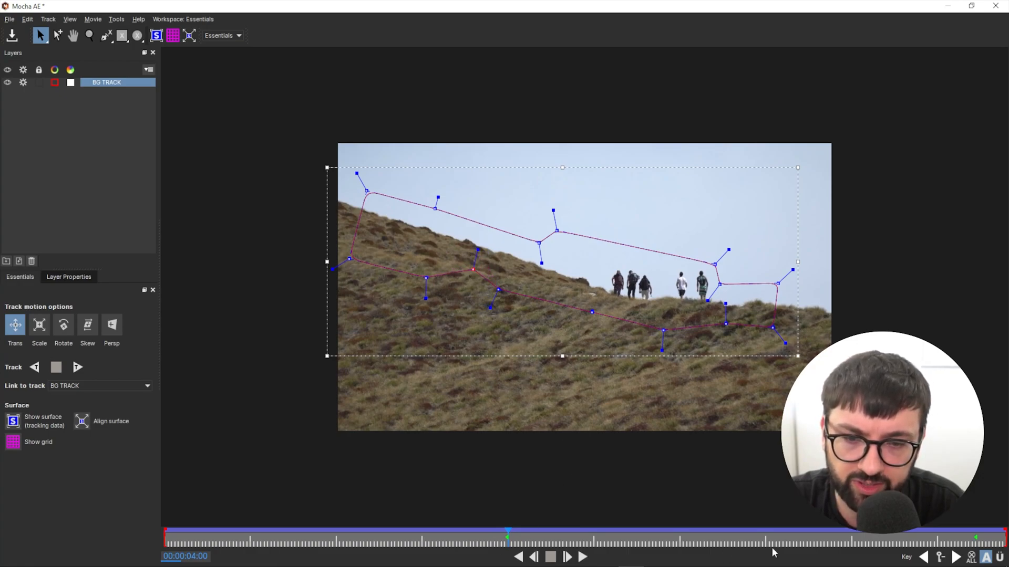
left_click(76, 367)
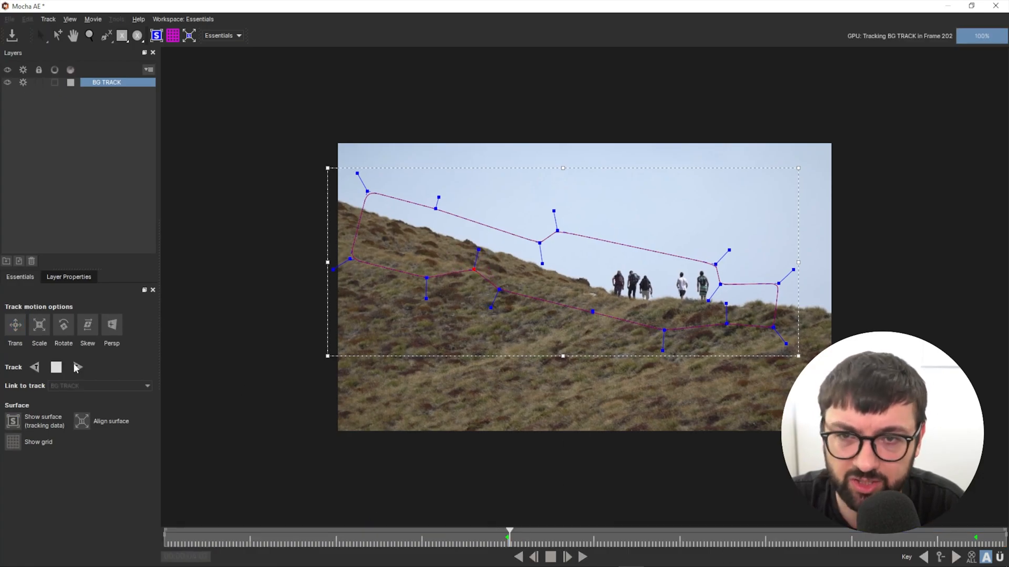
left_click(56, 366)
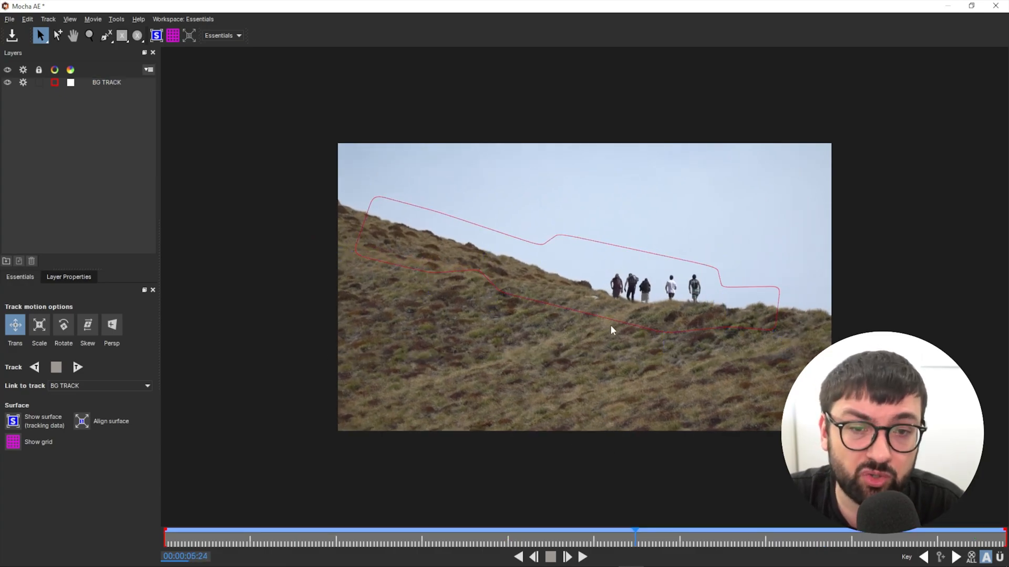
left_click(106, 82)
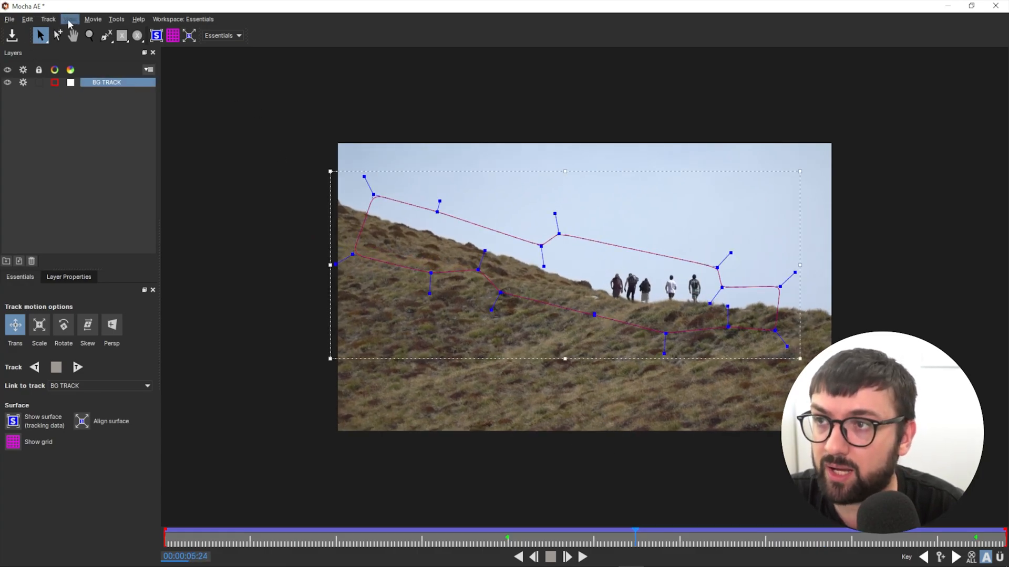
left_click(70, 19)
type("BG TRAC")
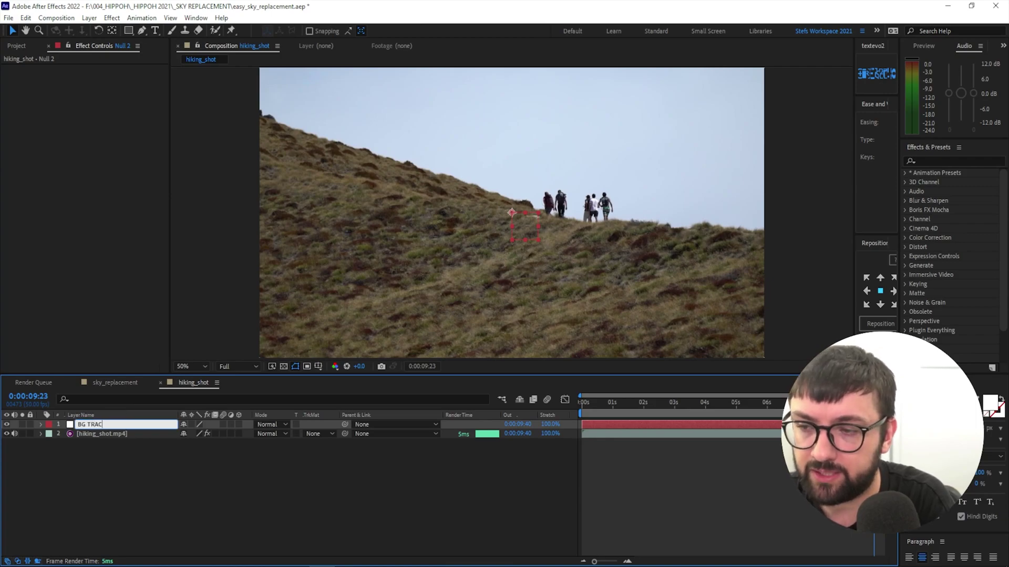
- Export BG TRACK tracking data as Transform keyframes onto the BG TRACK null
left_click(103, 434)
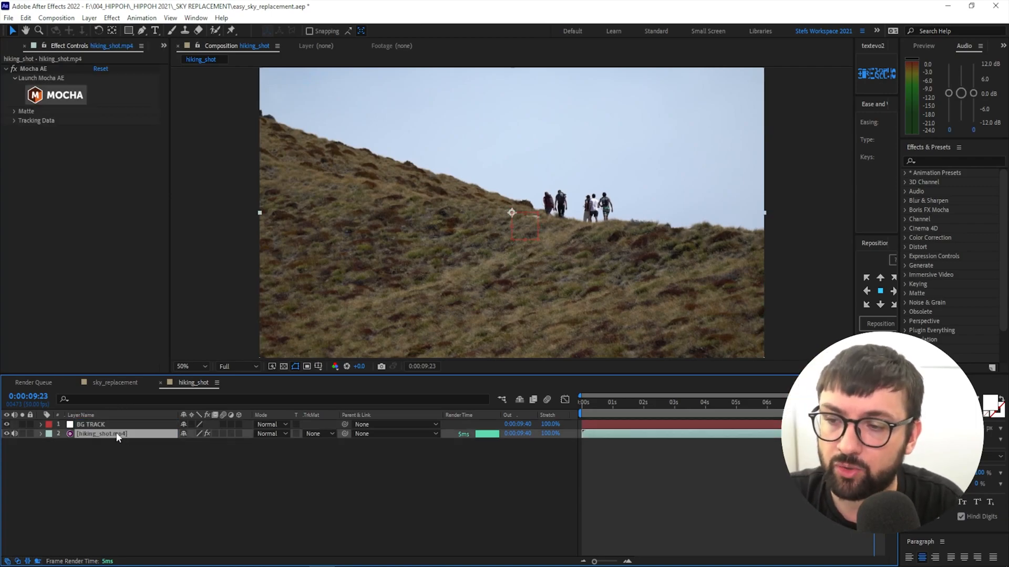
left_click(37, 121)
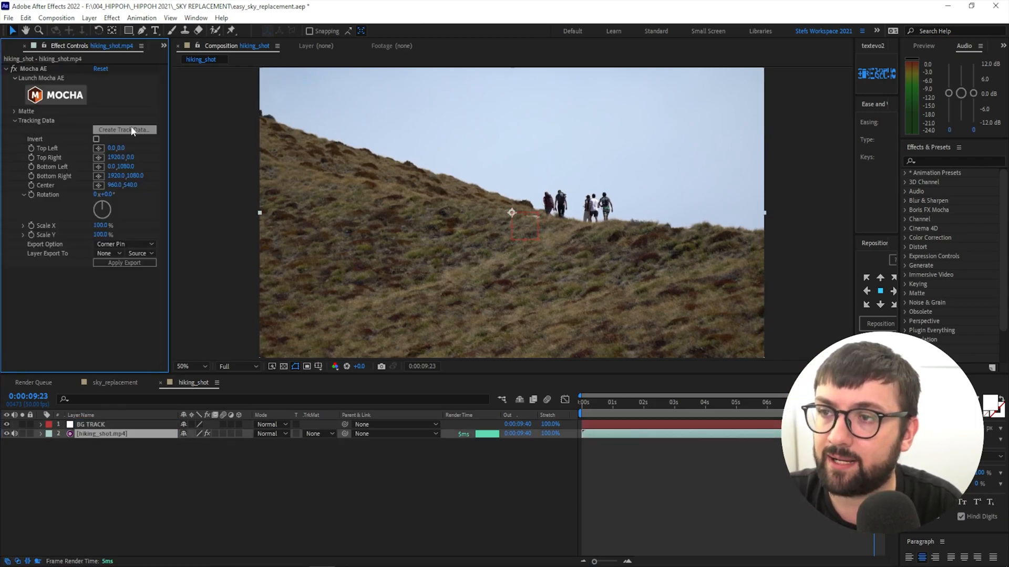
left_click(123, 129)
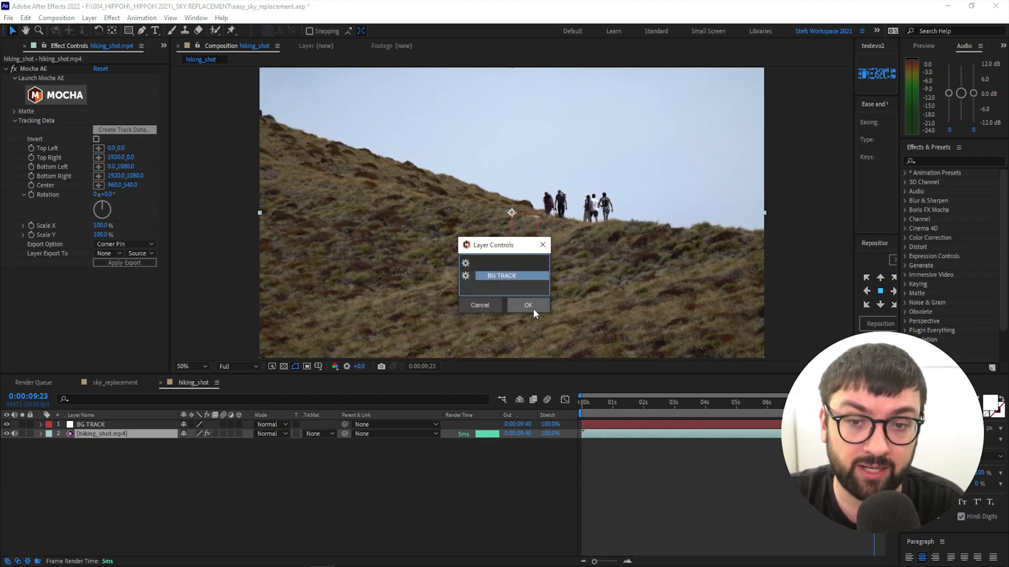
left_click(527, 304)
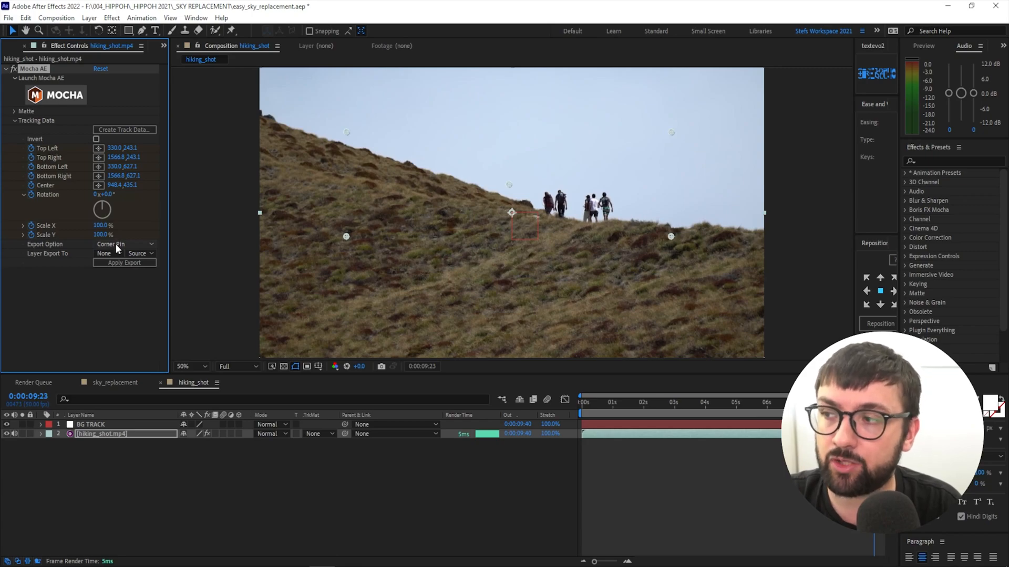
left_click(126, 244)
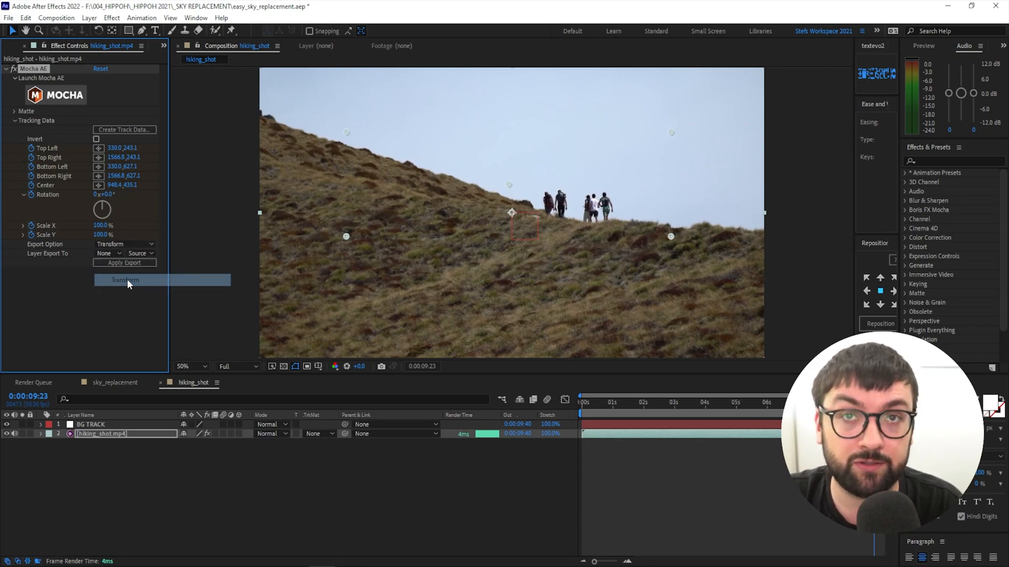
left_click(124, 253)
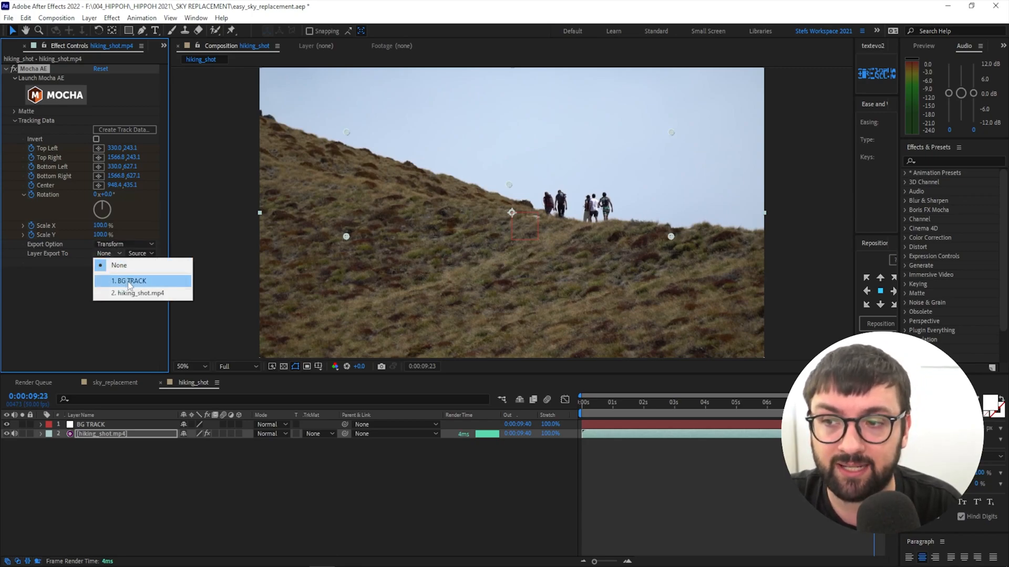
left_click(128, 280)
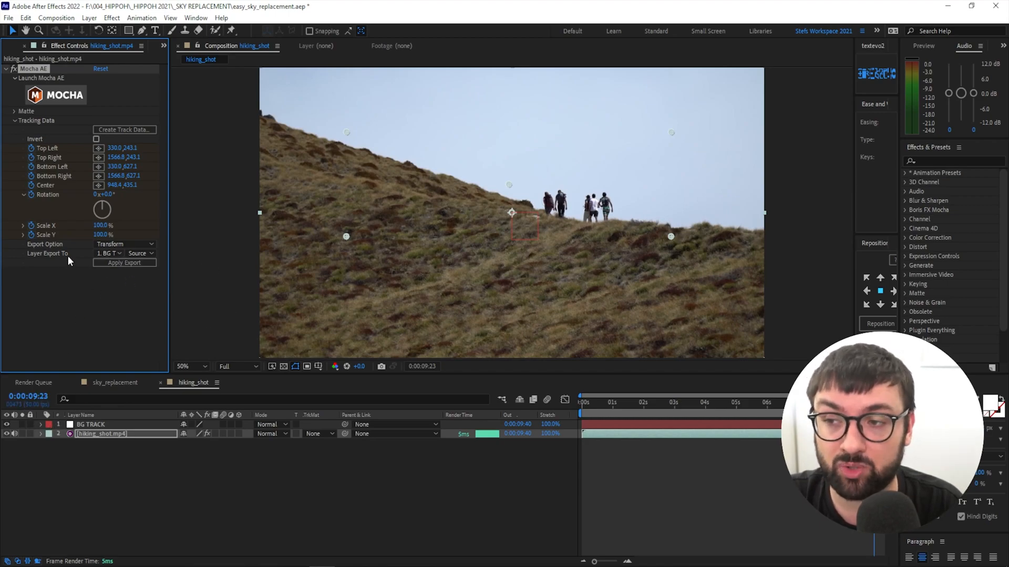
left_click(91, 424)
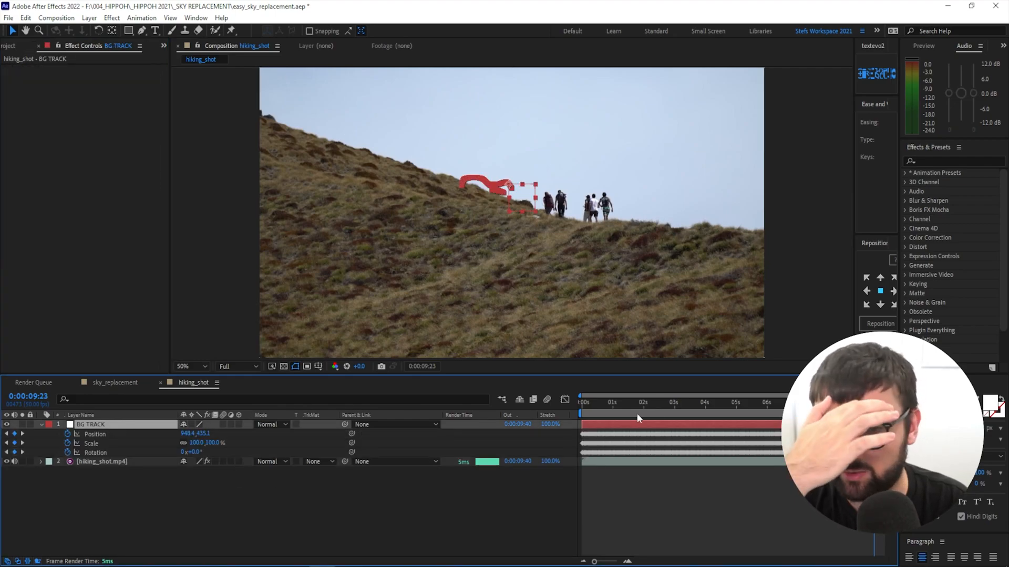
- Preview from the start to confirm the null follows the ridge around two seconds
left_click(581, 403)
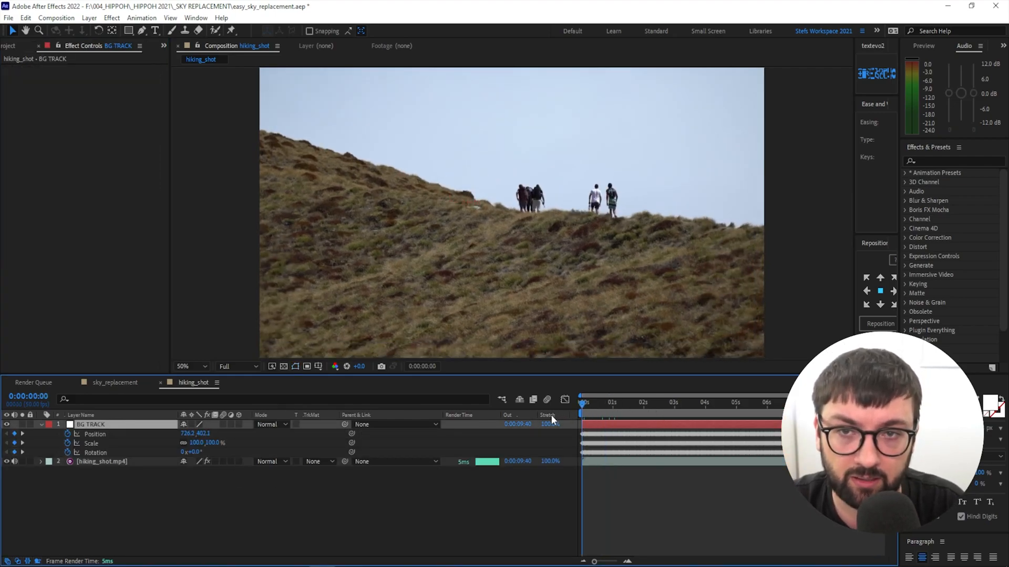
left_click(664, 402)
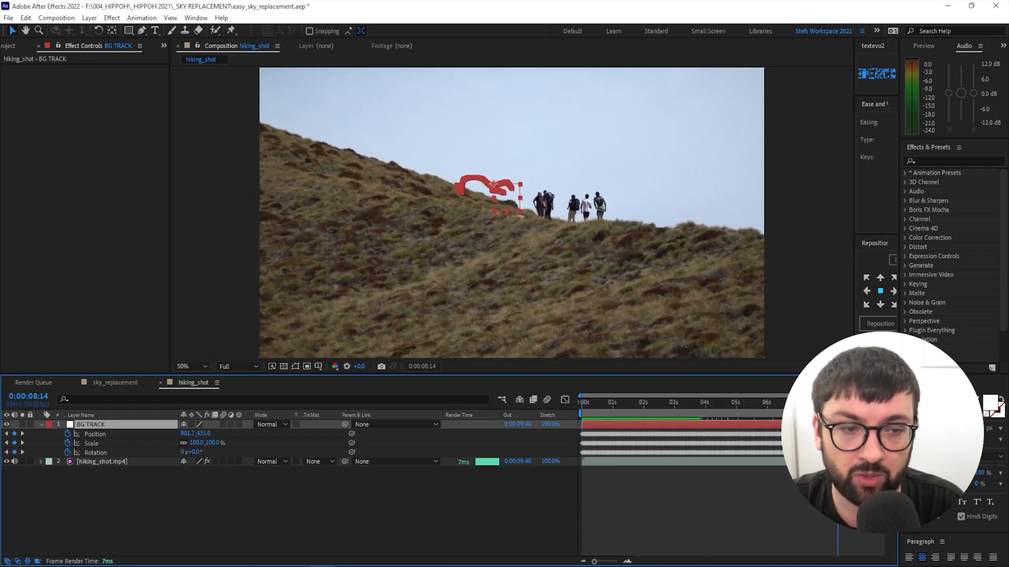
left_click(657, 403)
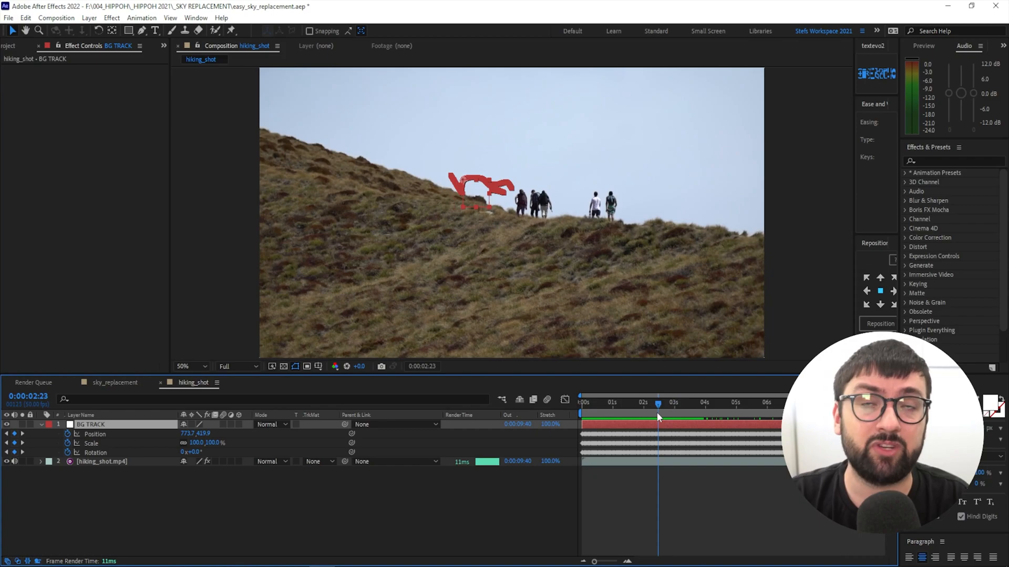
mouse_move(657, 417)
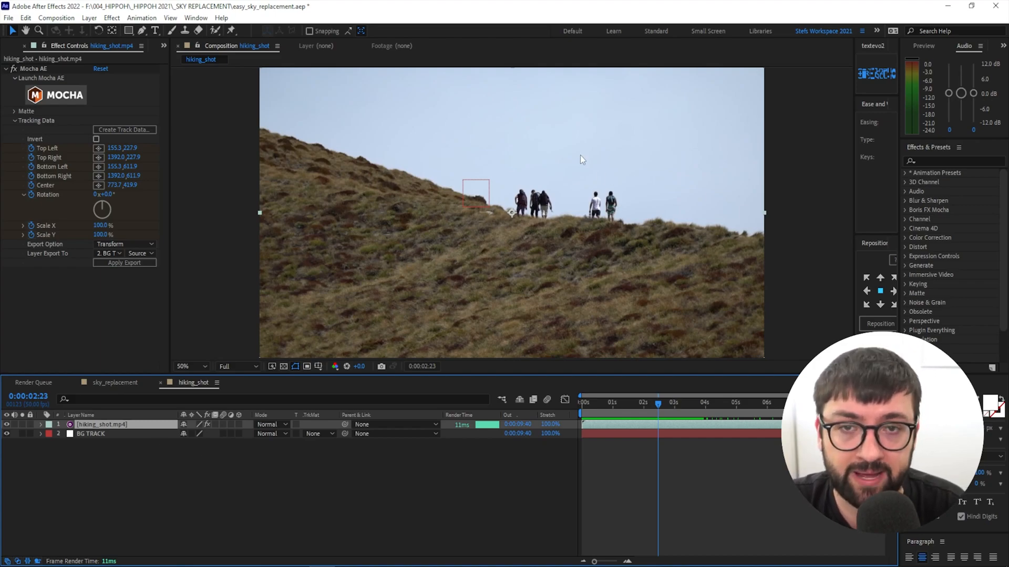
mouse_move(288, 103)
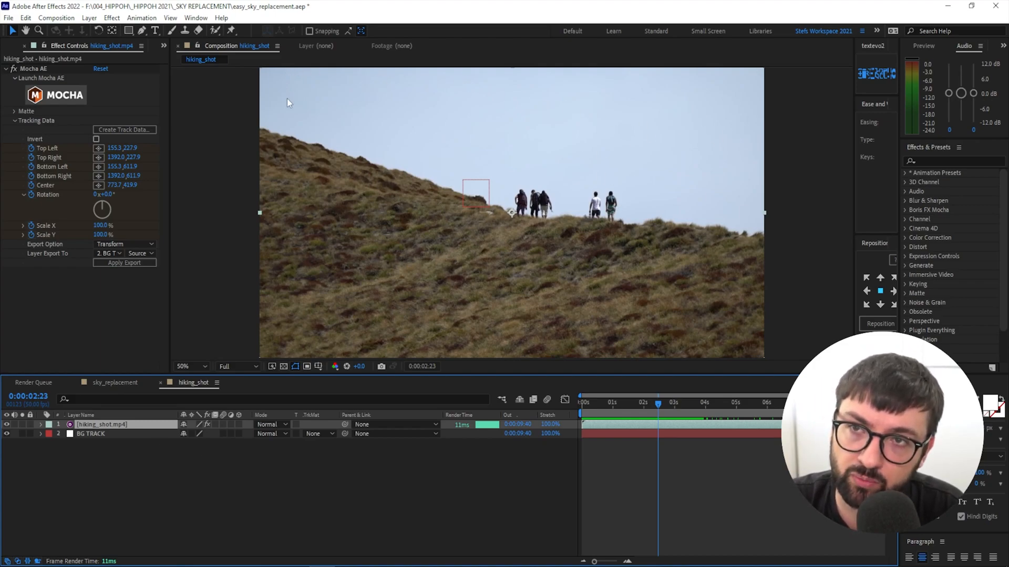
mouse_move(437, 279)
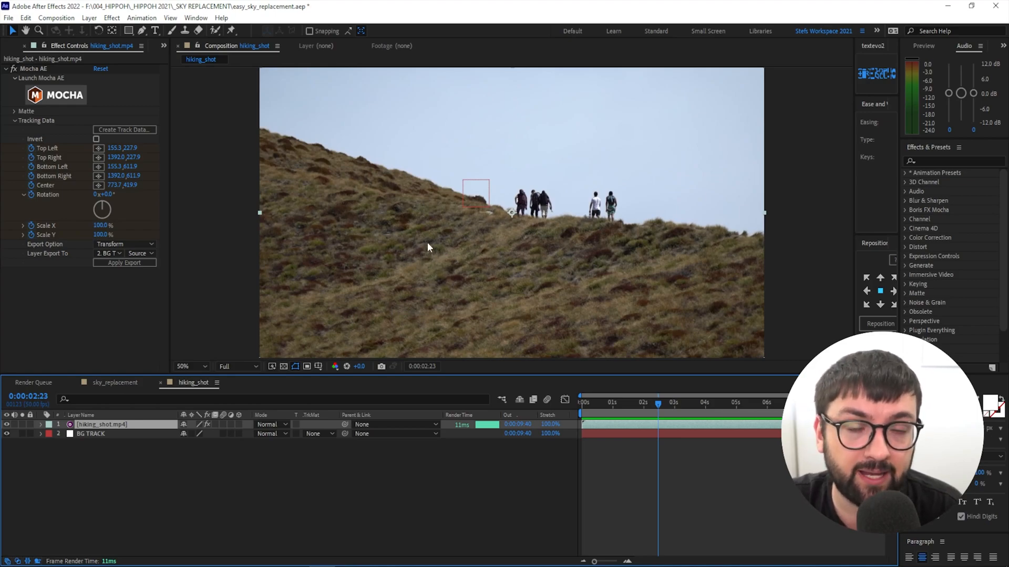
mouse_move(401, 204)
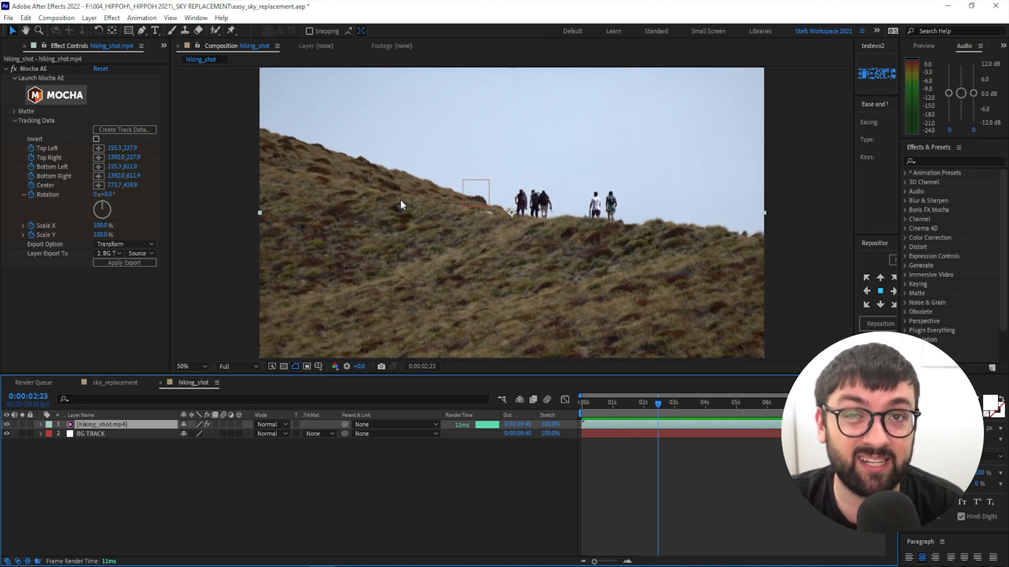
mouse_move(549, 141)
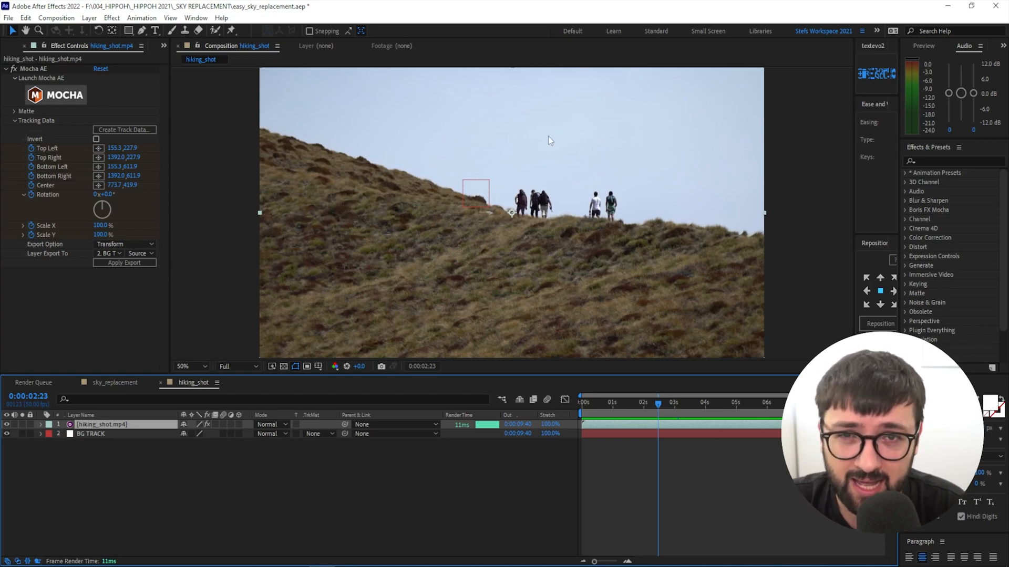
mouse_move(556, 175)
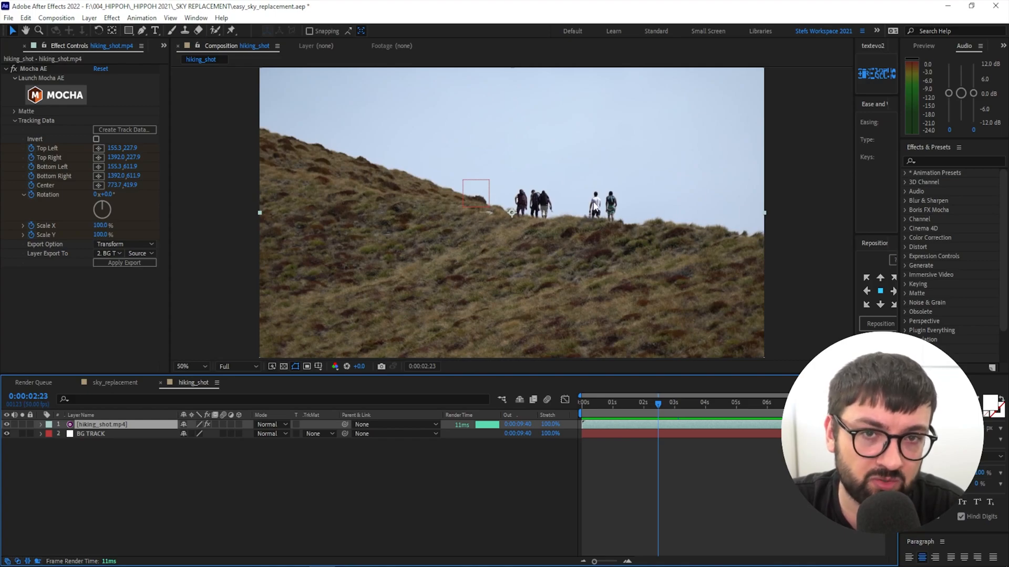
mouse_move(453, 164)
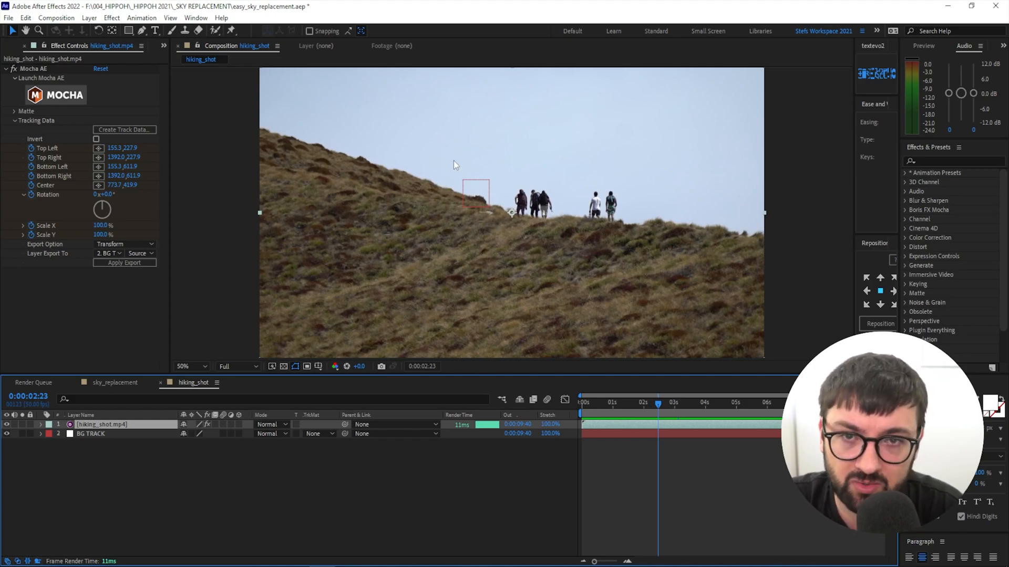
mouse_move(579, 217)
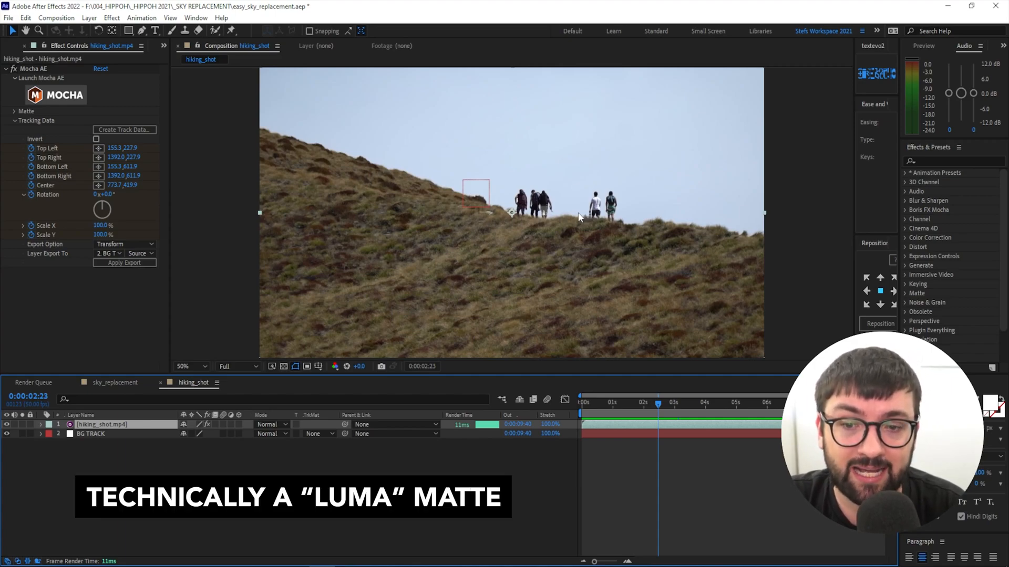
mouse_move(453, 261)
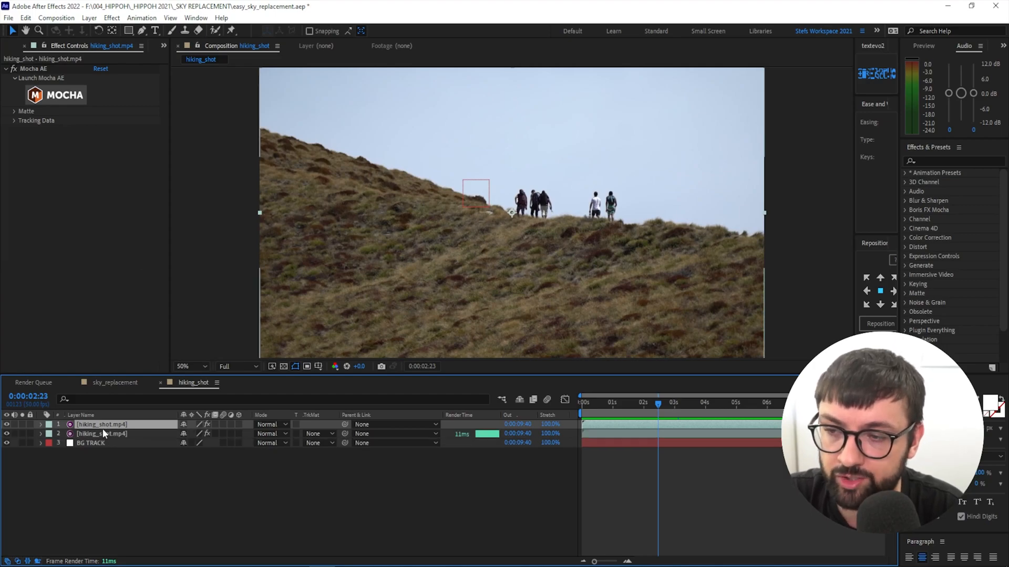
- Apply Curves crushing the hillside black and sky white, and rename the layer ALPHA
right_click(100, 424)
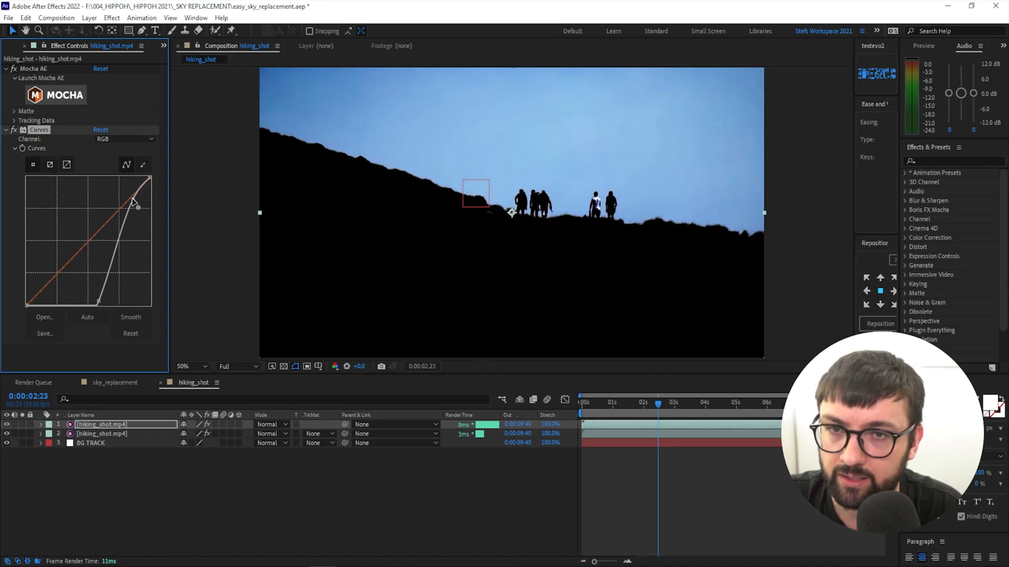
left_click_drag(135, 200, 120, 189)
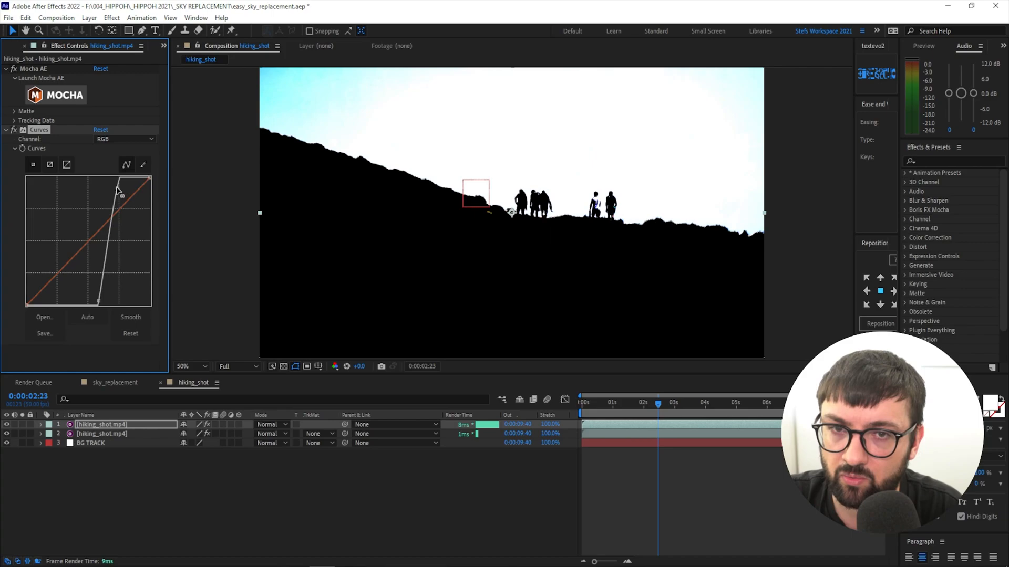
left_click_drag(119, 190, 102, 186)
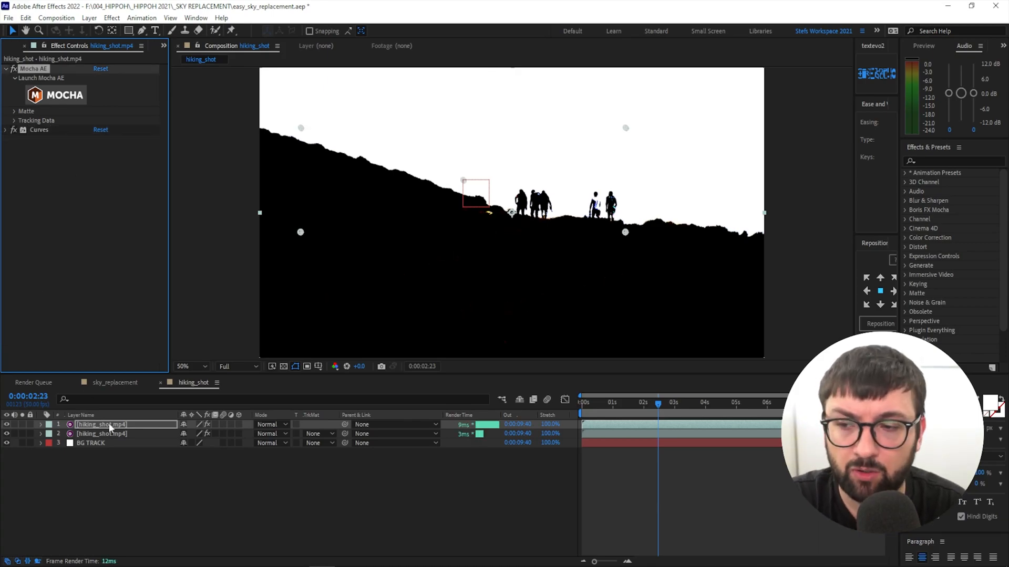
left_click(12, 69)
type("ALPHA")
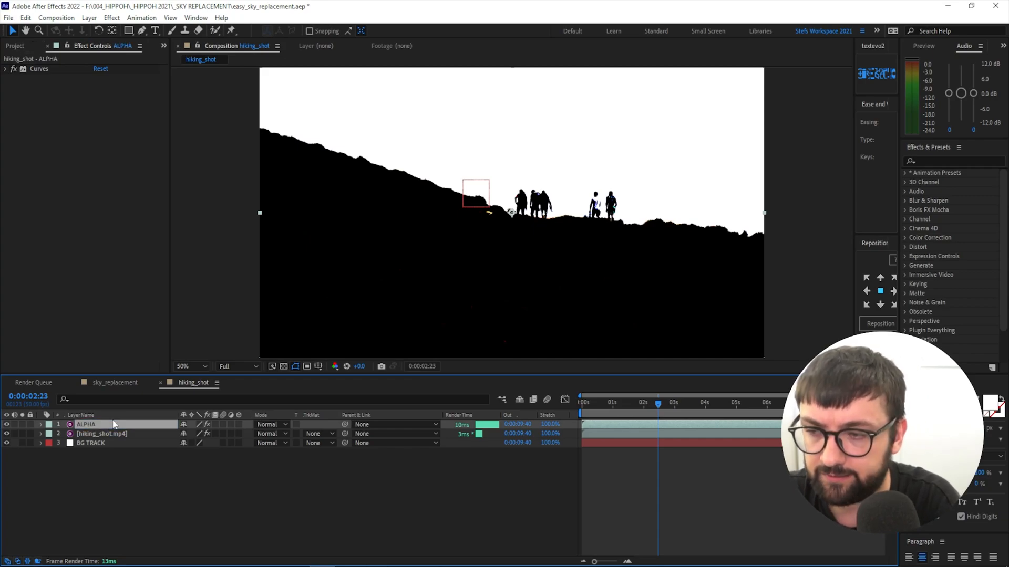
- Set hiking_shot.mp4's Track Matte to Luma Inverted Matte 'ALPHA' and scrub to check the cutout
left_click(101, 433)
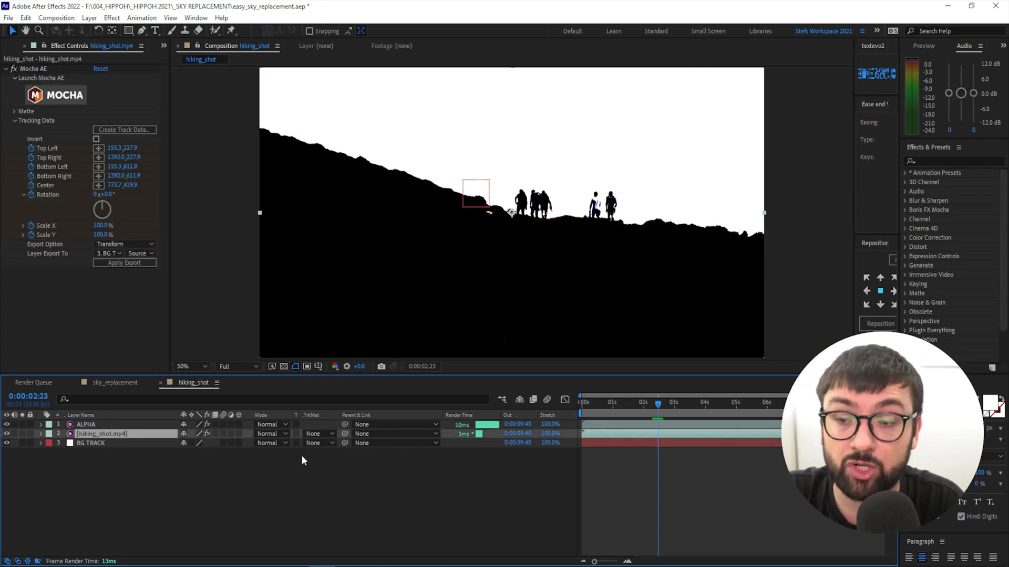
left_click(322, 432)
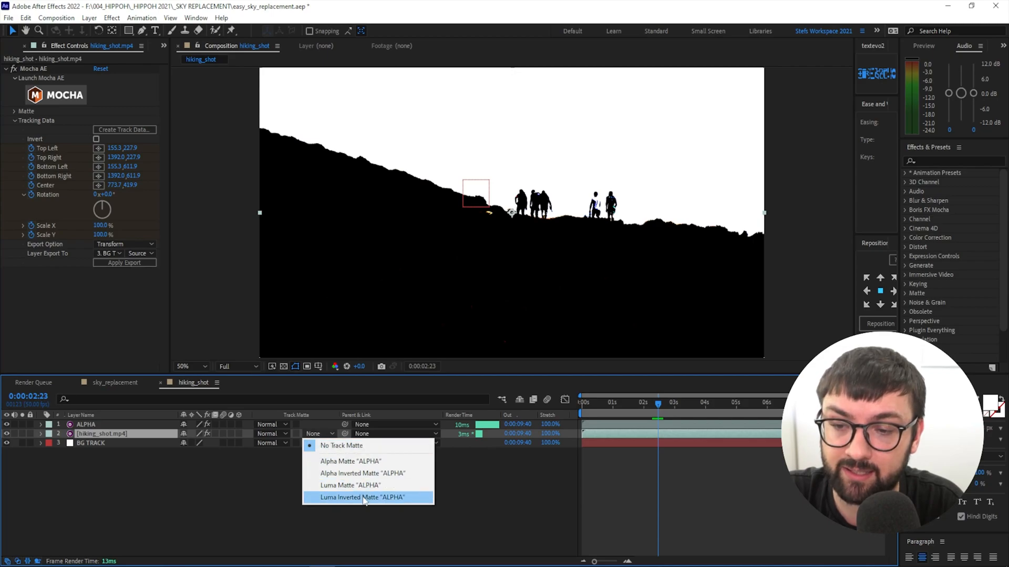
left_click(362, 498)
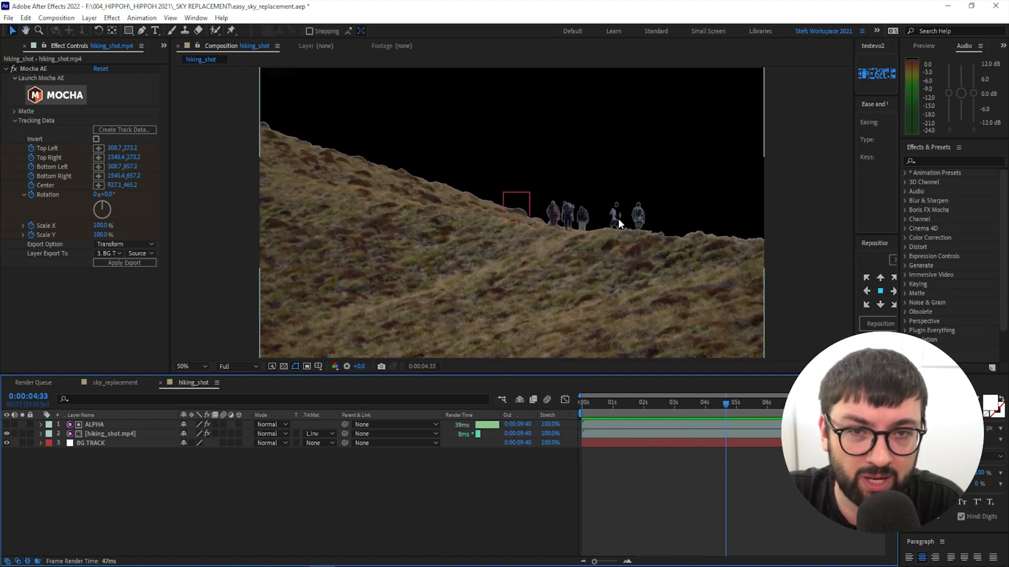
left_click(673, 403)
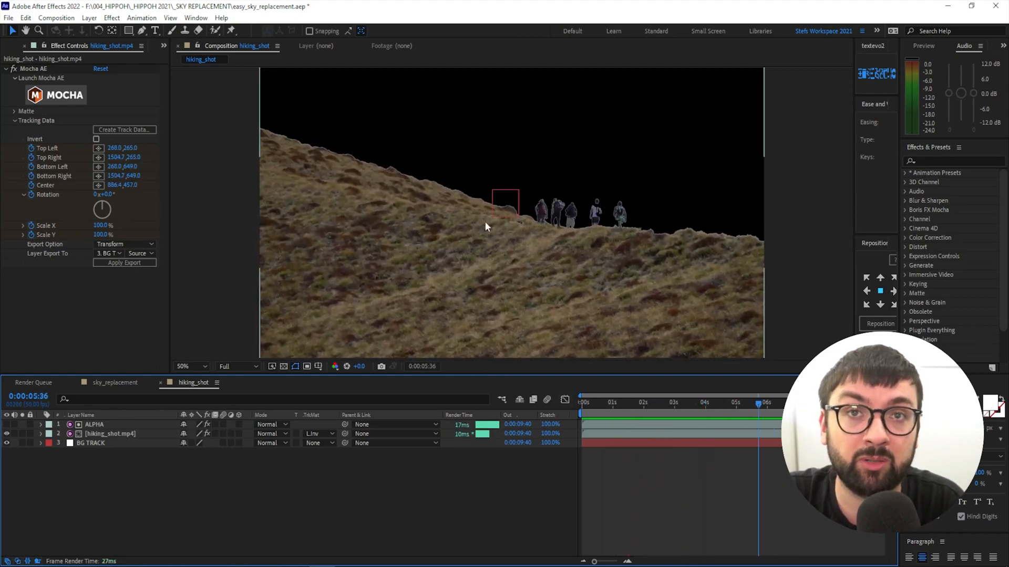
left_click(17, 45)
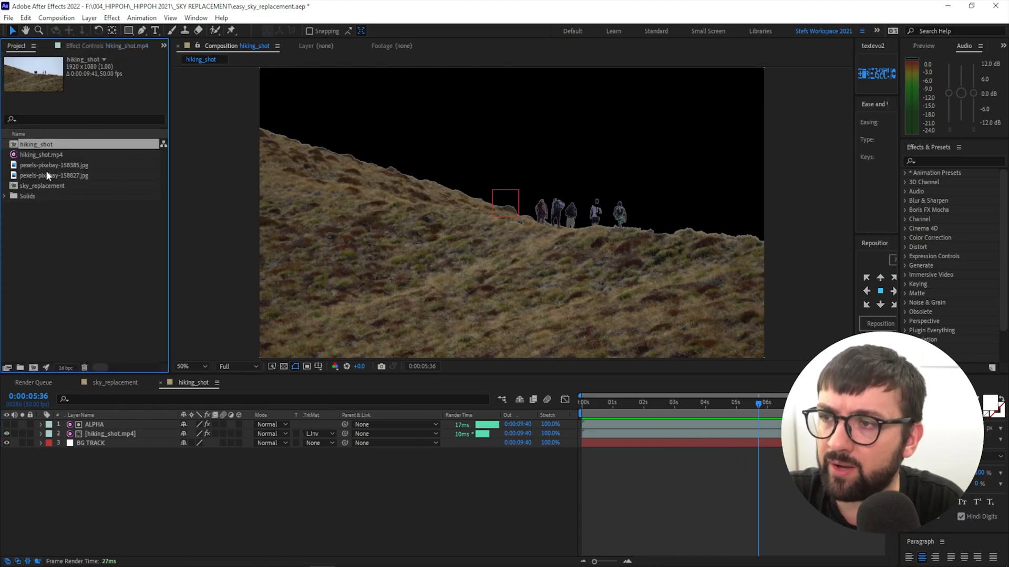
left_click(55, 176)
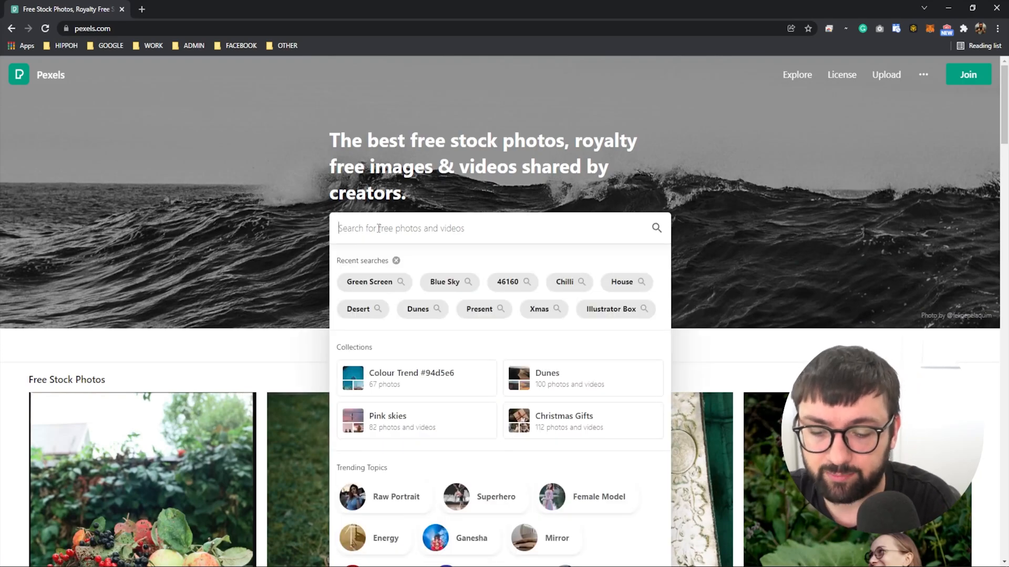
- Search Pexels for 'cloudy sky' and scroll through the photo results
type("cloudy sky")
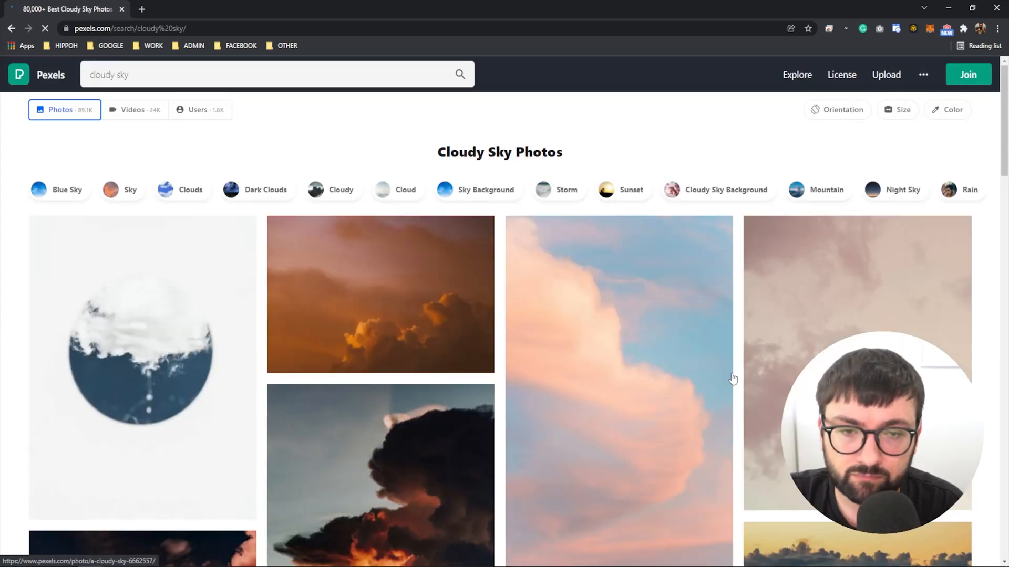
scroll("down", 3)
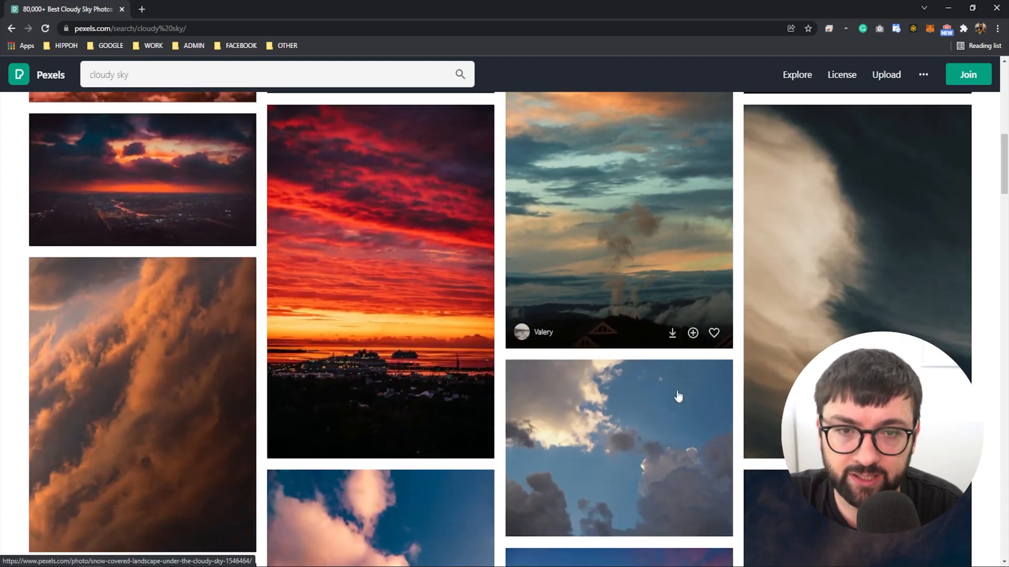
scroll("up", 3)
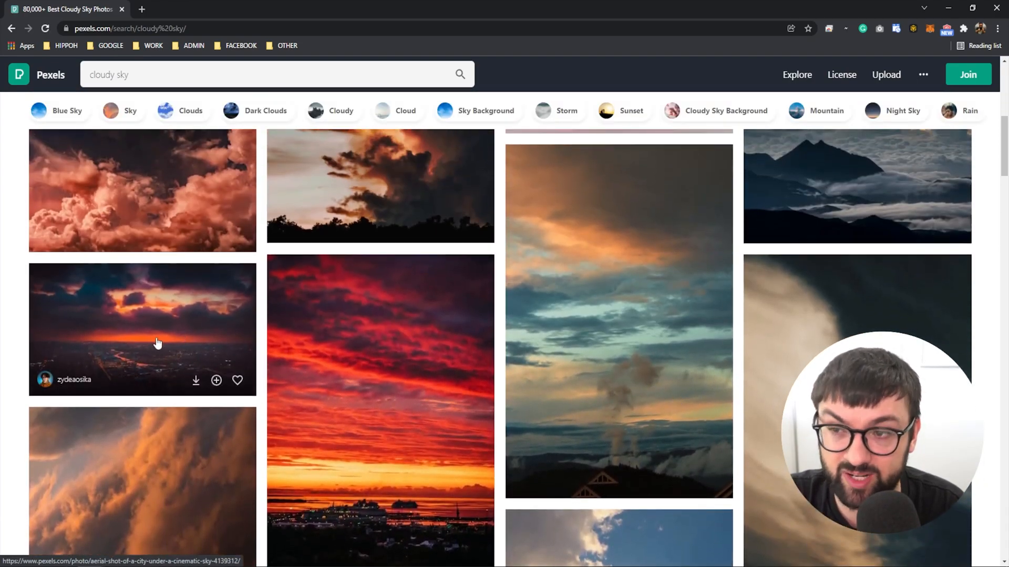
scroll("down", 3)
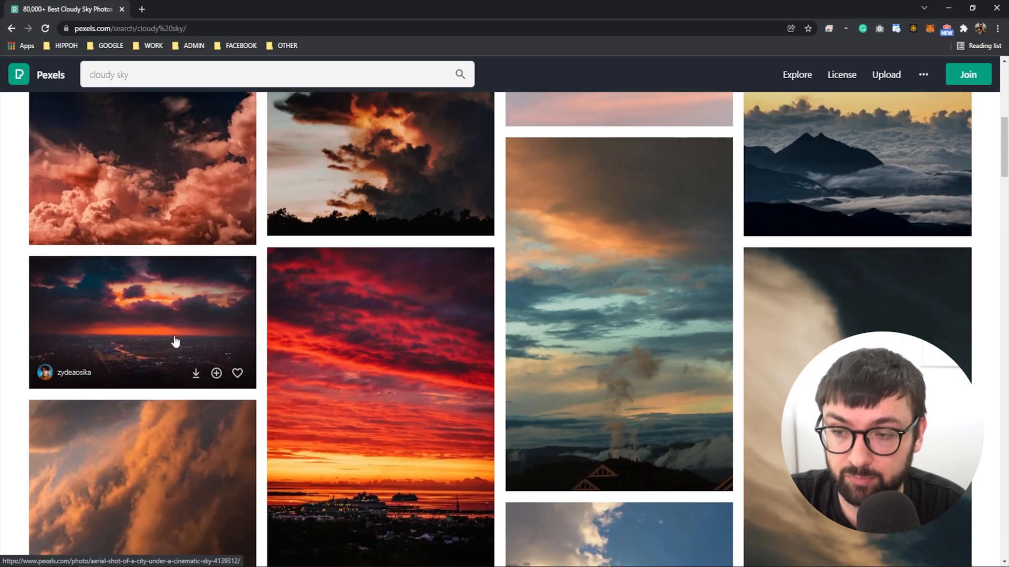
scroll("down", 3)
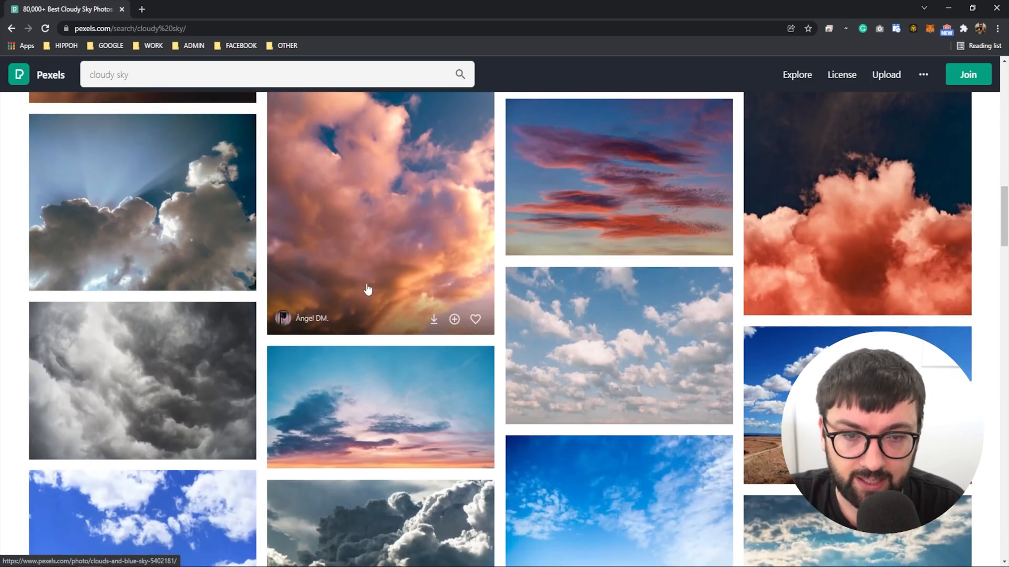
scroll("down", 3)
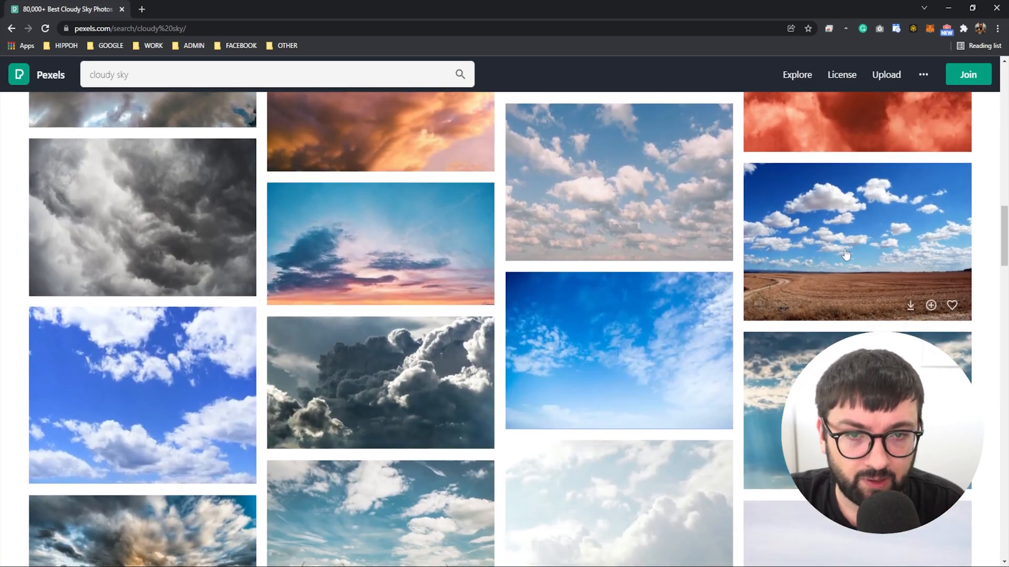
mouse_move(833, 252)
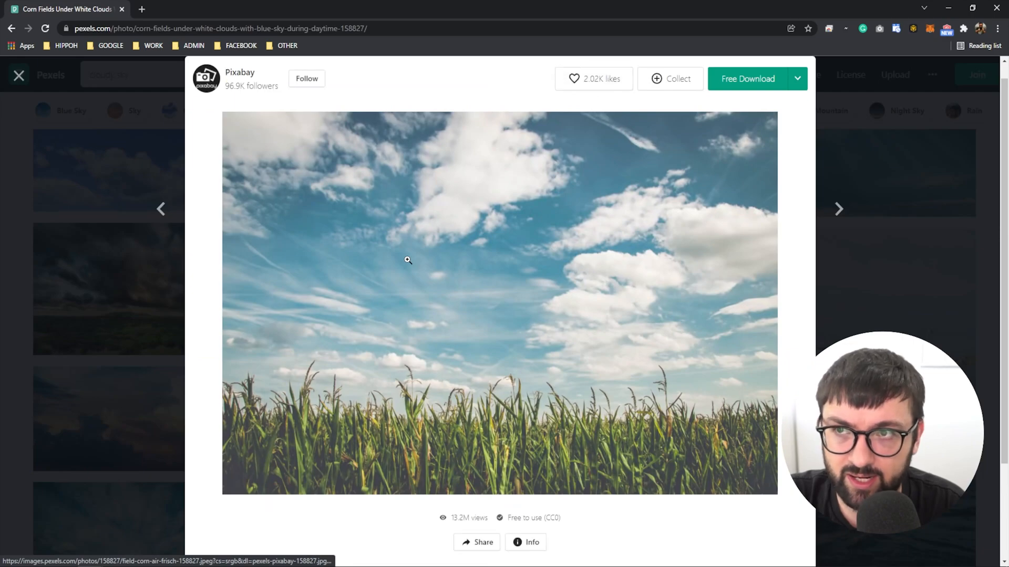
- View the corn field cloudy sky photo's 'Free to use (CC0)' Creative Commons licence page
scroll("down", 3)
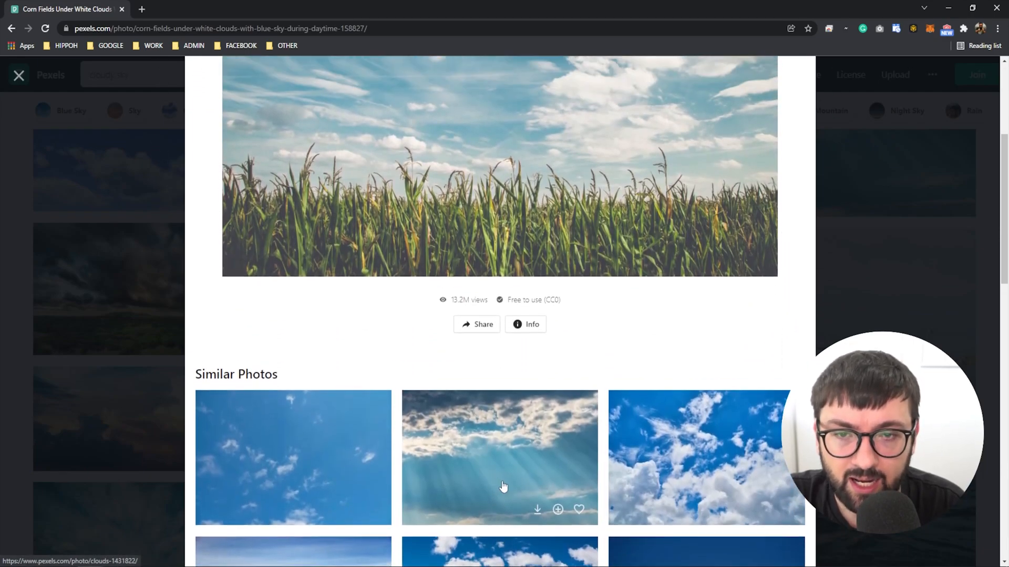
scroll("up", 3)
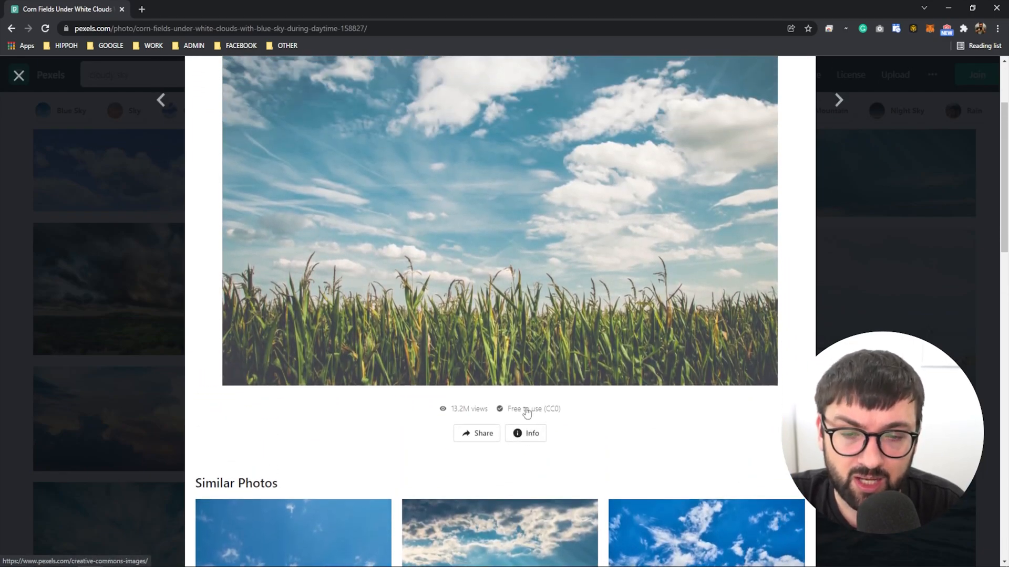
left_click(532, 409)
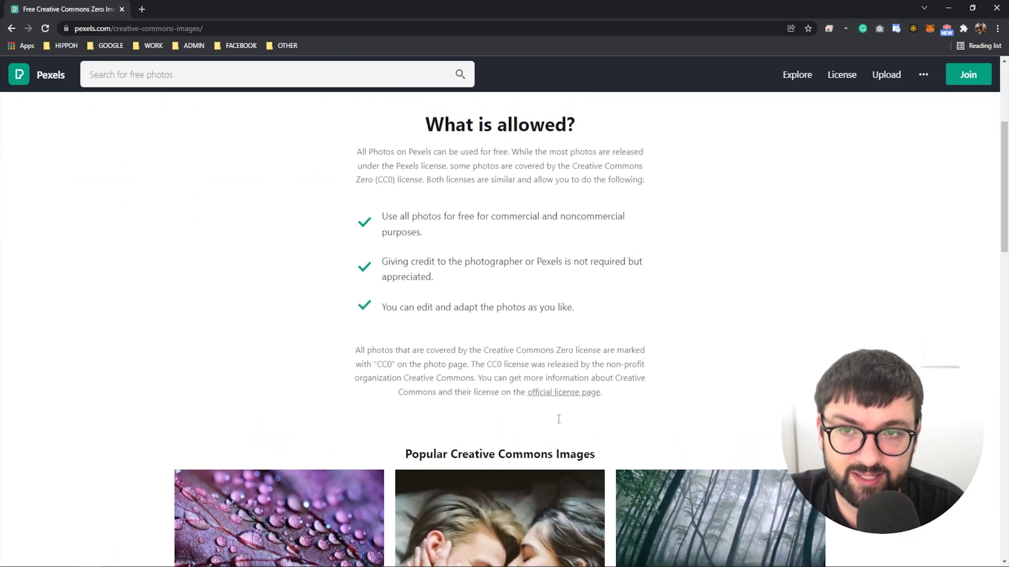
scroll("up", 3)
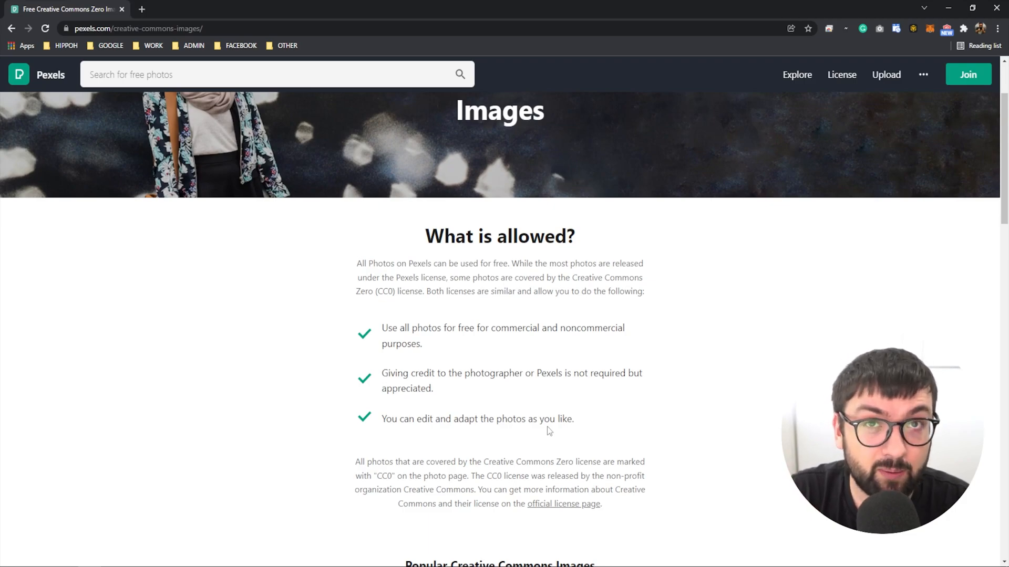
mouse_move(532, 439)
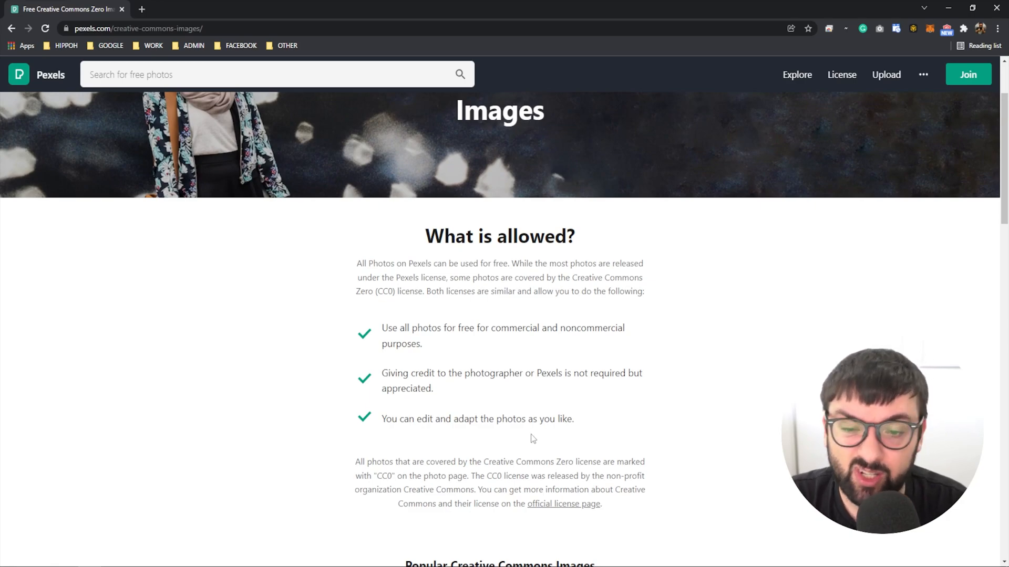
mouse_move(493, 413)
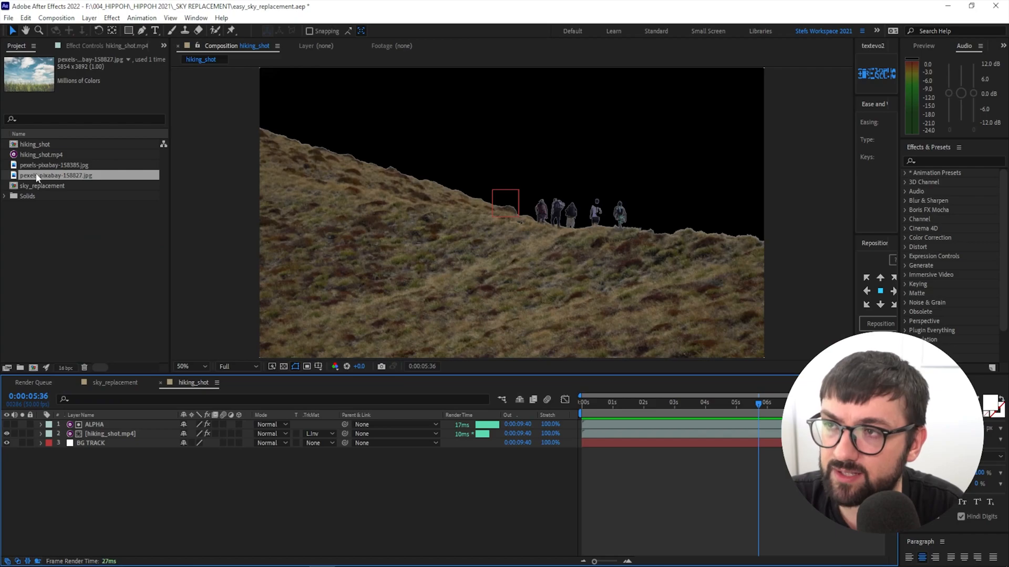
- Add pexels-pixabay-158827.jpg as CLOUDY SKY at 46%, parented to BG TRACK, and preview it
left_click(90, 444)
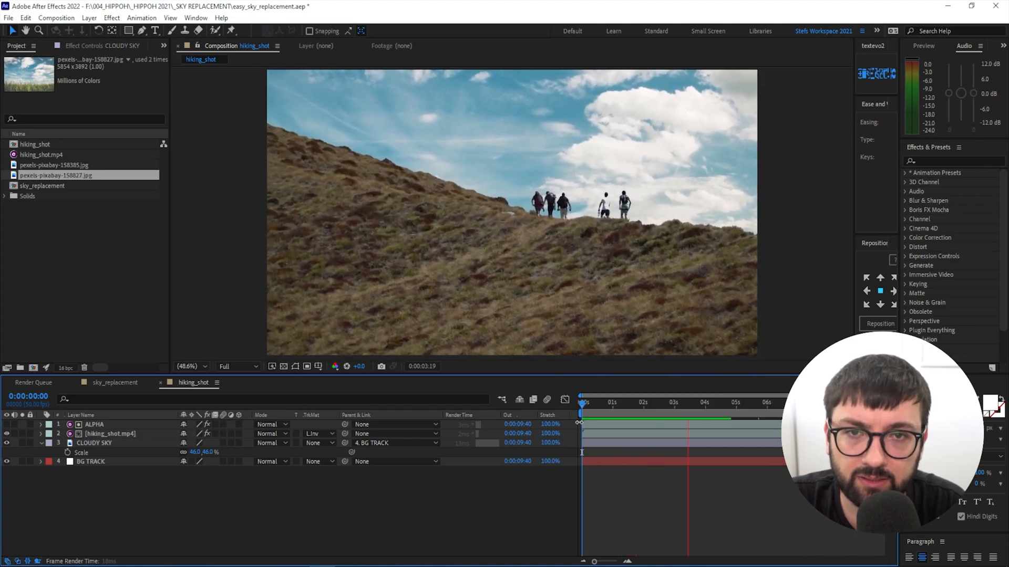
left_click(754, 402)
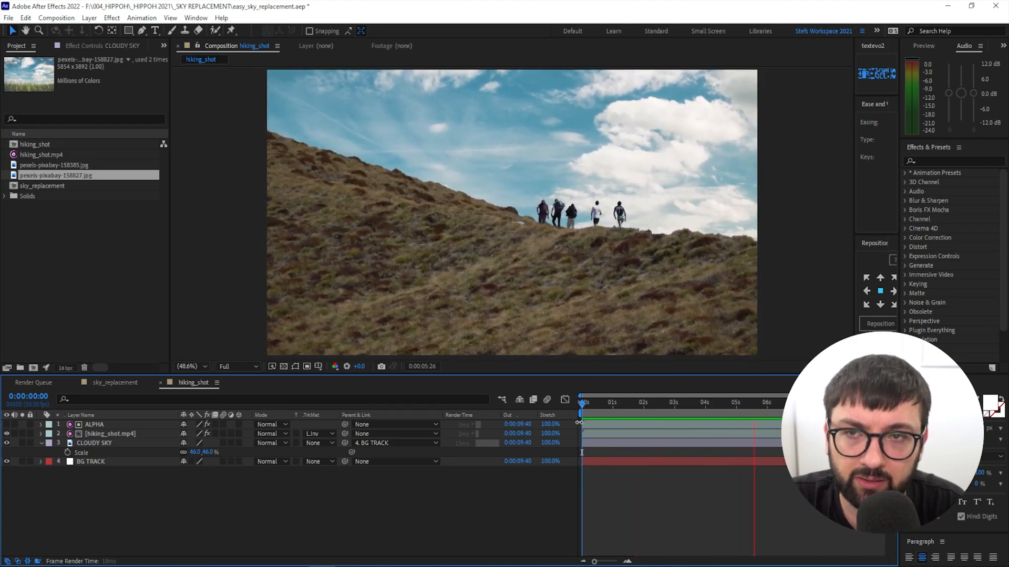
left_click(612, 403)
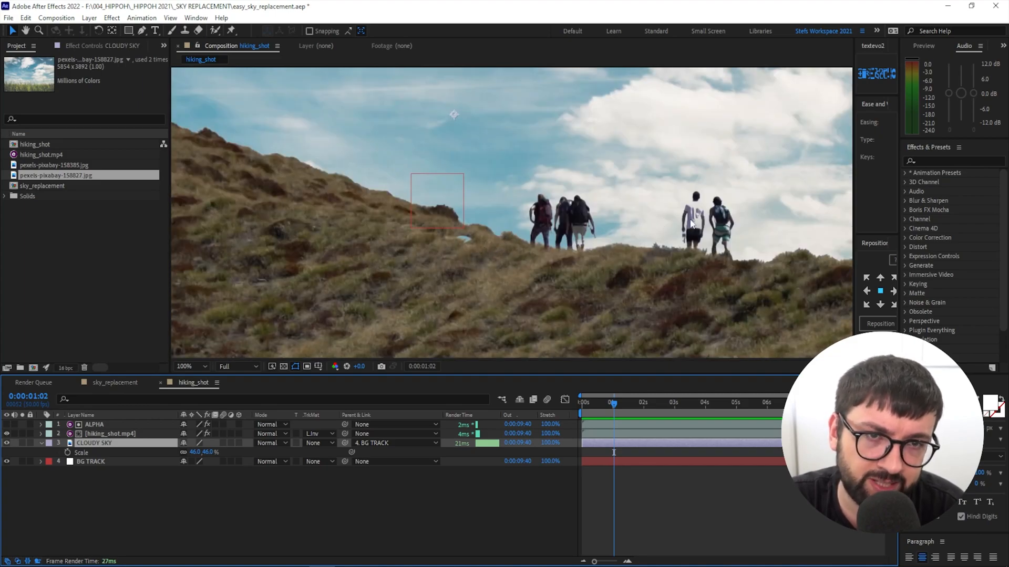
- Draw a RotoBezier mask on CLOUDY SKY along the ridge and feather it about 1004 pixels
left_click(189, 367)
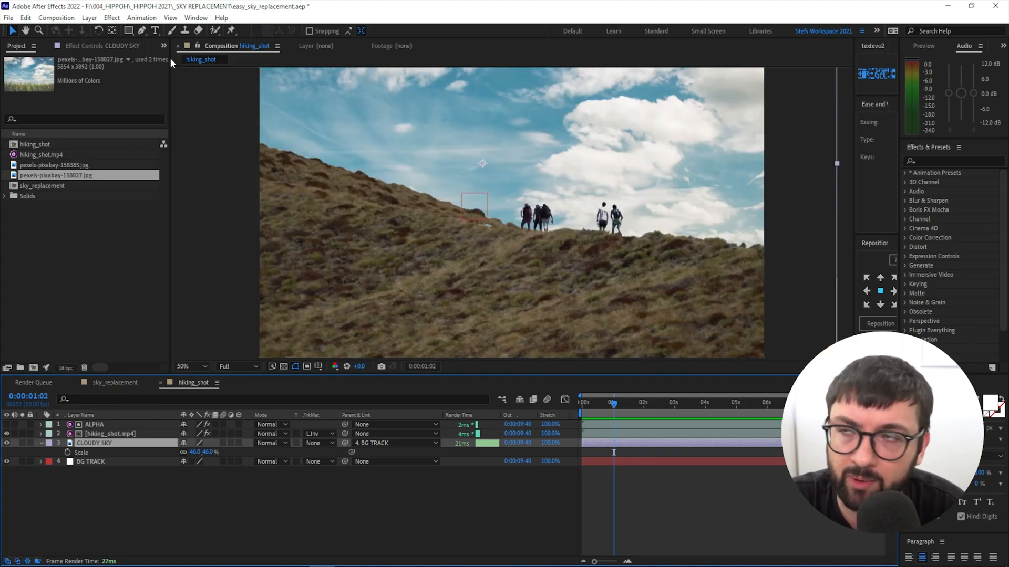
left_click(140, 31)
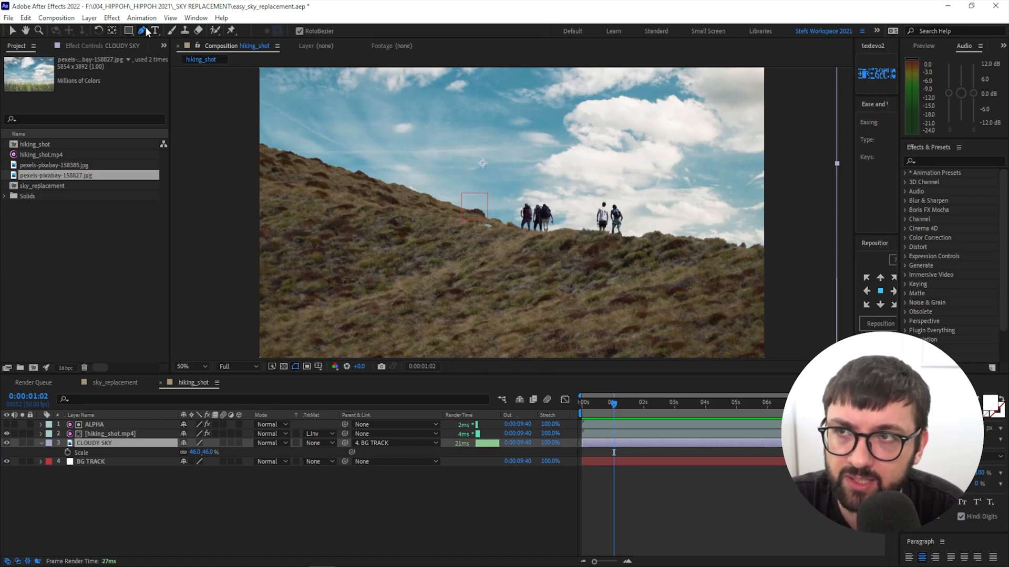
left_click(187, 366)
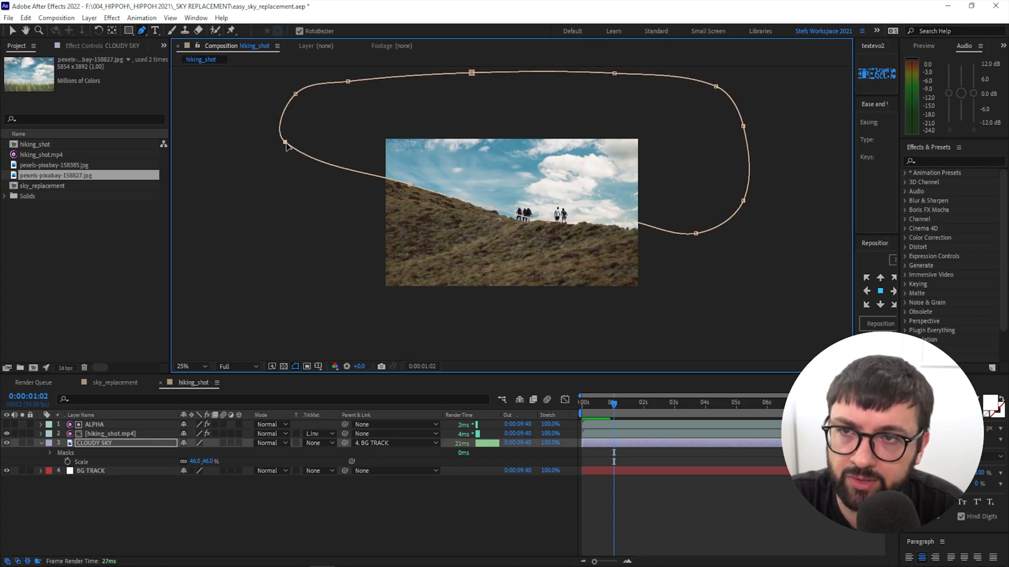
left_click(190, 366)
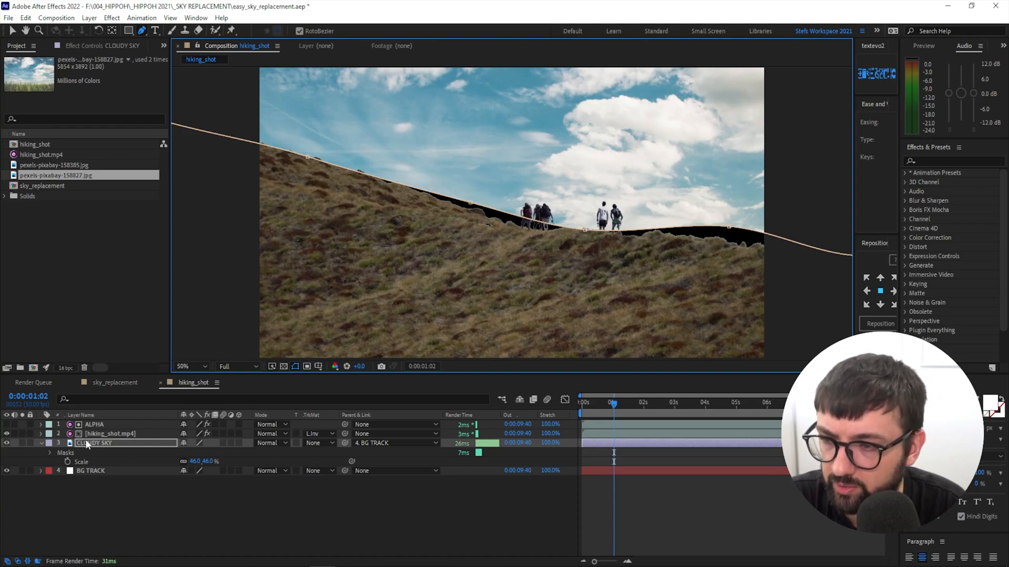
left_click(49, 453)
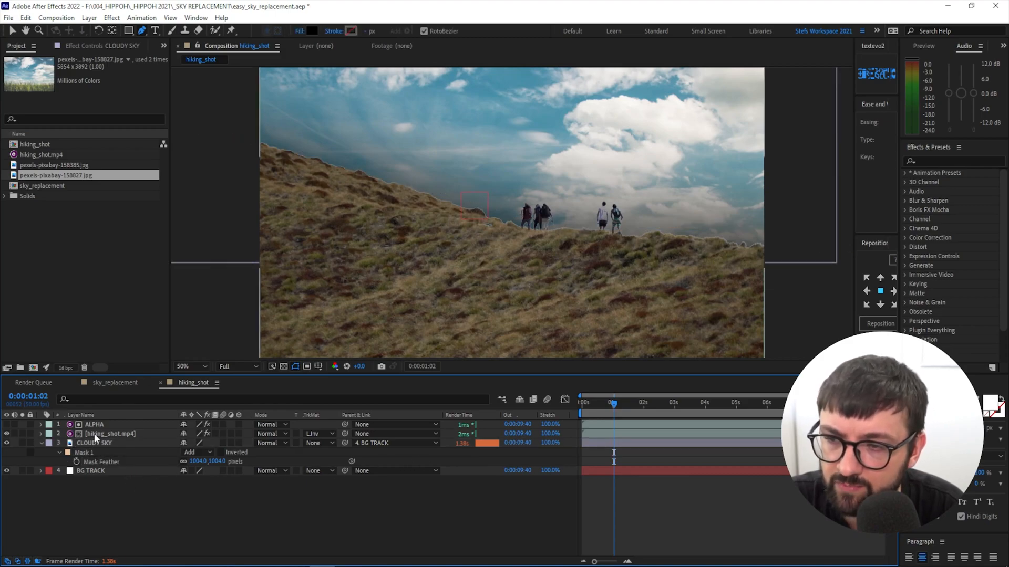
left_click(315, 442)
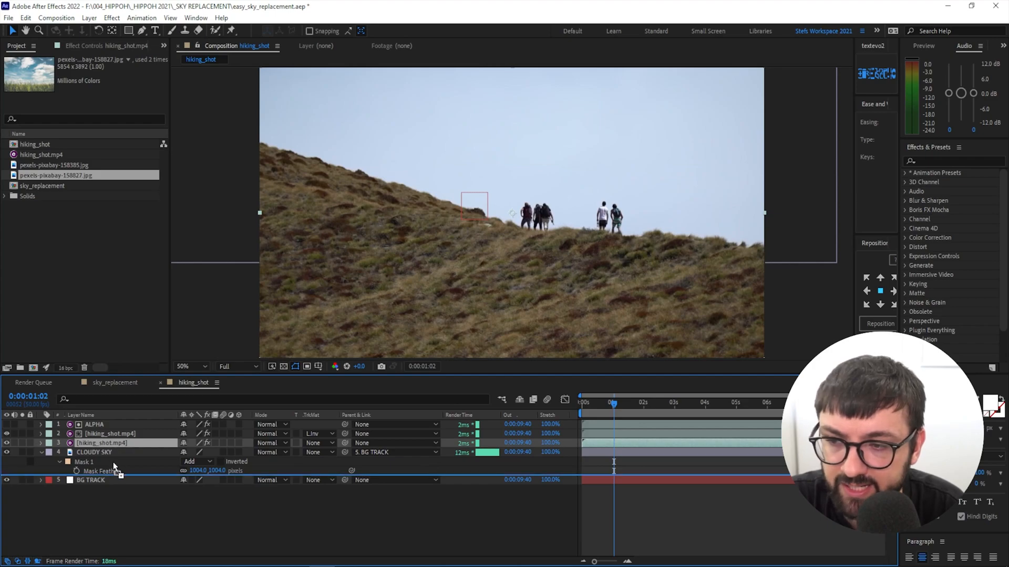
left_click(6, 442)
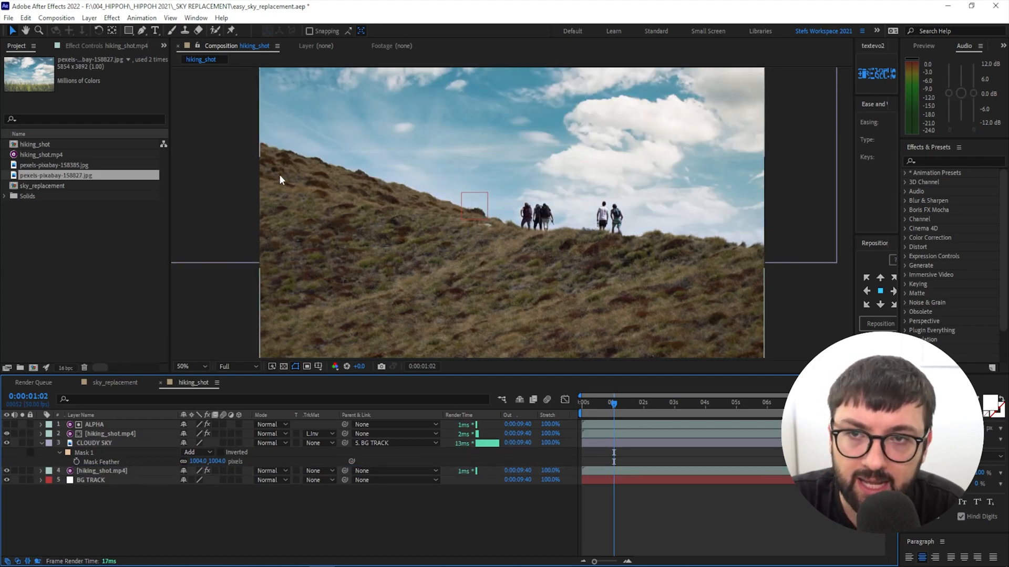
left_click(94, 442)
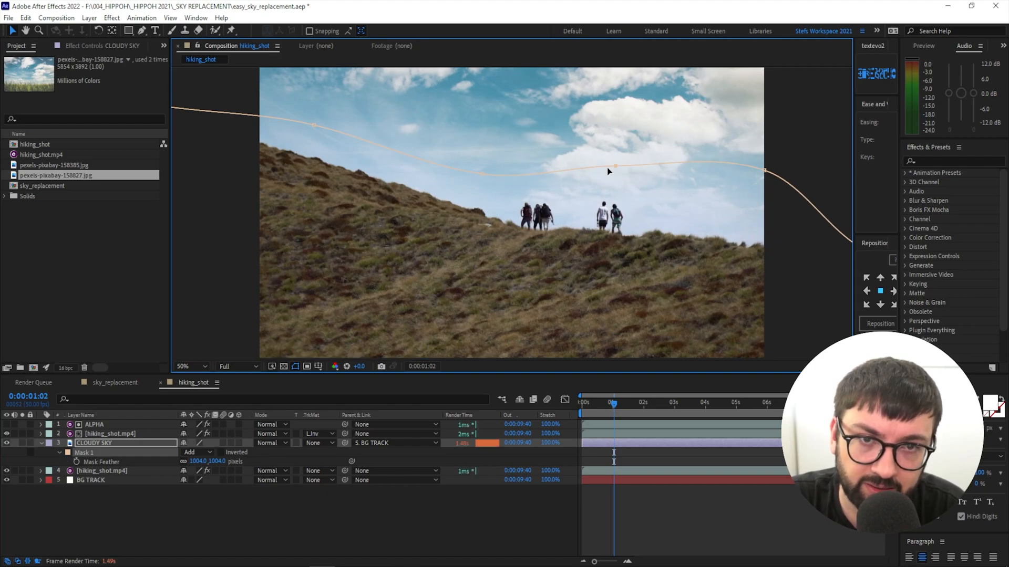
left_click(582, 402)
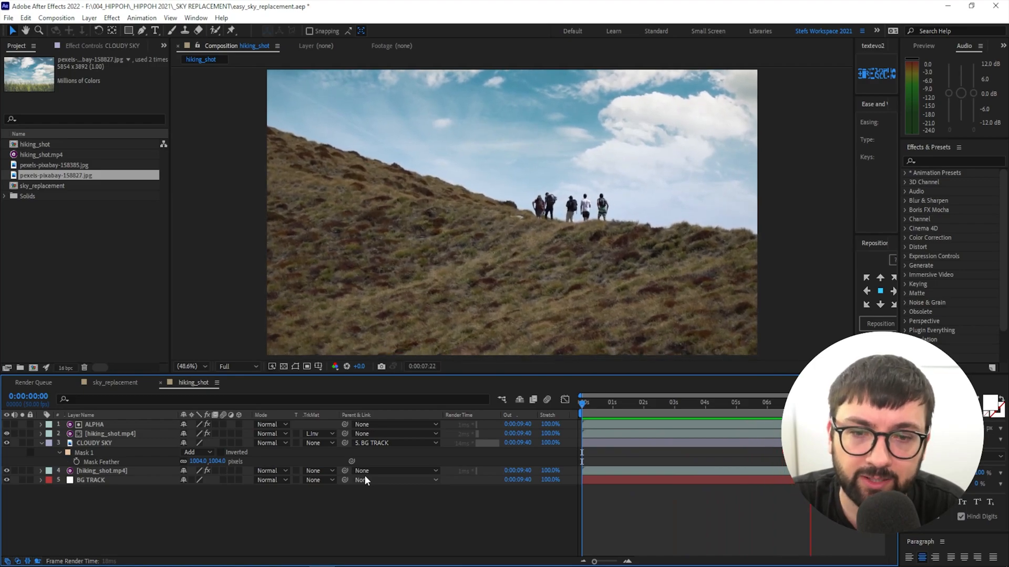
- Apply Curves to CLOUDY SKY with the RGB curve raised, and fit the viewer
left_click(668, 403)
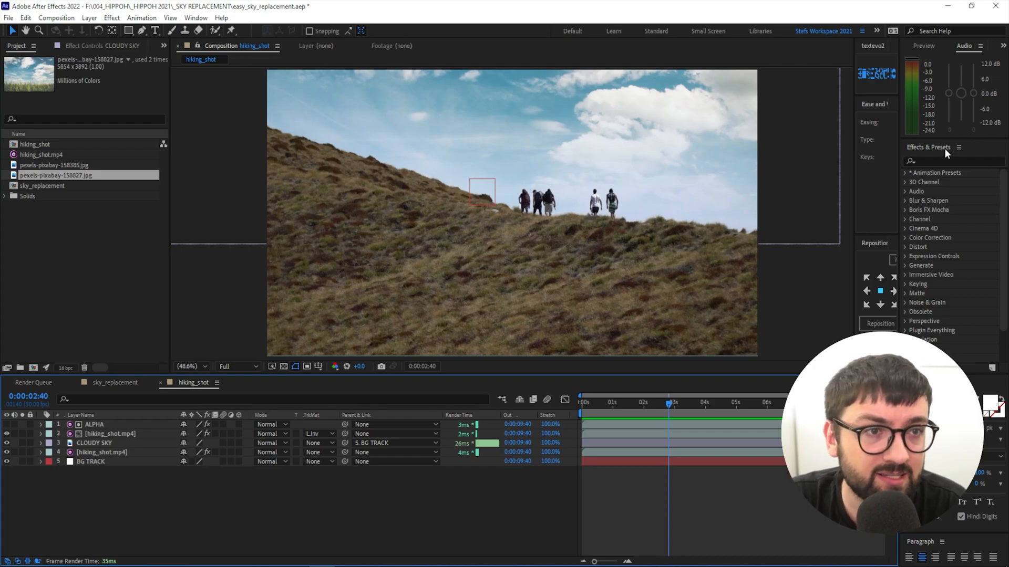
left_click(926, 161)
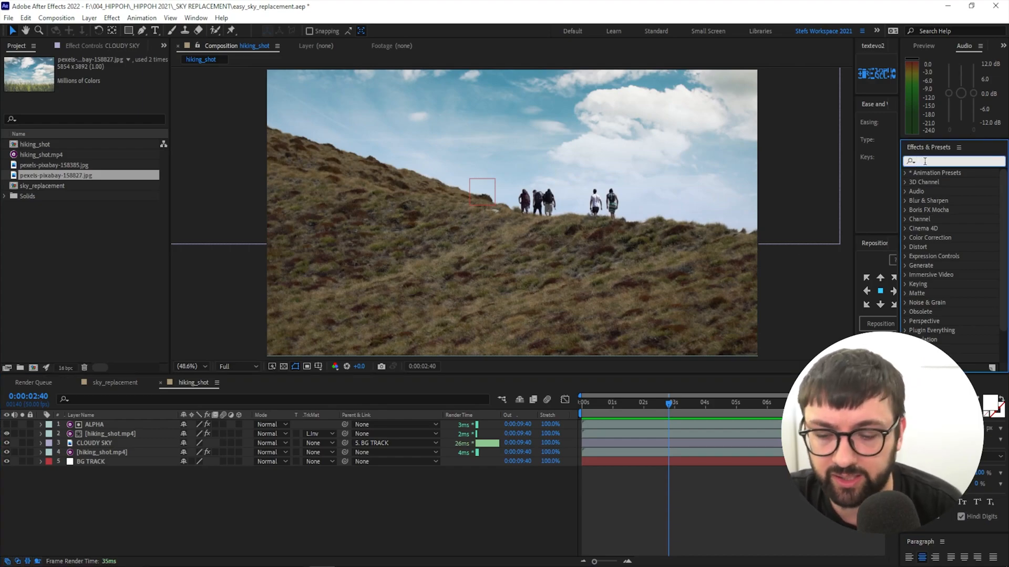
type("curves")
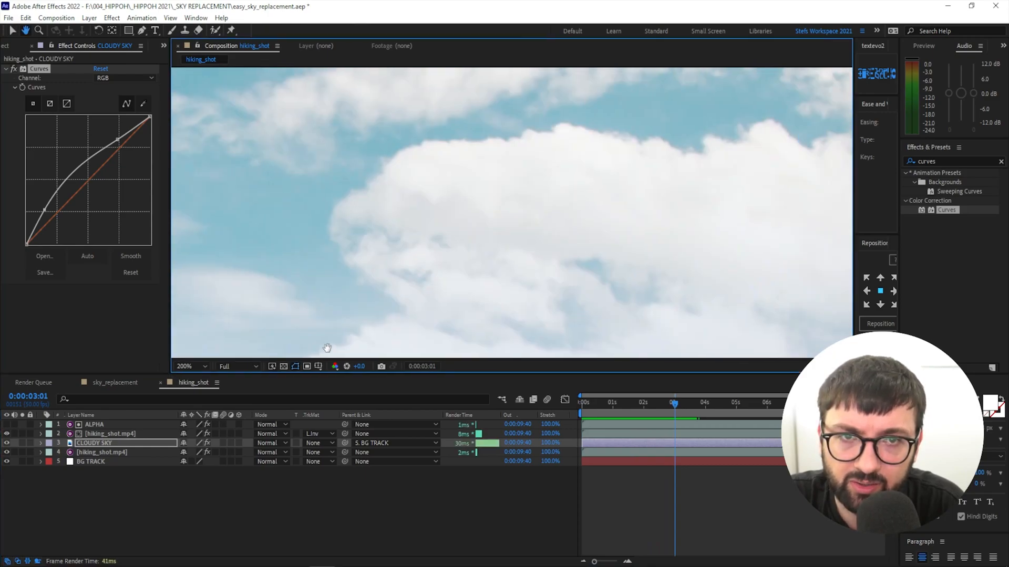
left_click(191, 366)
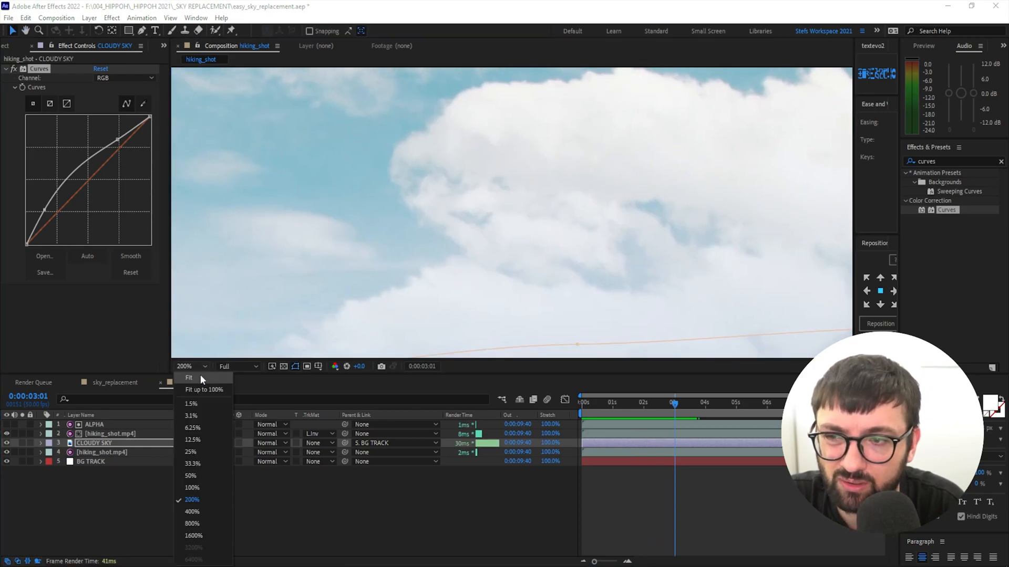
left_click(189, 377)
type("noise")
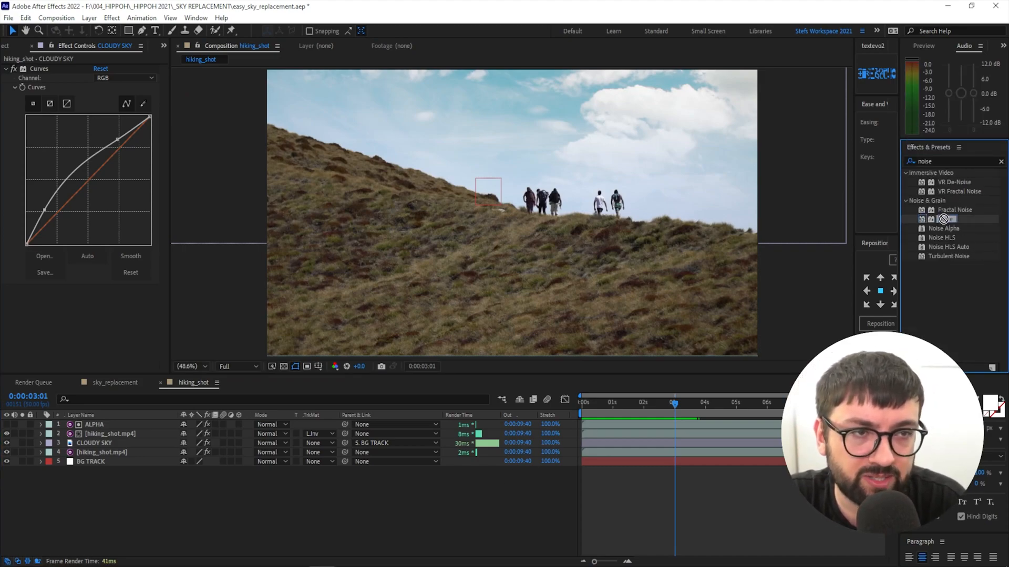
- Apply Noise to CLOUDY SKY at 3% with Use Color Noise turned off
double_click(945, 218)
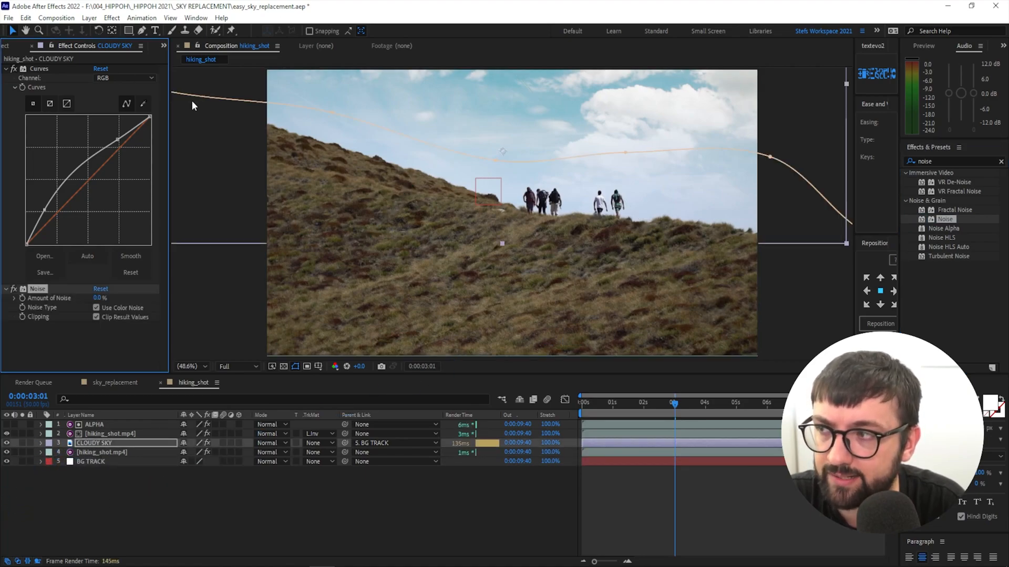
left_click(6, 69)
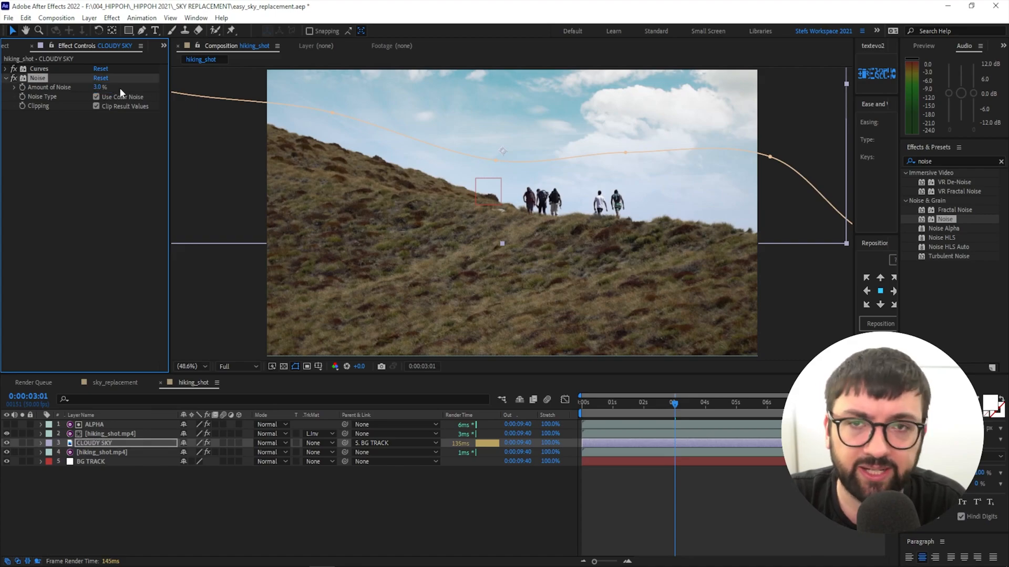
left_click(97, 96)
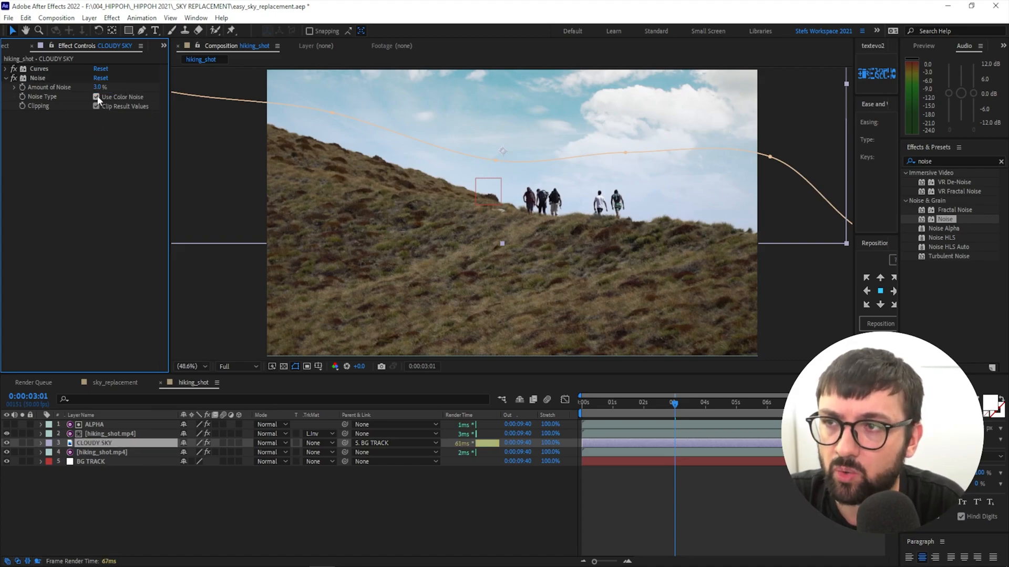
left_click(97, 97)
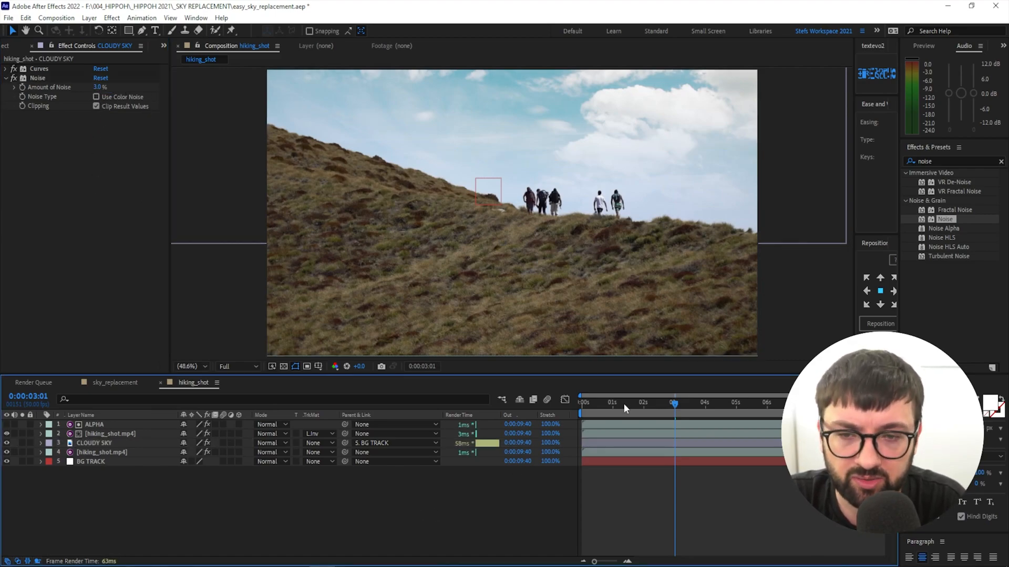
- Scrub from the start to later frames to review the noisy sky
left_click(583, 403)
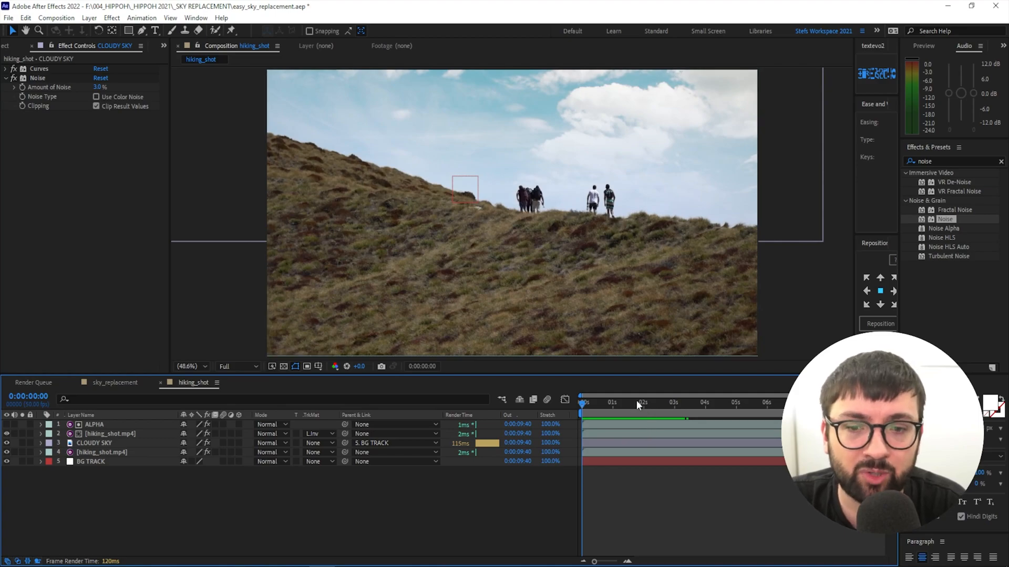
left_click(610, 403)
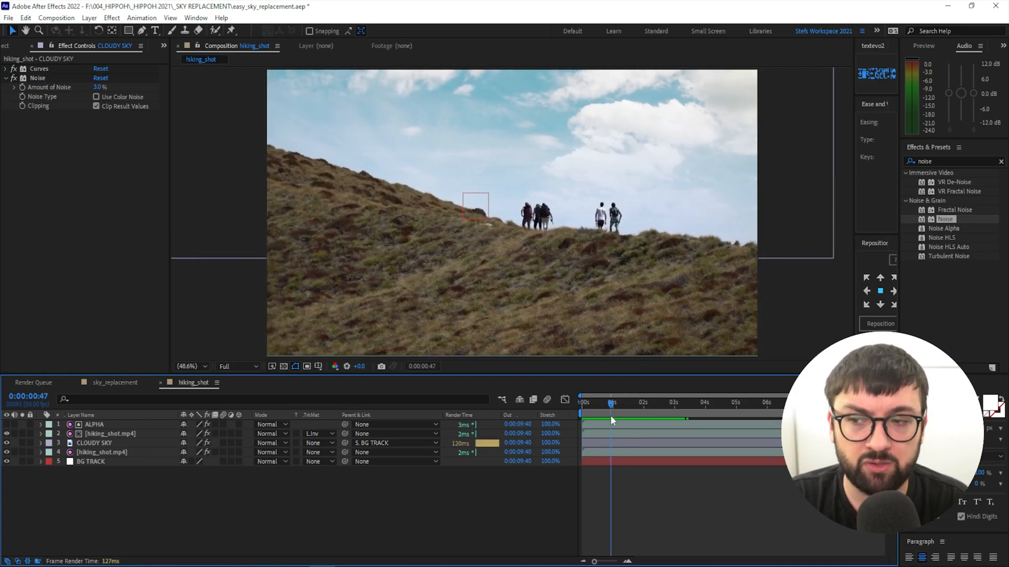
left_click(613, 403)
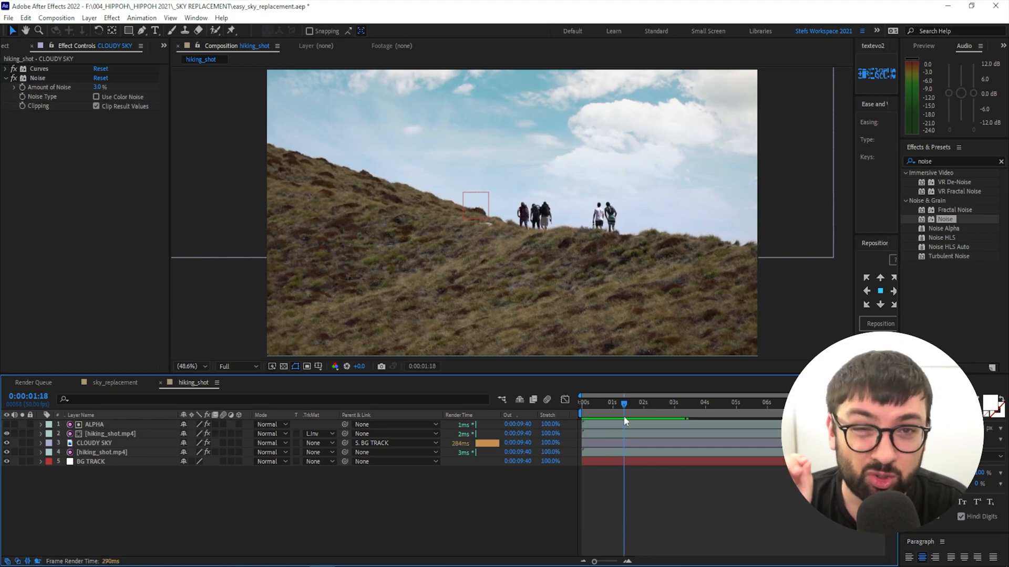
mouse_move(619, 426)
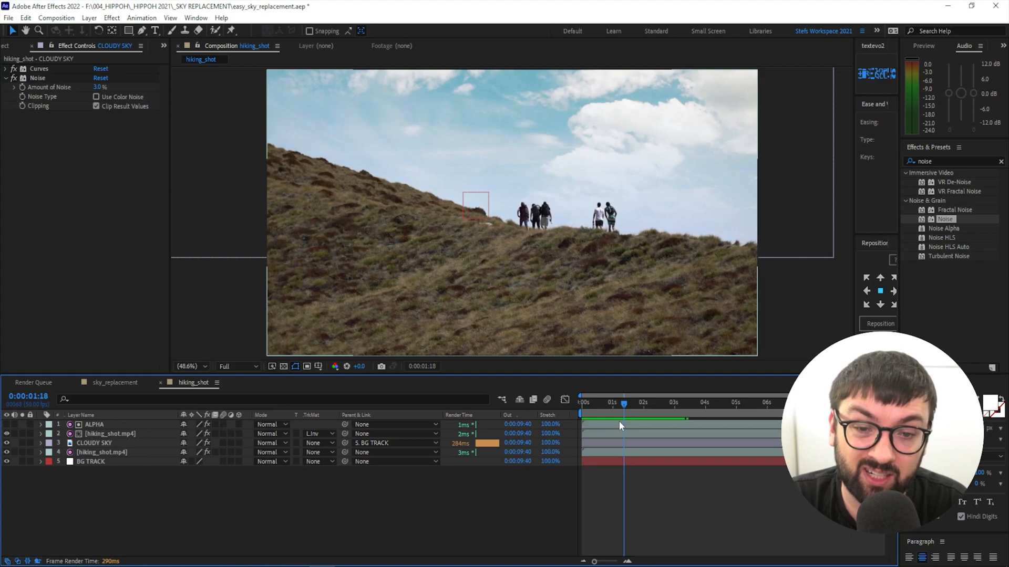
mouse_move(616, 423)
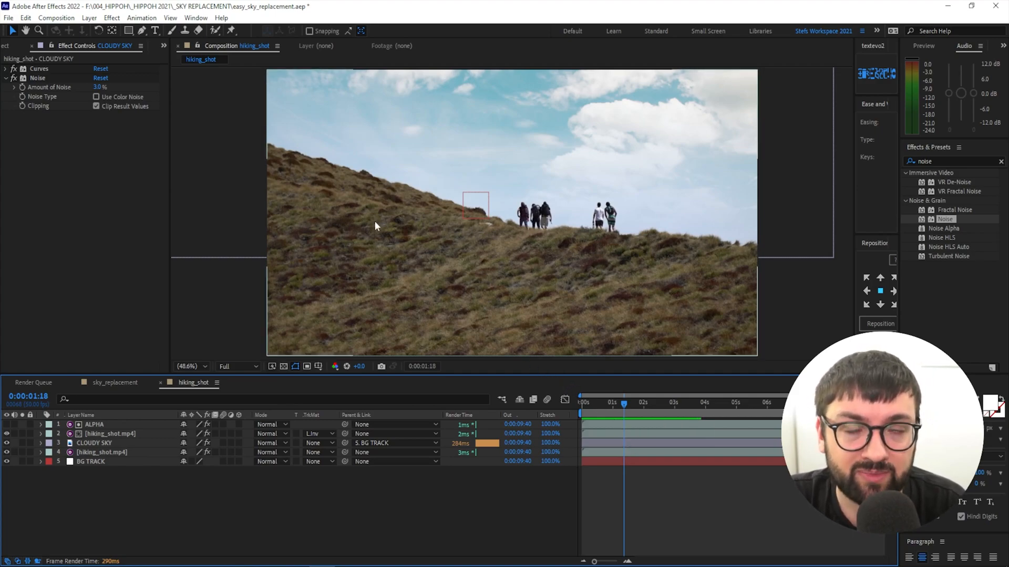
mouse_move(459, 209)
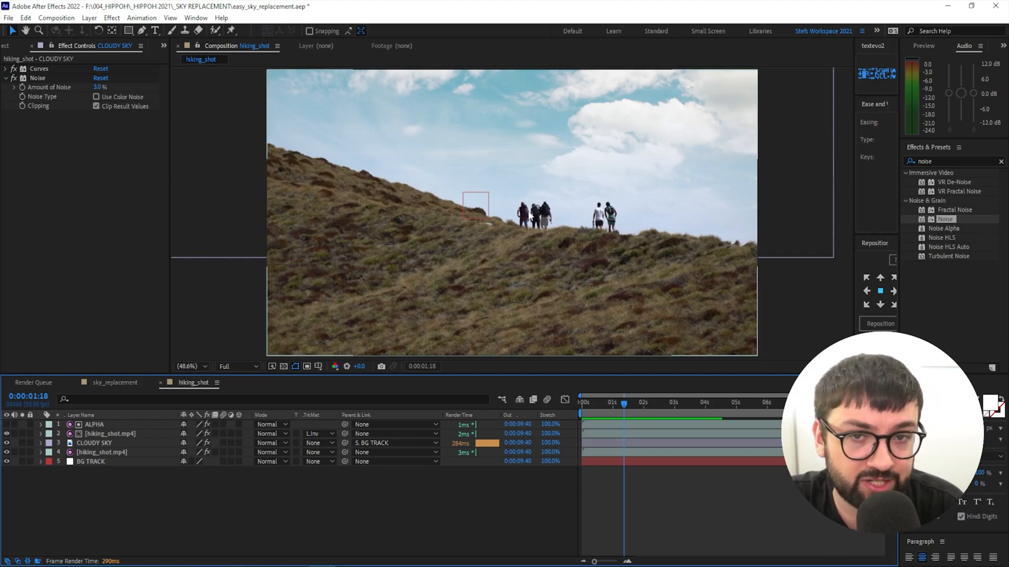
mouse_move(476, 191)
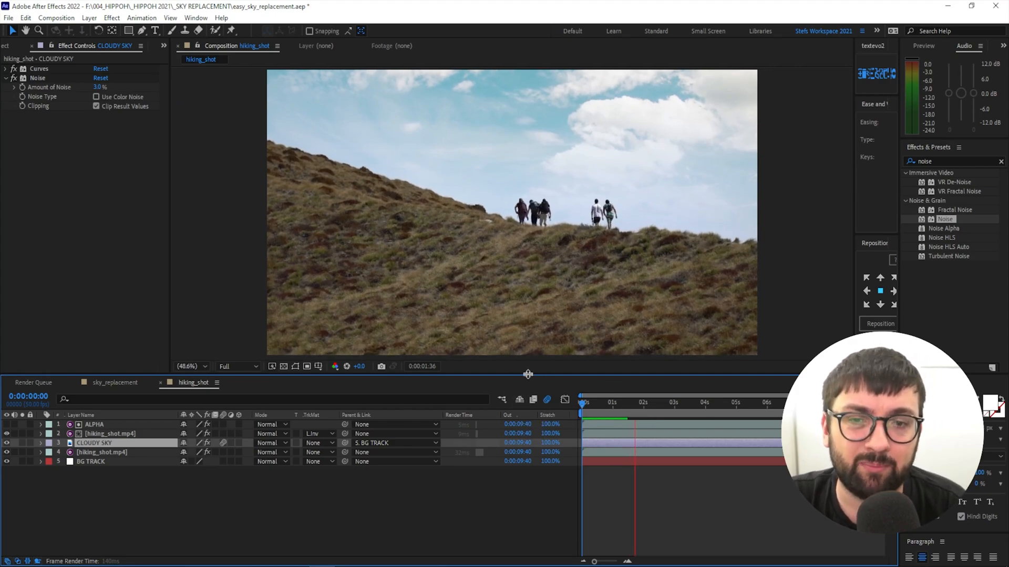
- Stop playback and enter a 180 Shutter Angle in Composition Settings' Advanced tab
left_click(656, 402)
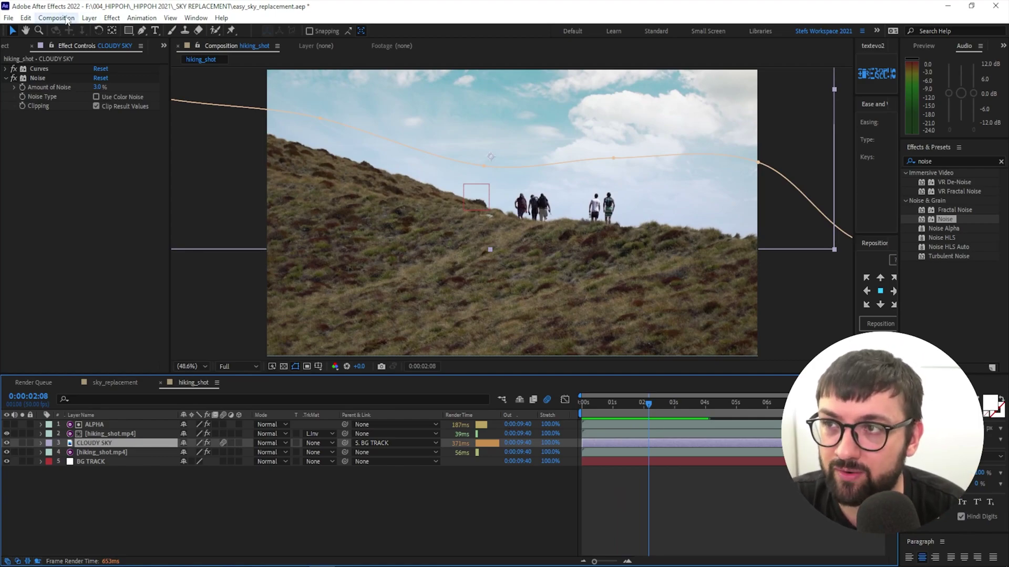
left_click(56, 17)
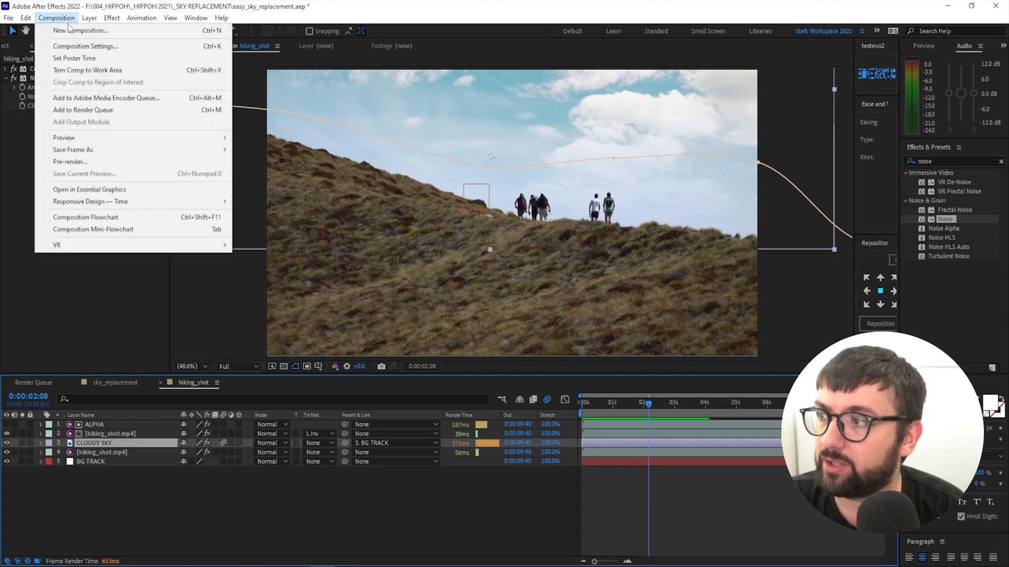
left_click(85, 45)
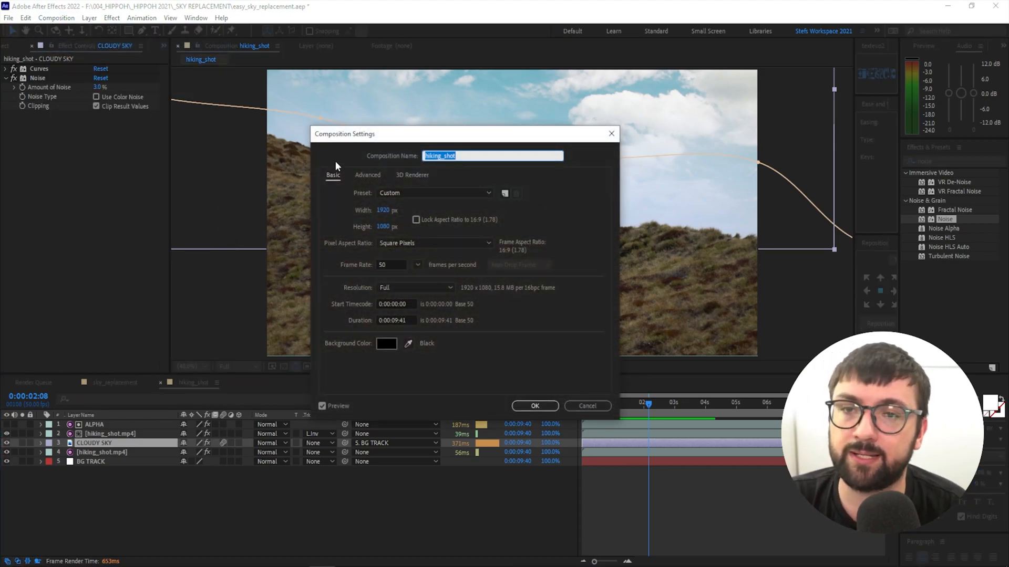
left_click(367, 175)
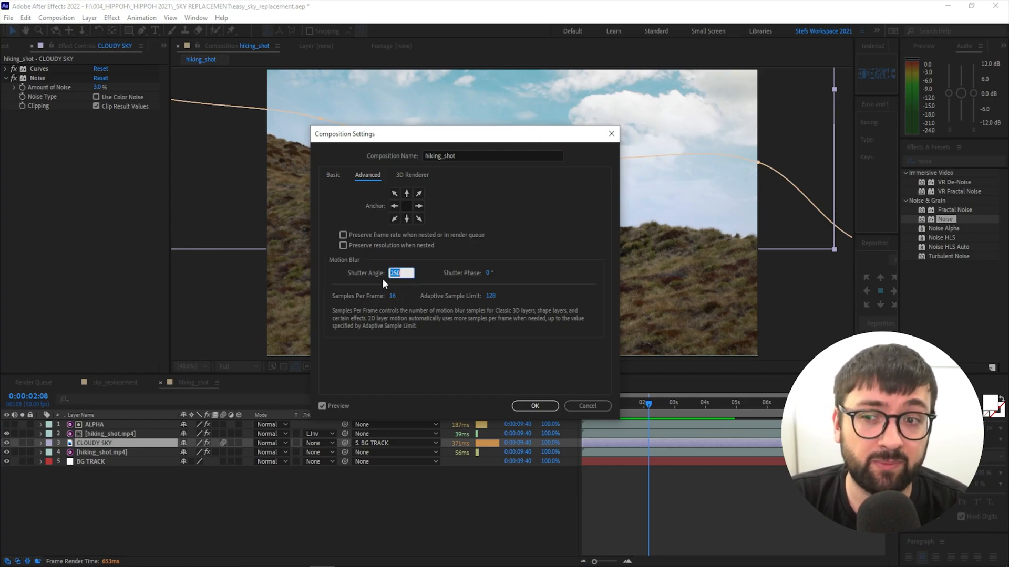
type("180")
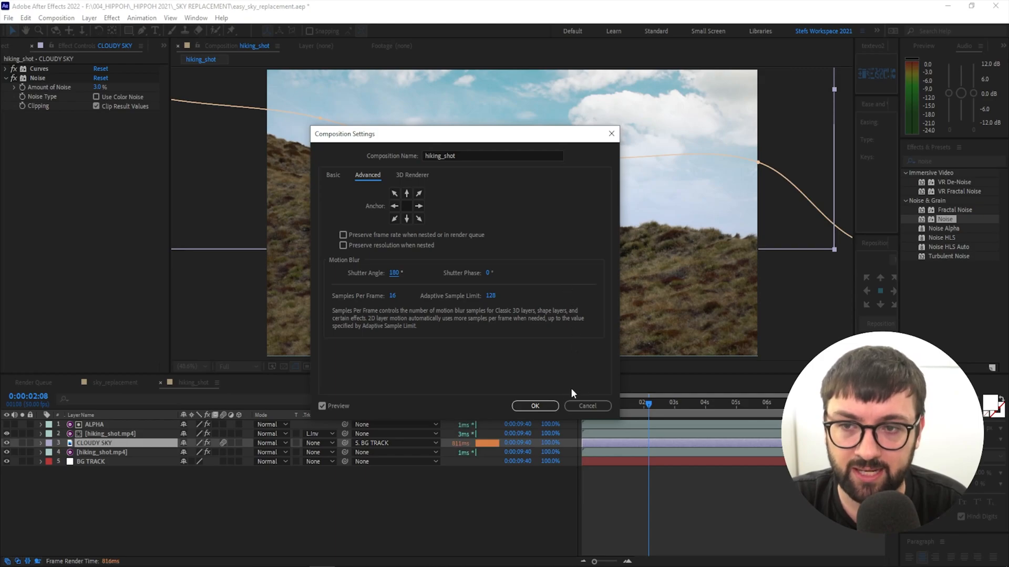
left_click(535, 406)
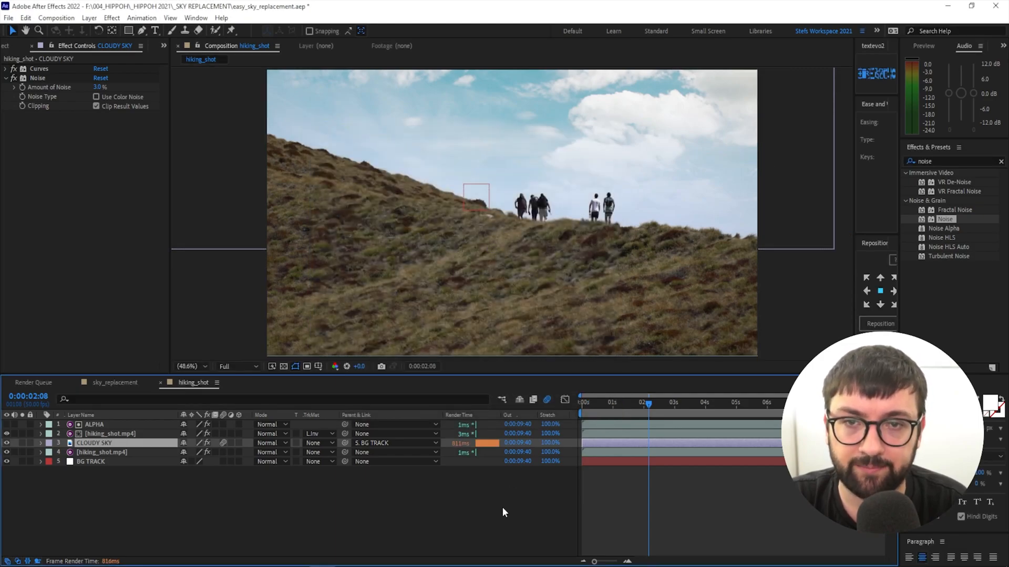
- Switch to sky_replacement and play the finished cloudy-sky and mountain composite
left_click(114, 382)
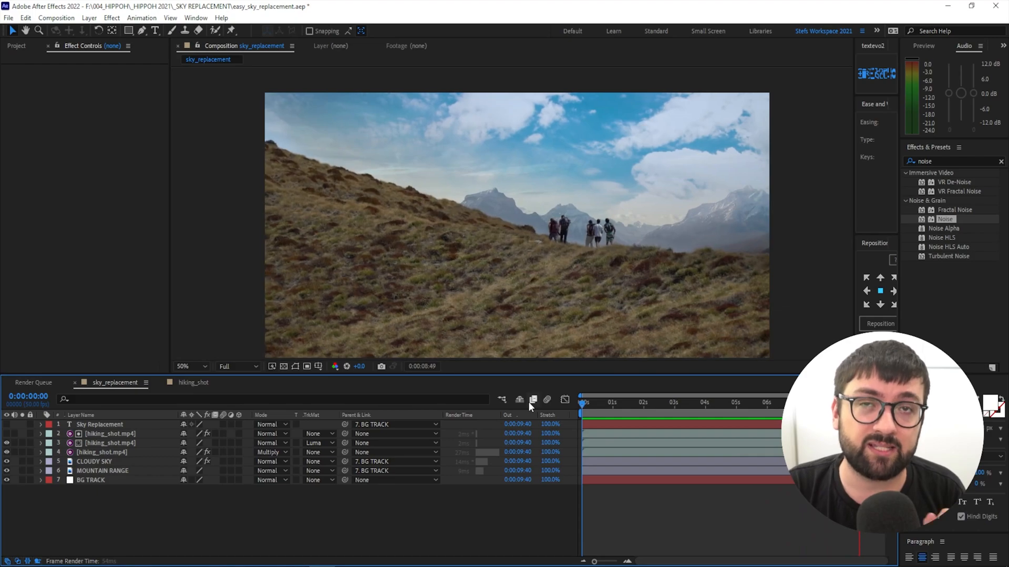
left_click(614, 402)
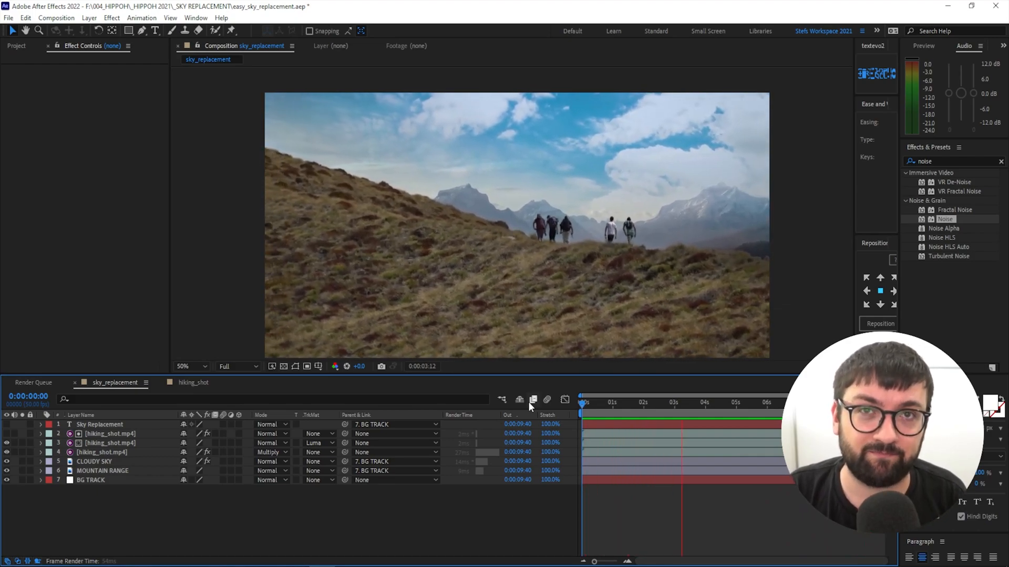
left_click(741, 402)
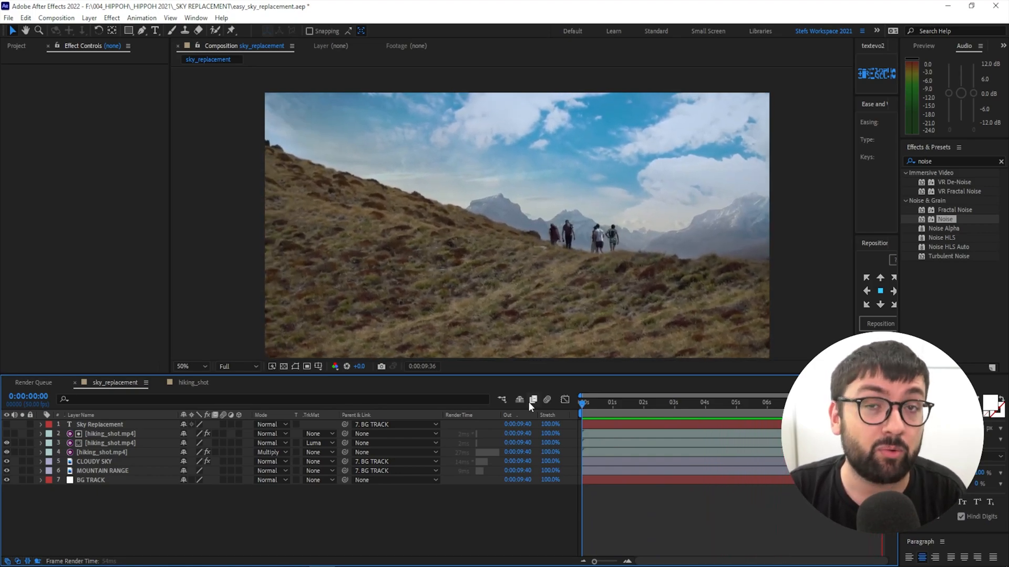
left_click(641, 401)
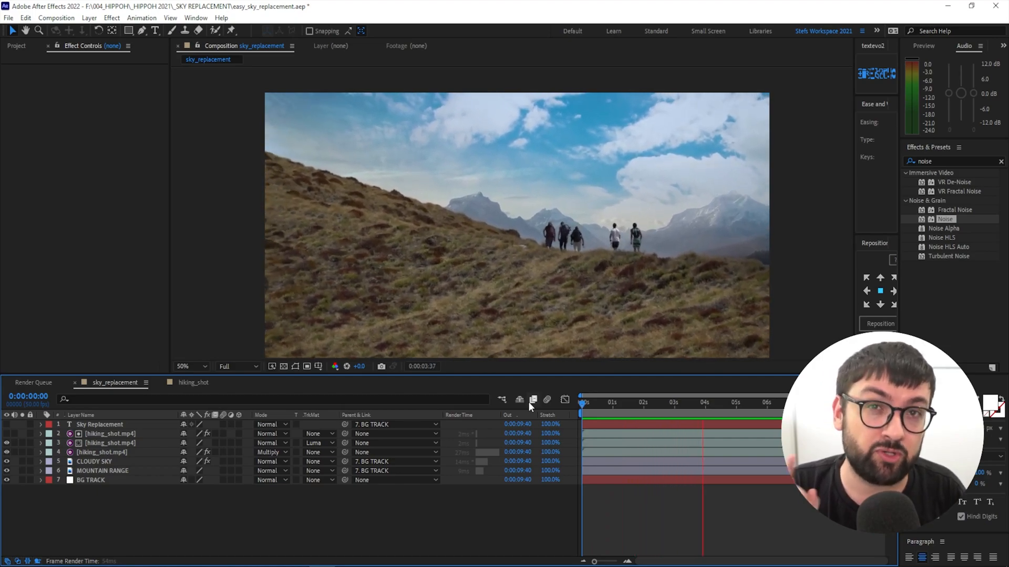
left_click(764, 402)
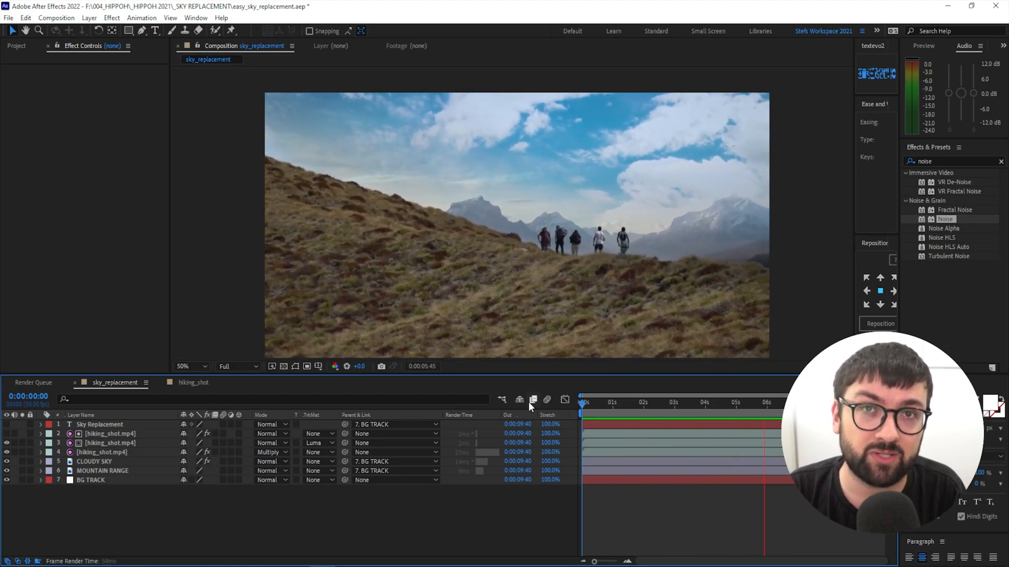